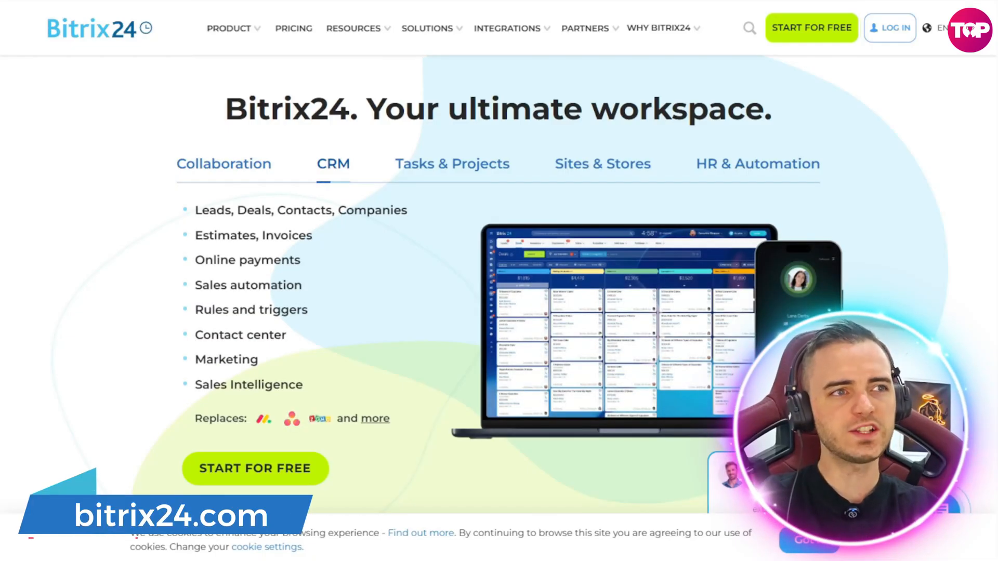
Step: Highlight the 'Your ultimate workspace' slogan and view the Collaboration and Tasks & Projects feature lists
double_click(570, 108)
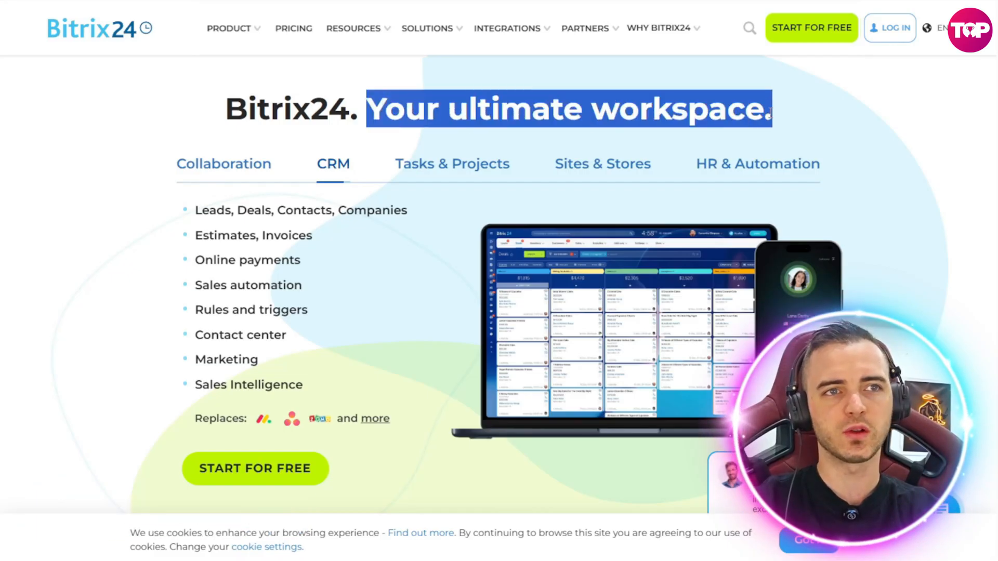
click(224, 164)
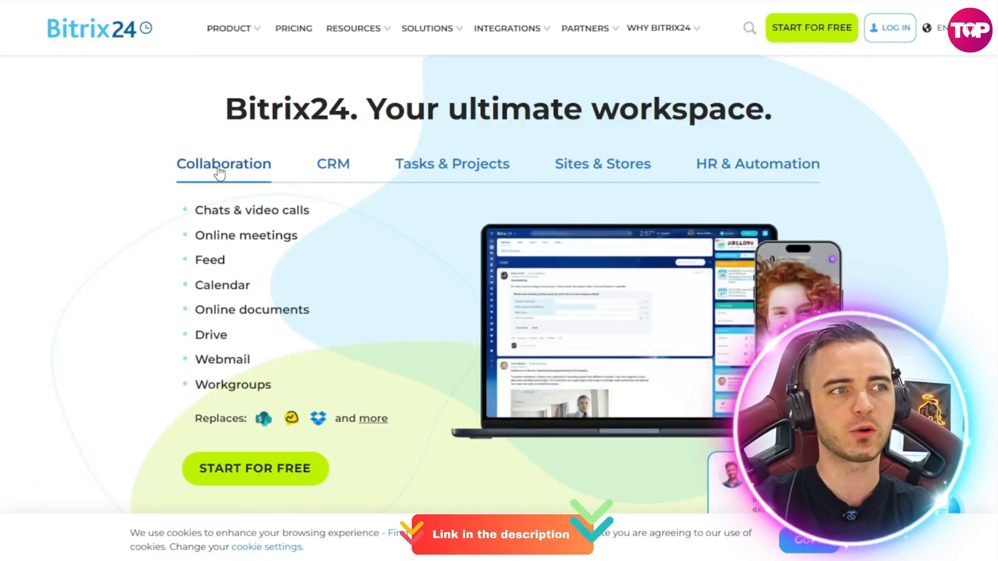
click(451, 163)
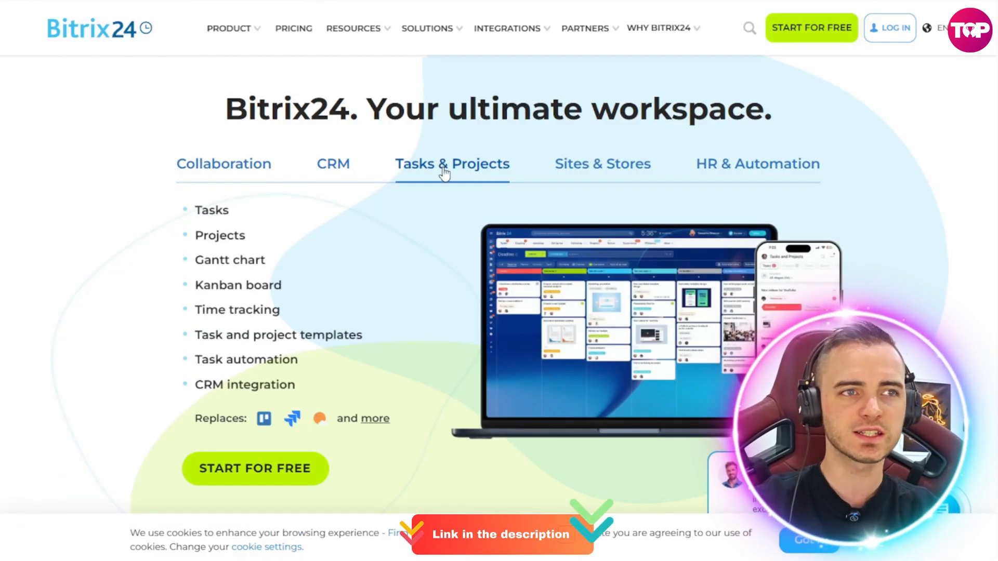
click(757, 164)
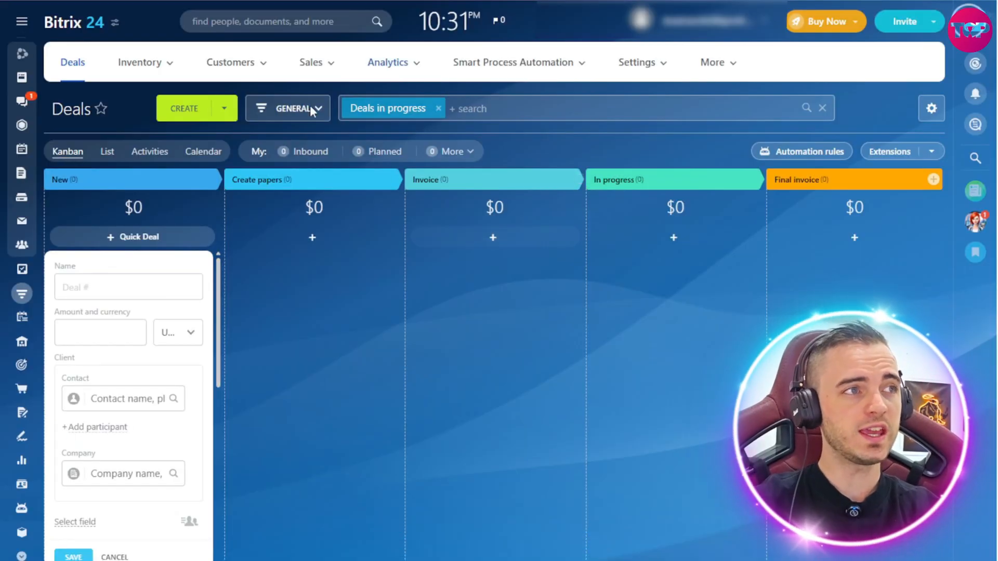
mouse_move(283, 272)
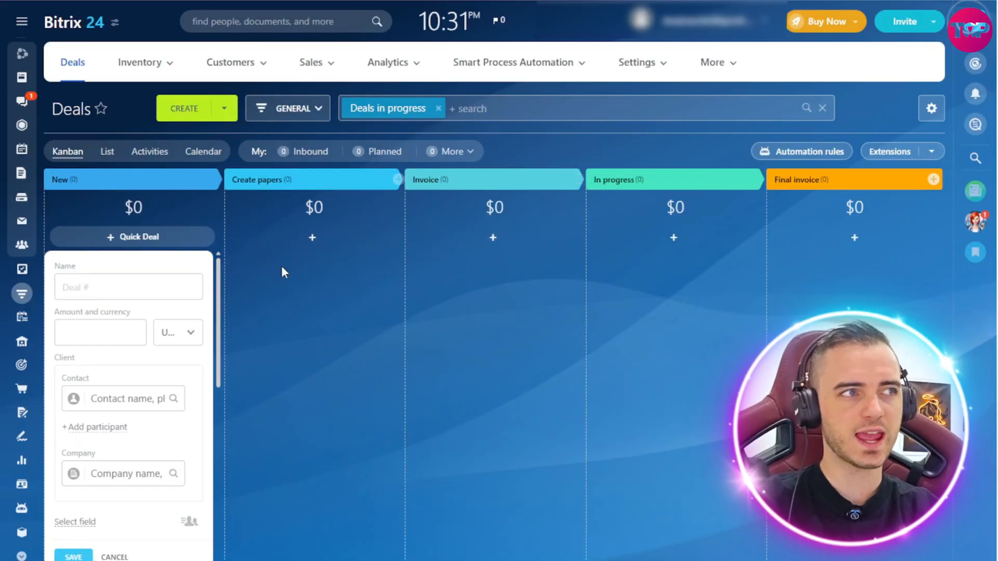
Step: Expand and collapse the sidebar, scroll the Deals Kanban, and cancel the empty quick deal
click(21, 21)
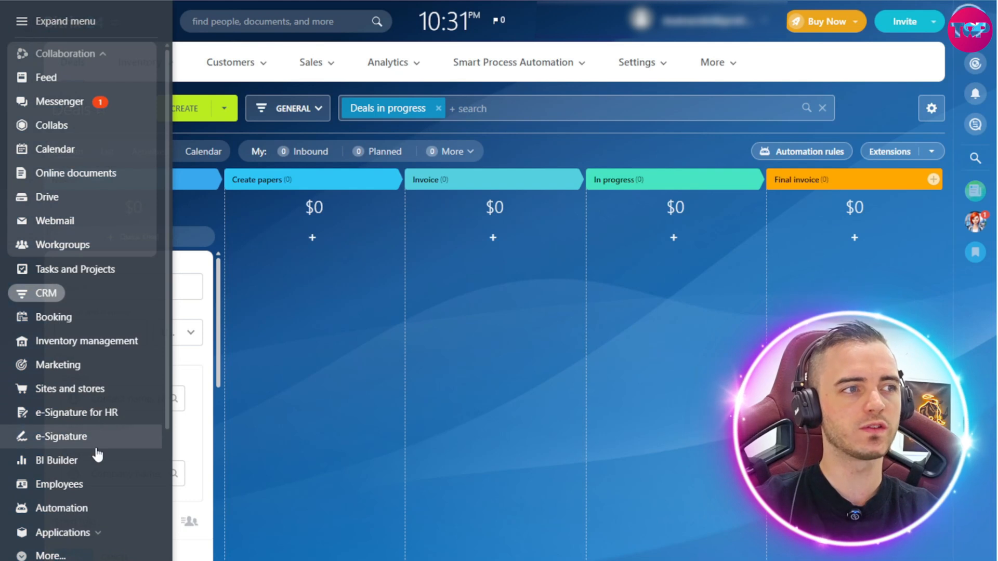
scroll(down, 3)
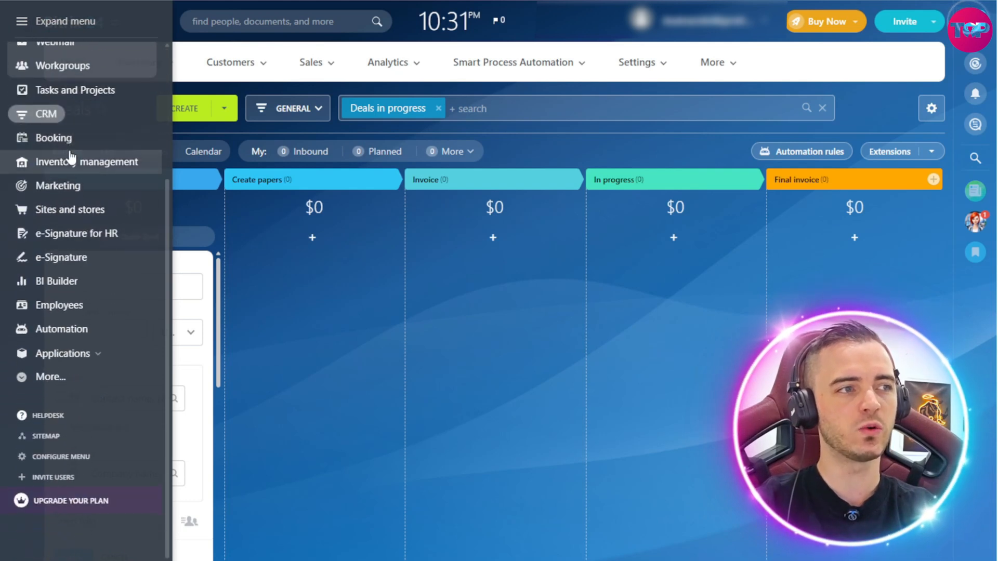
click(21, 21)
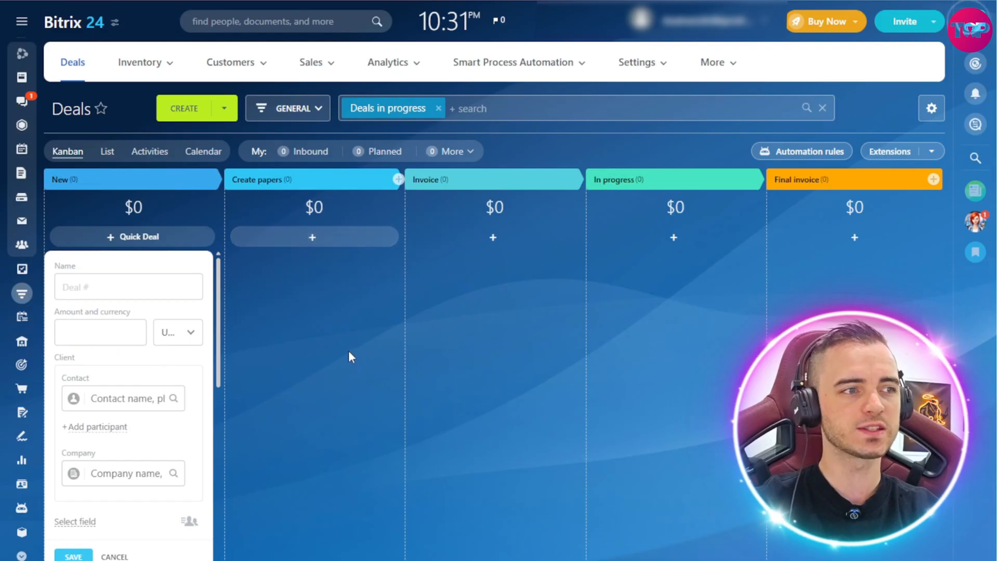
scroll(down, 3)
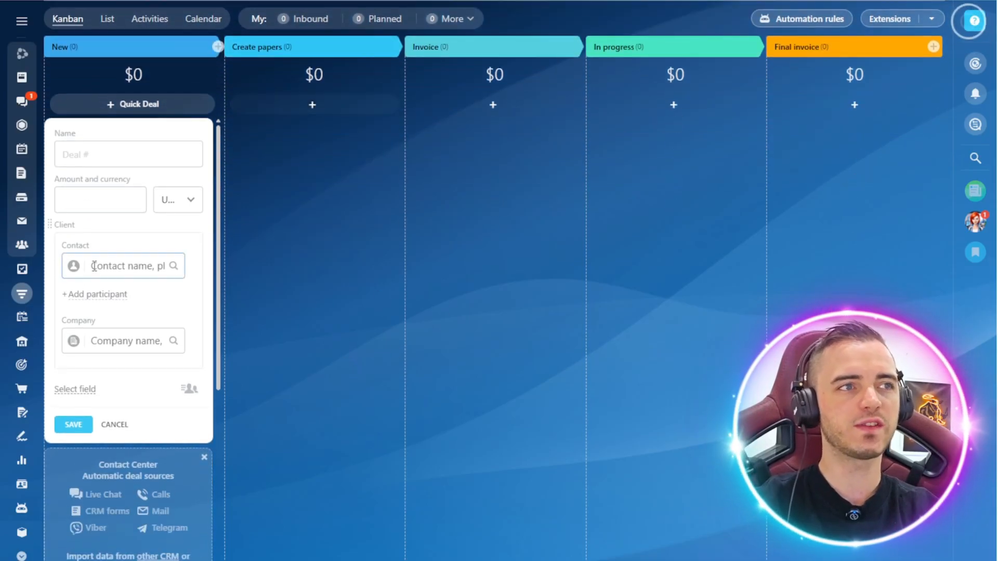
mouse_move(709, 181)
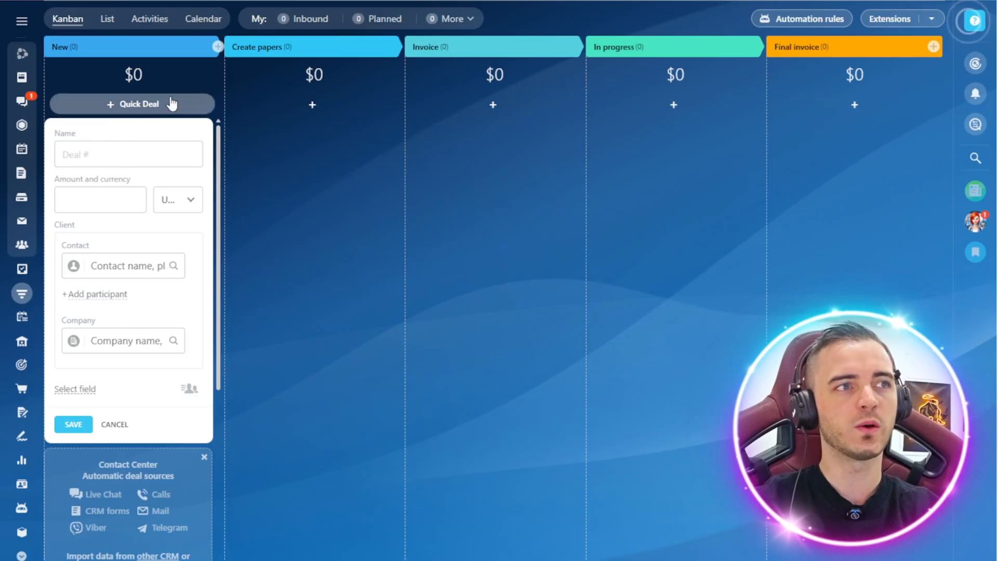
mouse_move(550, 179)
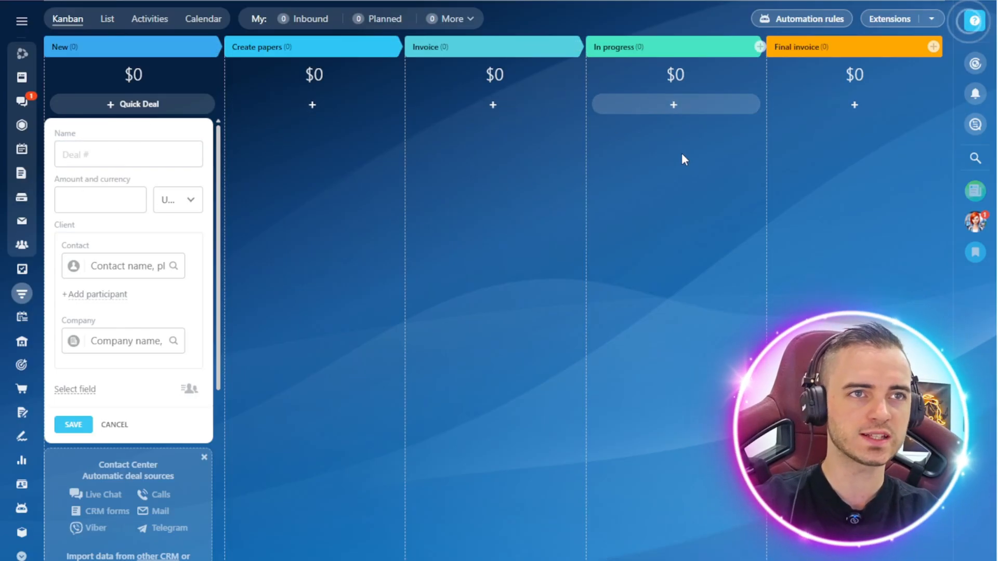
mouse_move(876, 144)
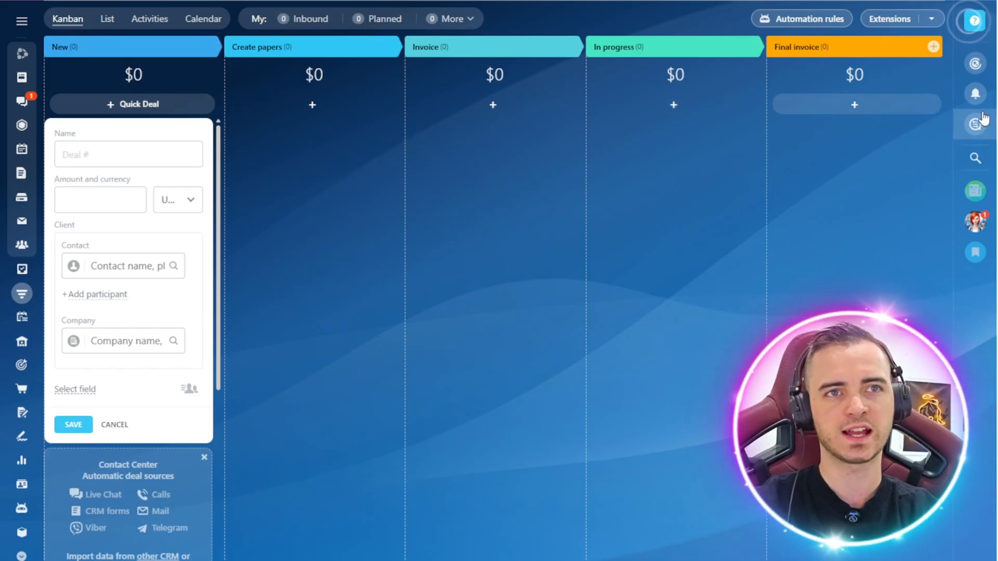
click(128, 154)
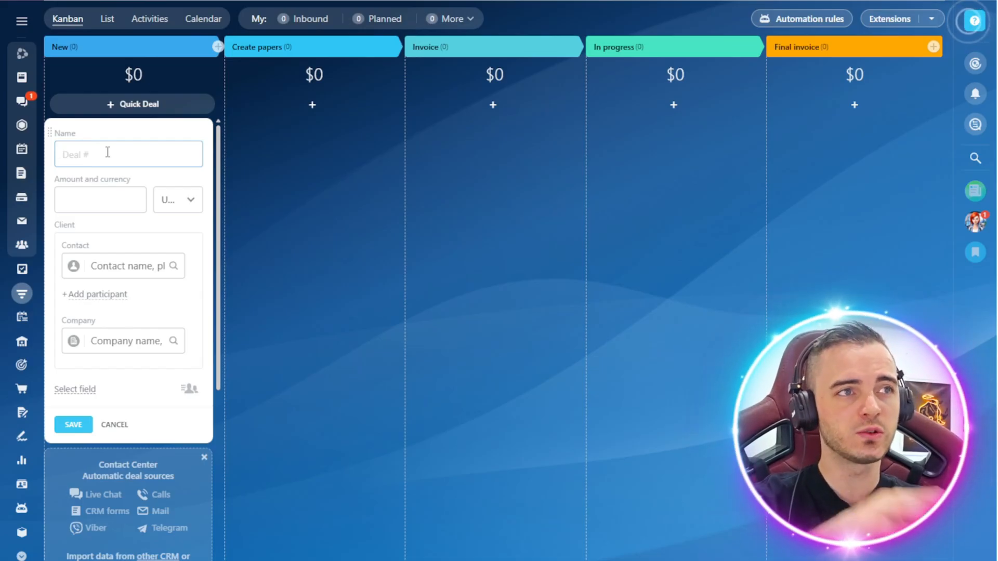
mouse_move(496, 222)
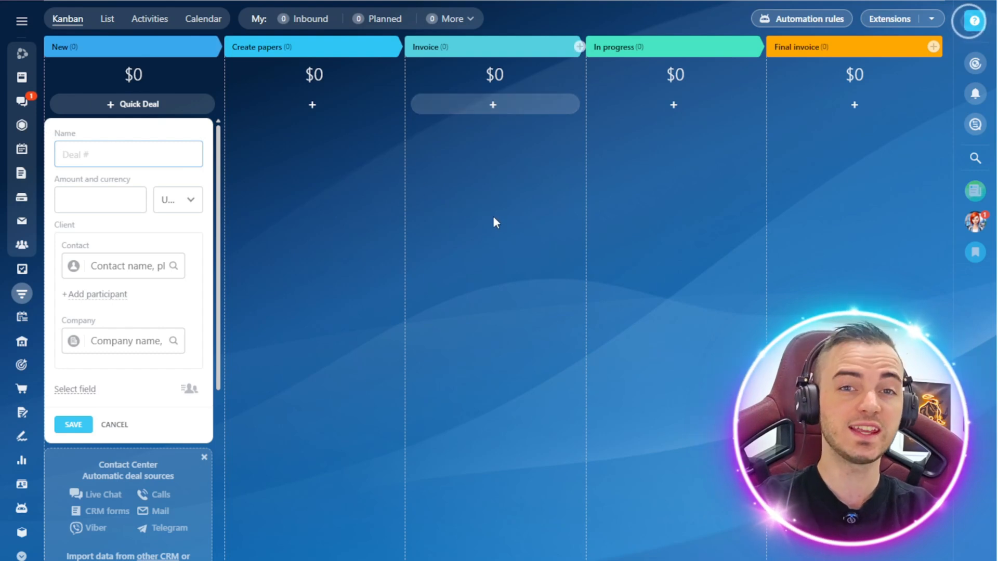
mouse_move(89, 333)
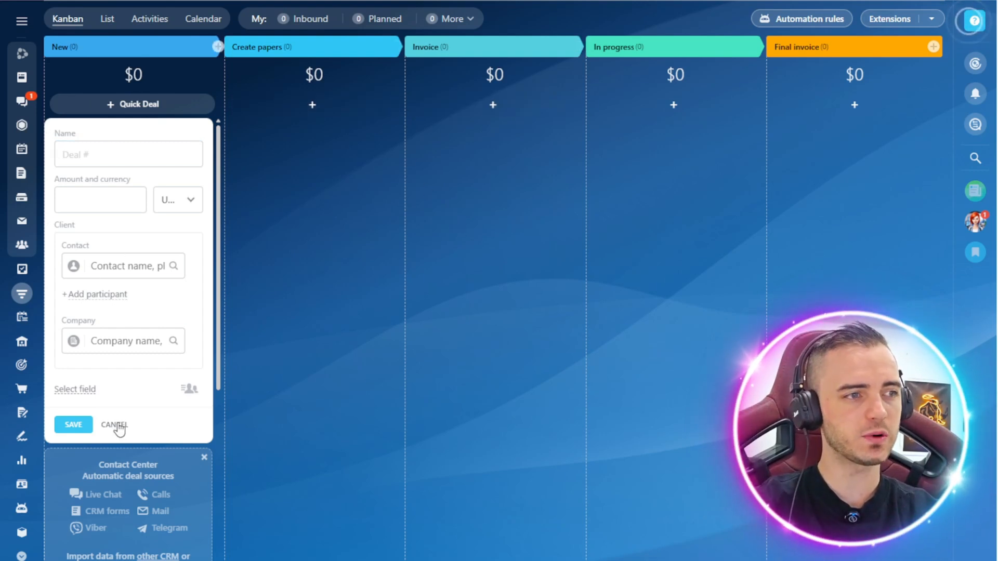
click(113, 425)
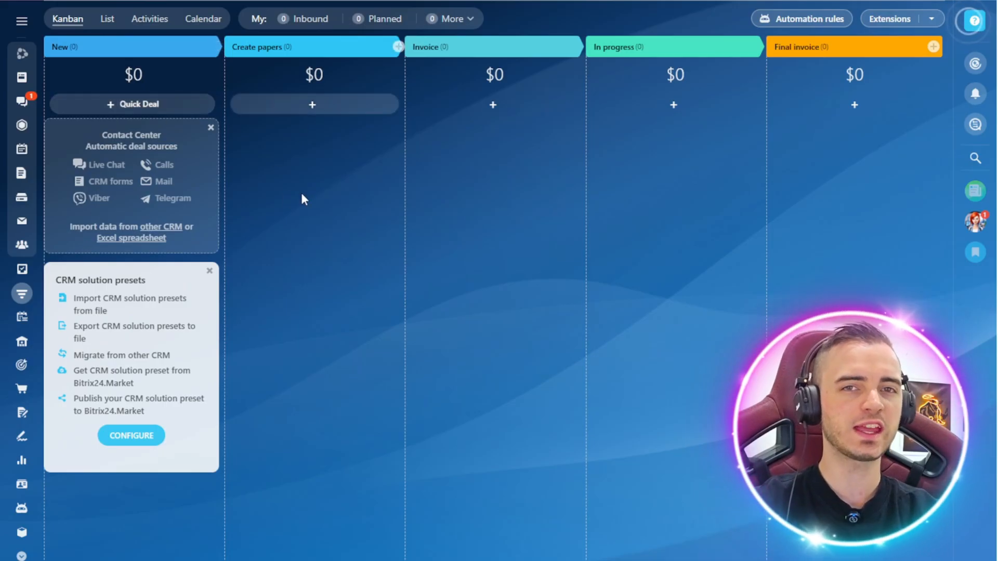
mouse_move(187, 120)
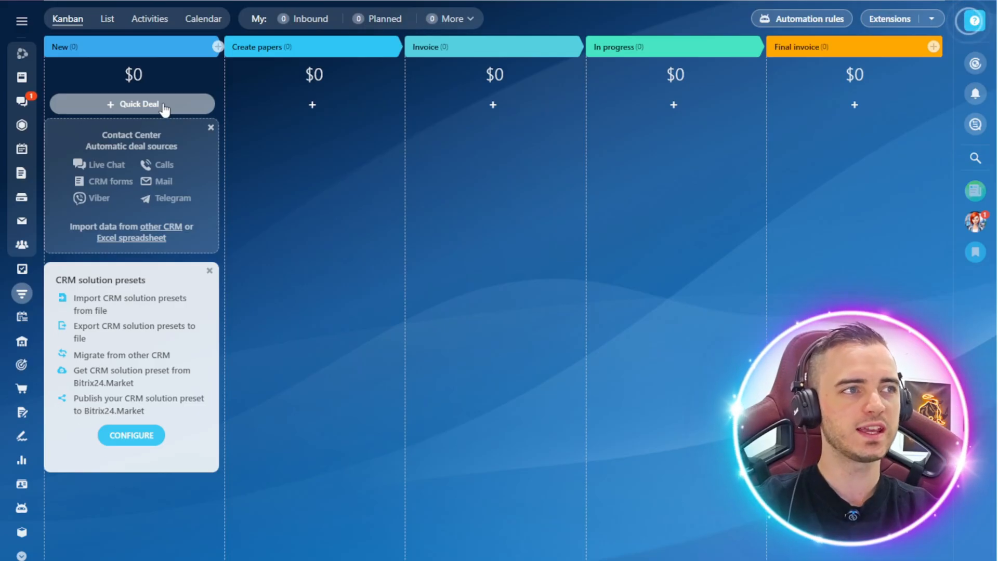
Step: Add quick deal 'deal1' with amount 1,000 in the Final invoice stage
click(131, 105)
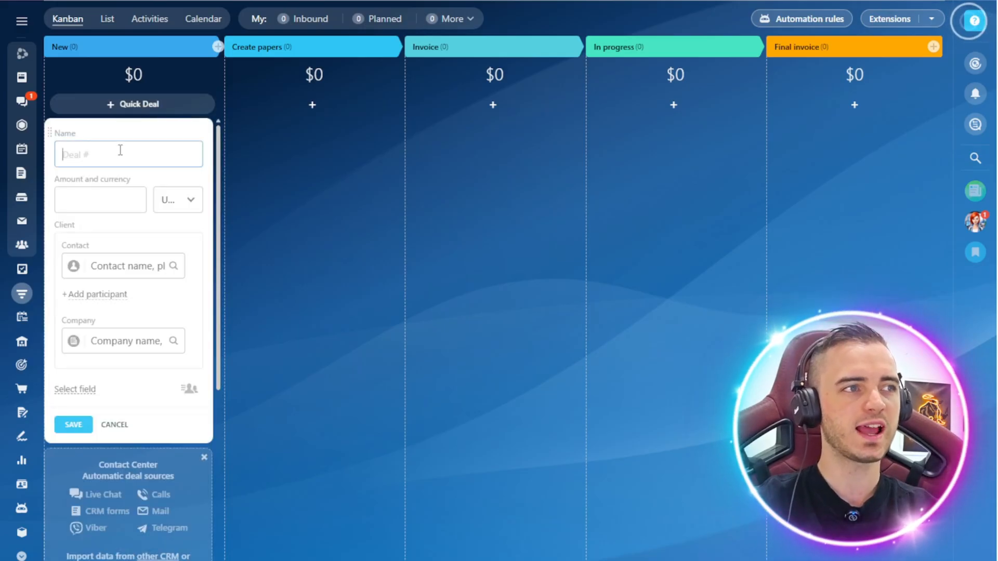
text(deal1)
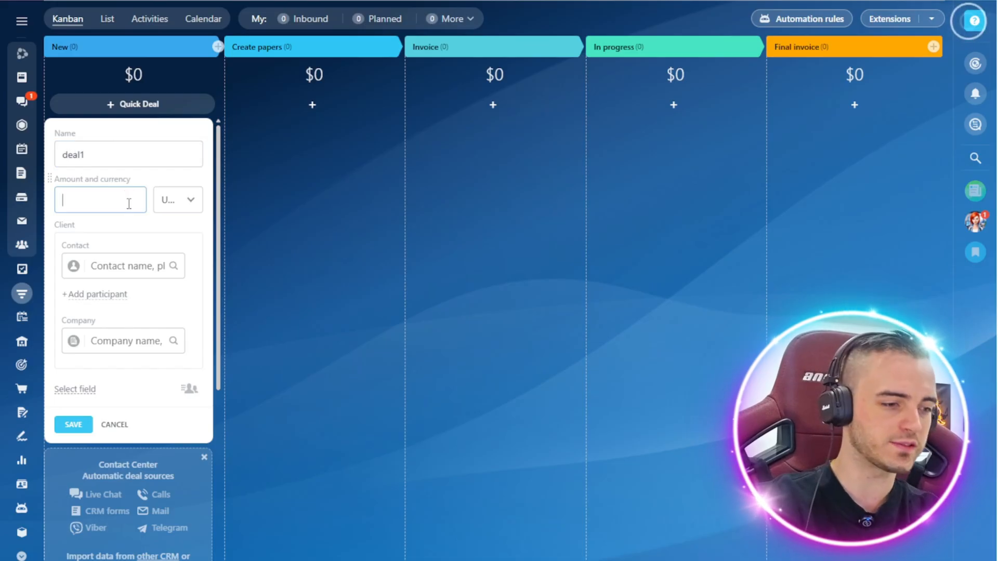
click(193, 200)
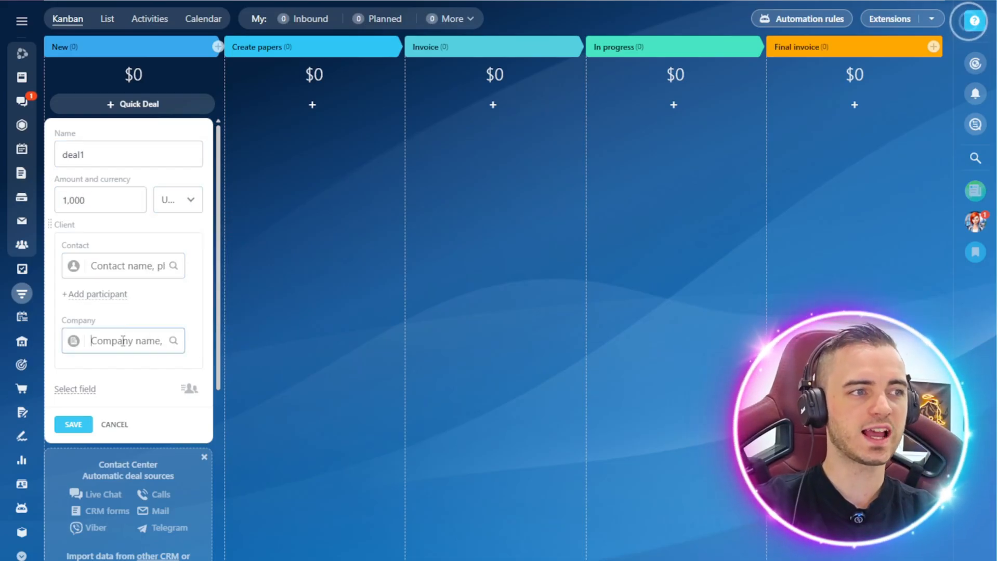
click(114, 424)
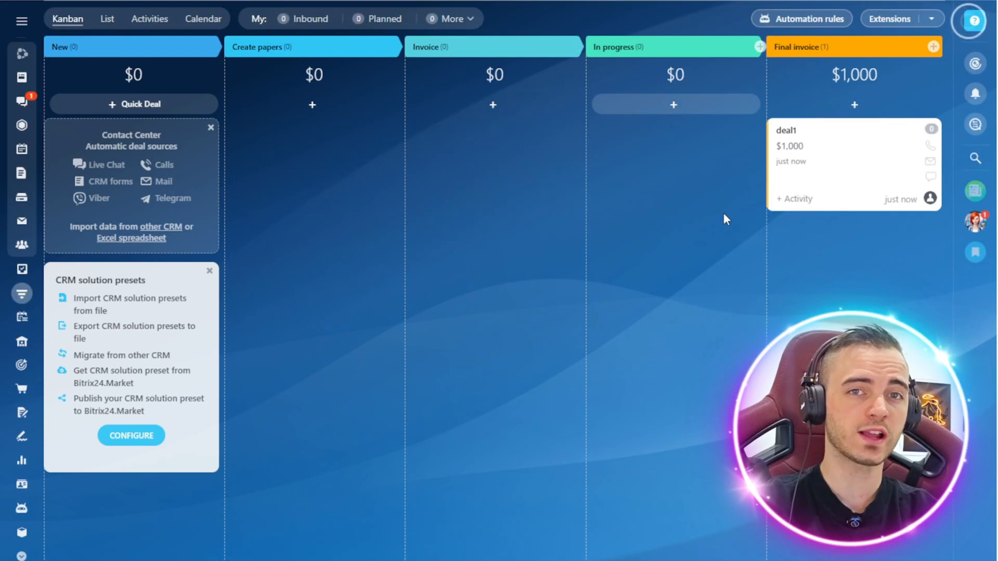
mouse_move(692, 211)
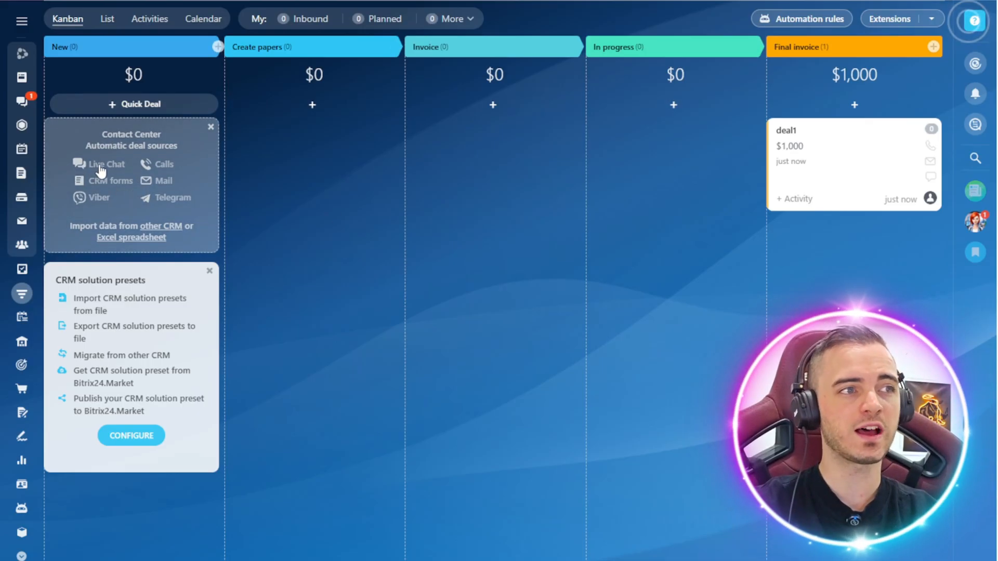
mouse_move(140, 185)
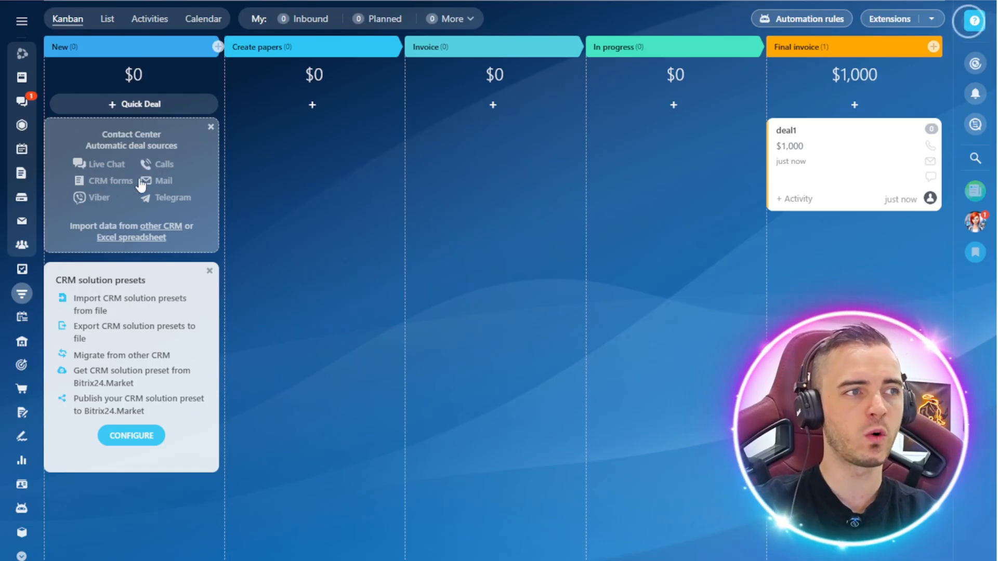
mouse_move(167, 202)
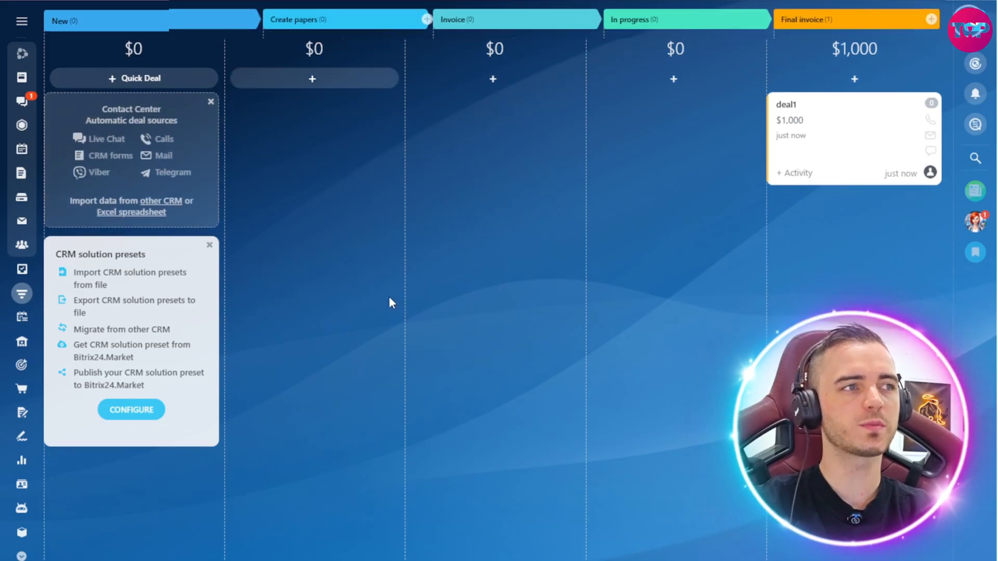
mouse_move(551, 388)
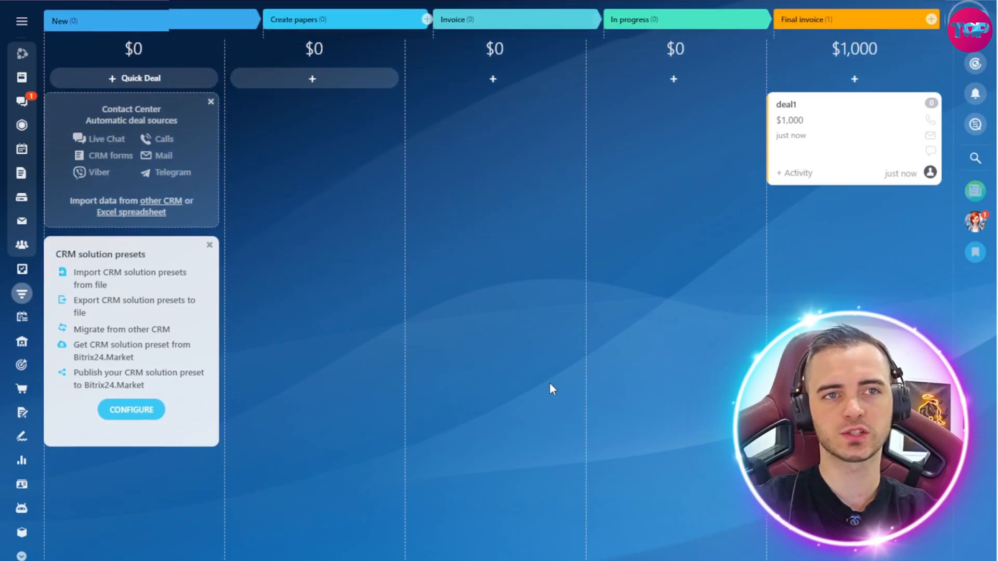
Step: Navigate from CRM Deals to Tasks and Projects through the expanded sidebar menu
scroll(up, 3)
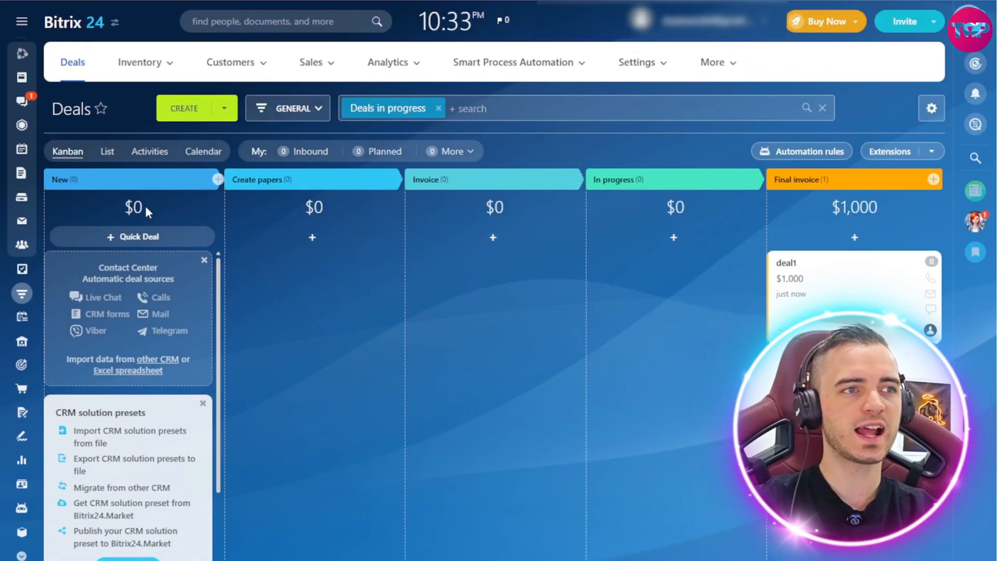
mouse_move(652, 285)
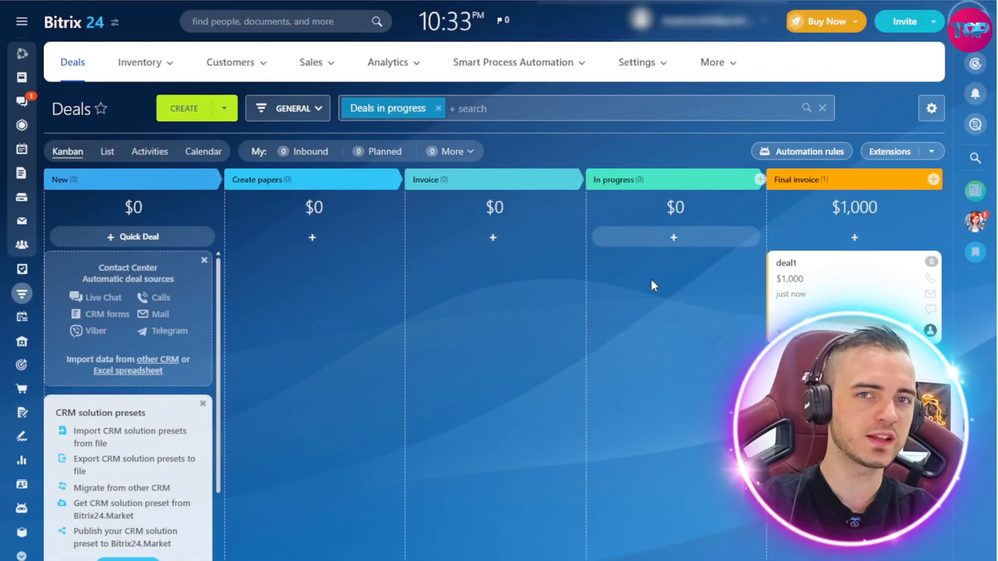
click(20, 269)
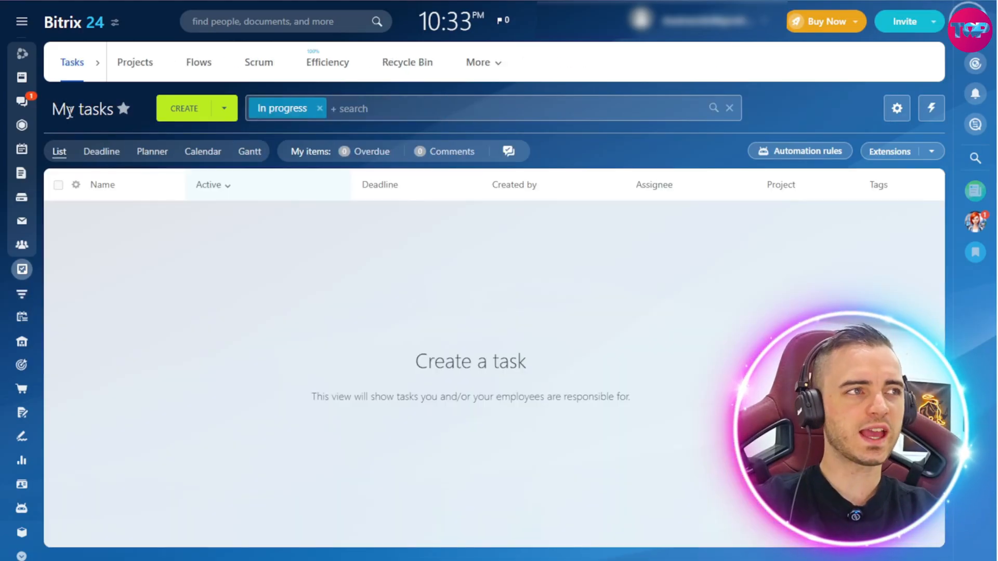
click(20, 21)
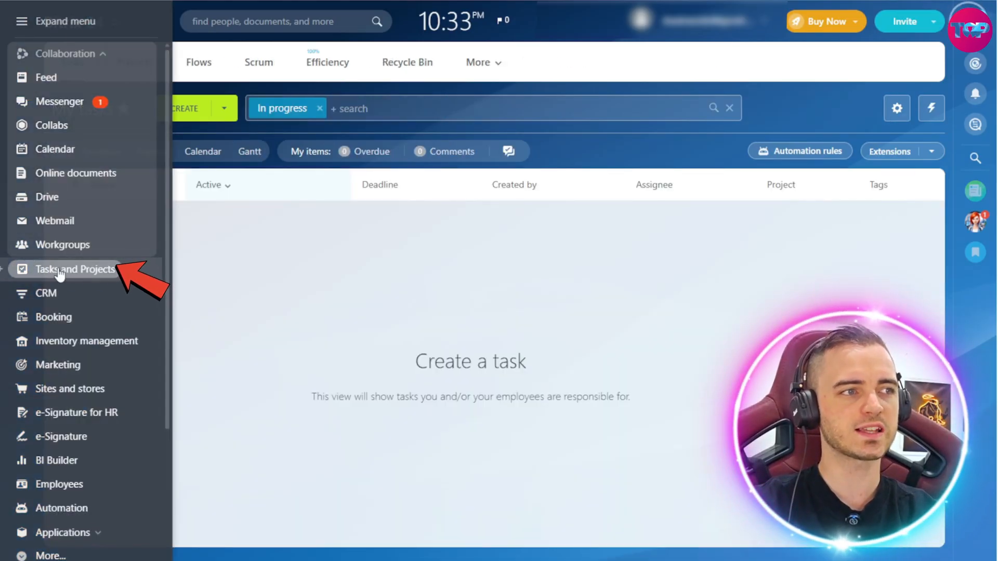
click(76, 269)
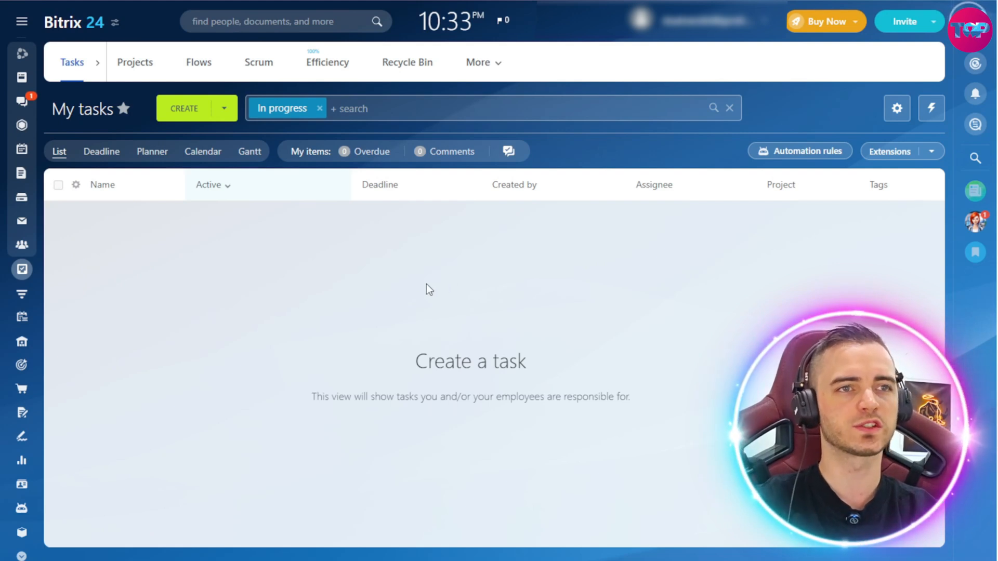
mouse_move(359, 283)
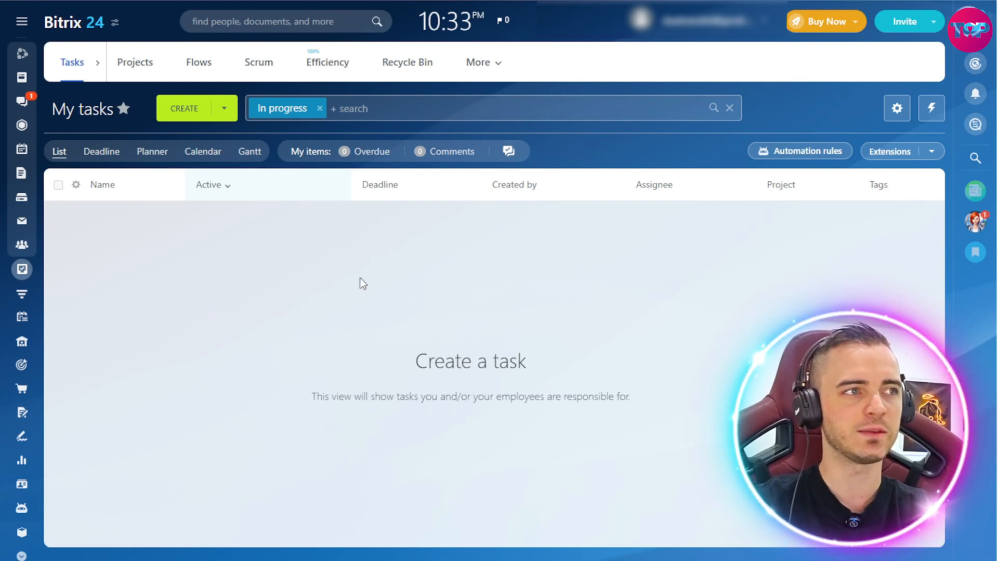
Step: Start a new task and enter its name, awd
click(184, 108)
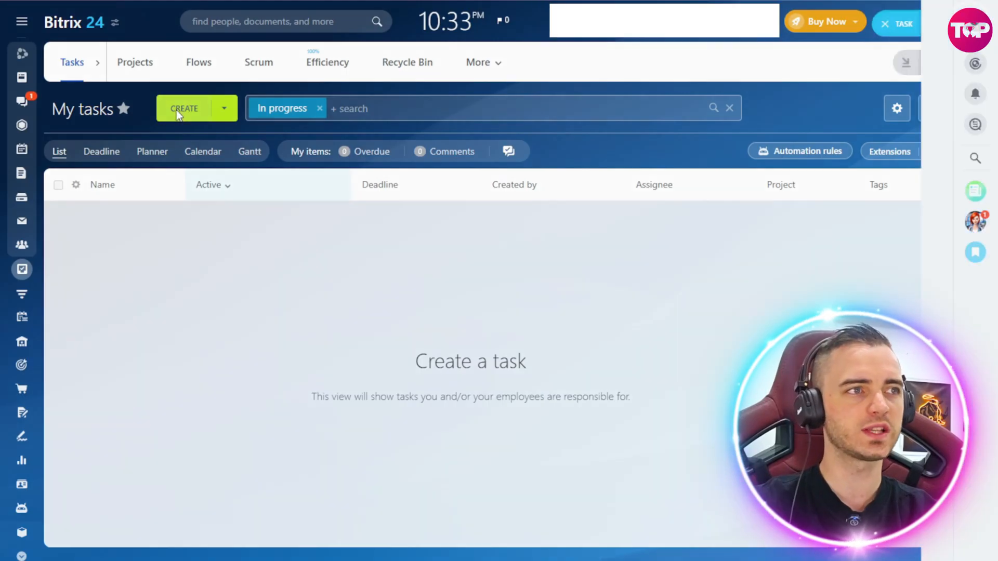
click(184, 108)
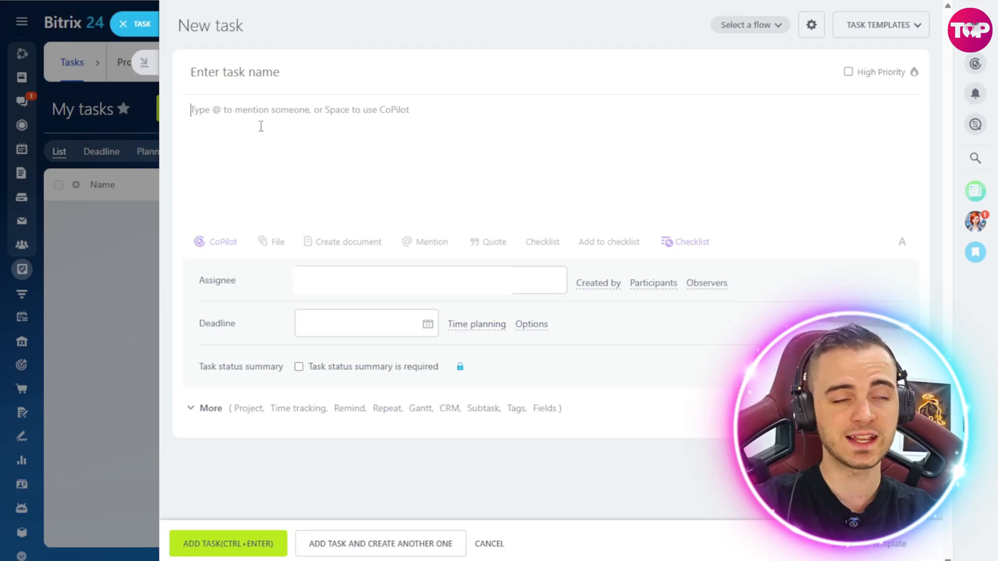
click(430, 241)
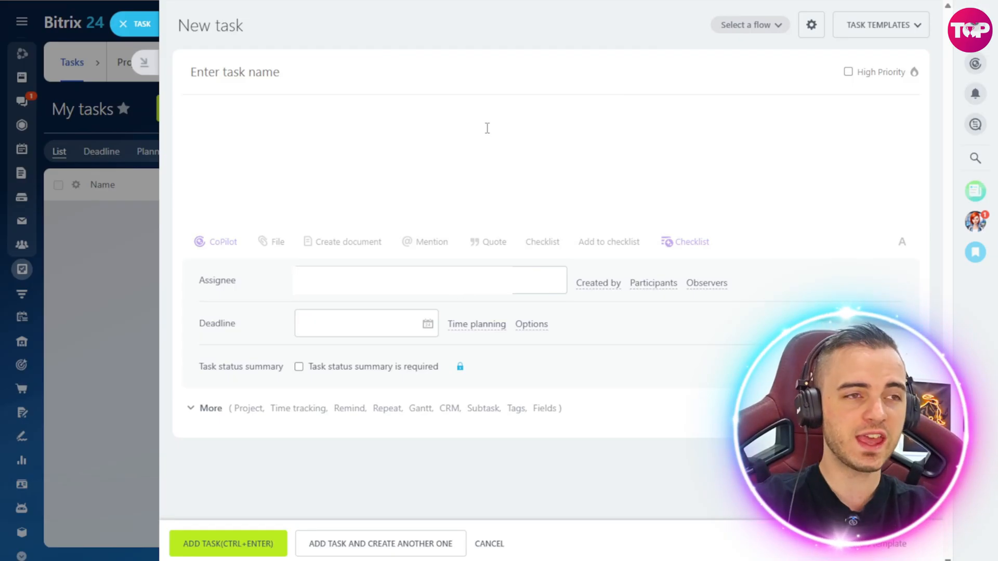
mouse_move(295, 307)
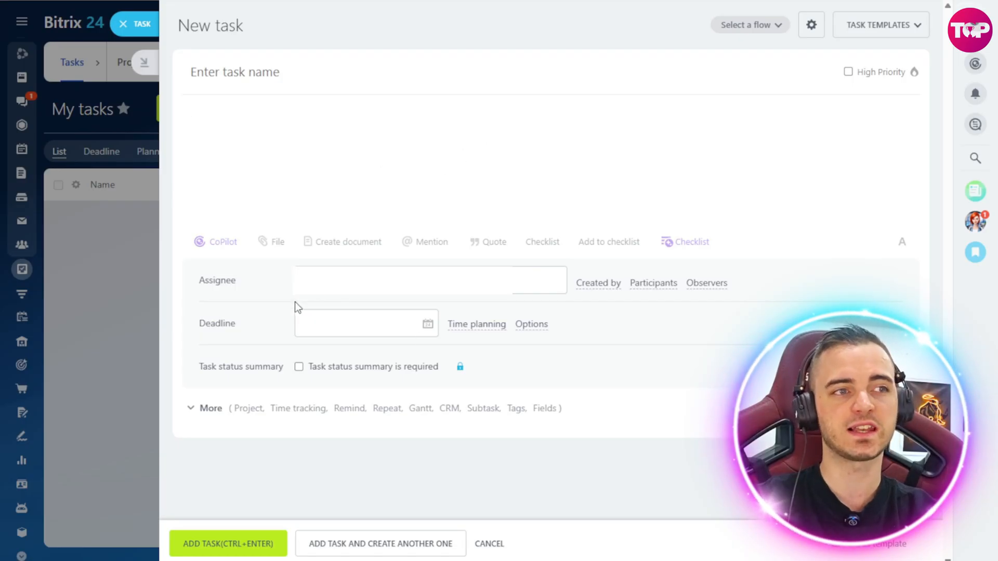
mouse_move(651, 347)
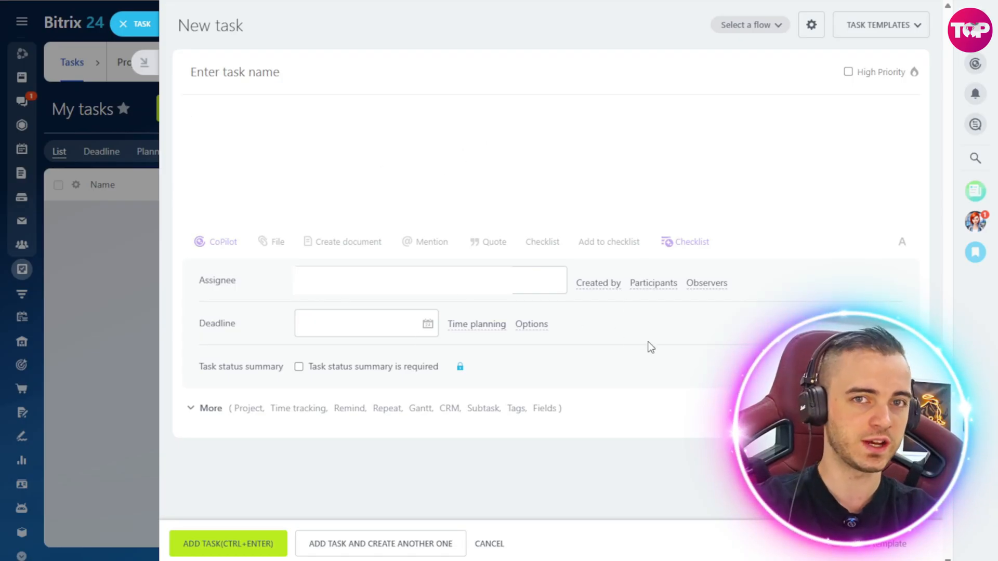
mouse_move(700, 339)
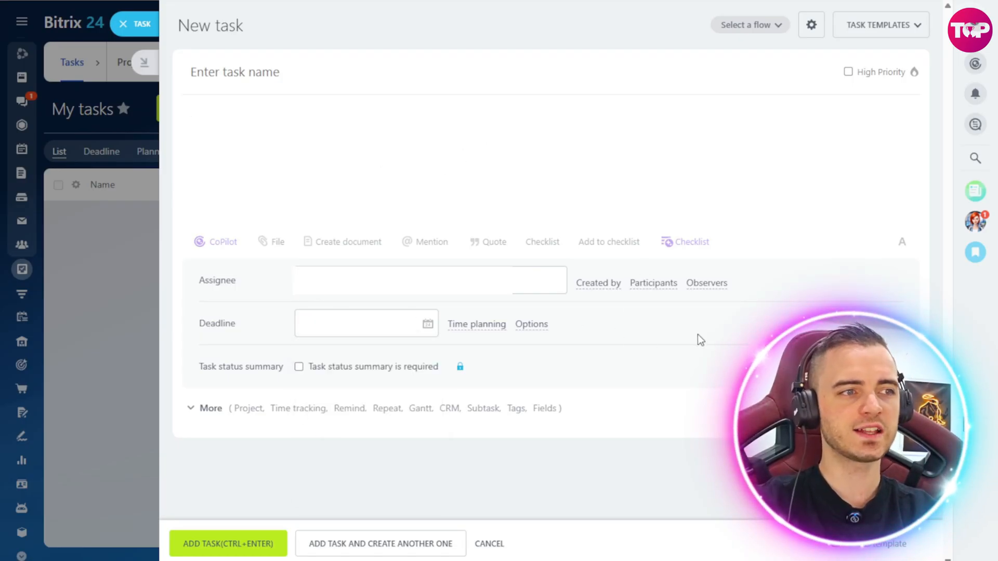
mouse_move(575, 420)
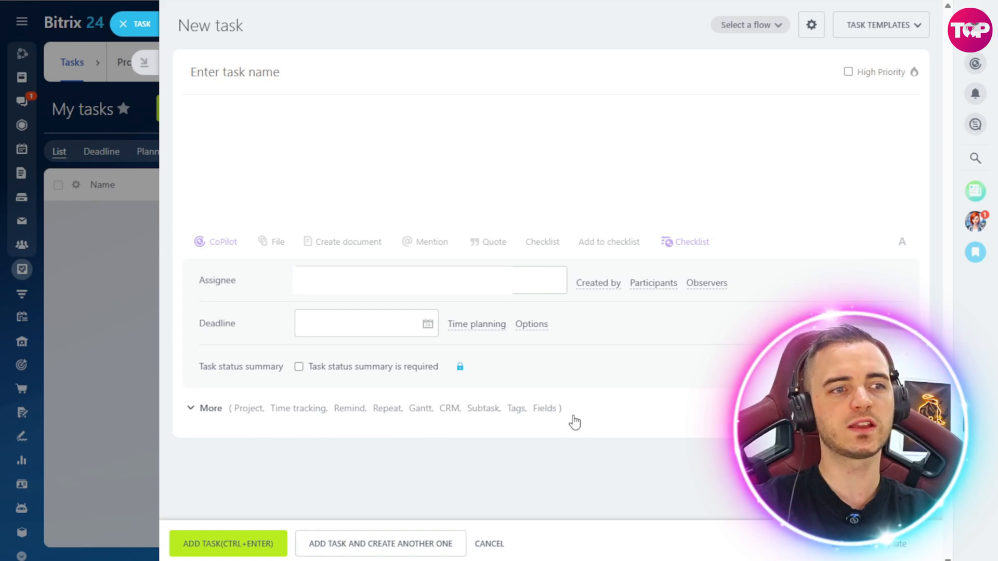
Step: Set the task deadline to May 1, 2025, 7:00 pm
click(366, 322)
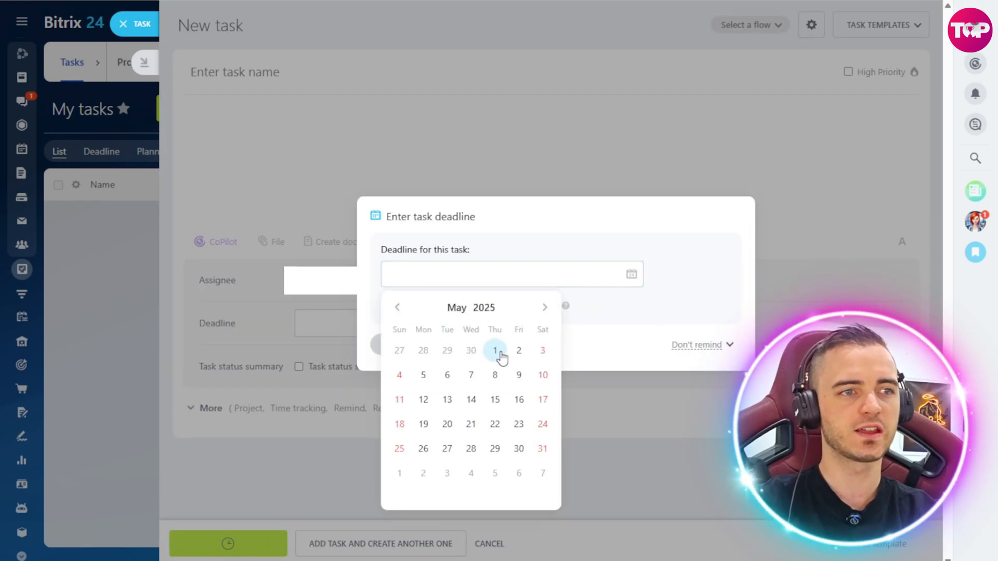
click(494, 351)
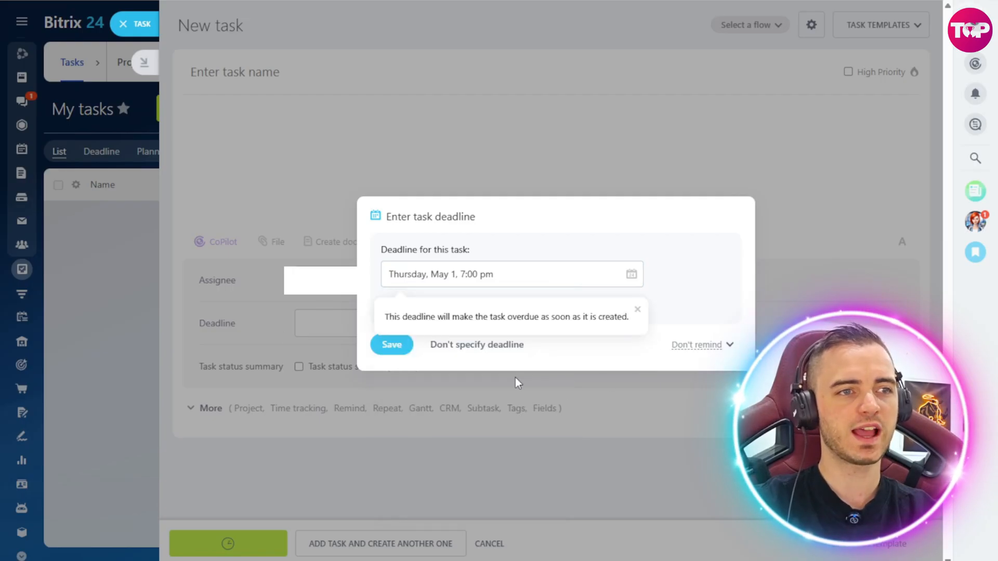
click(391, 344)
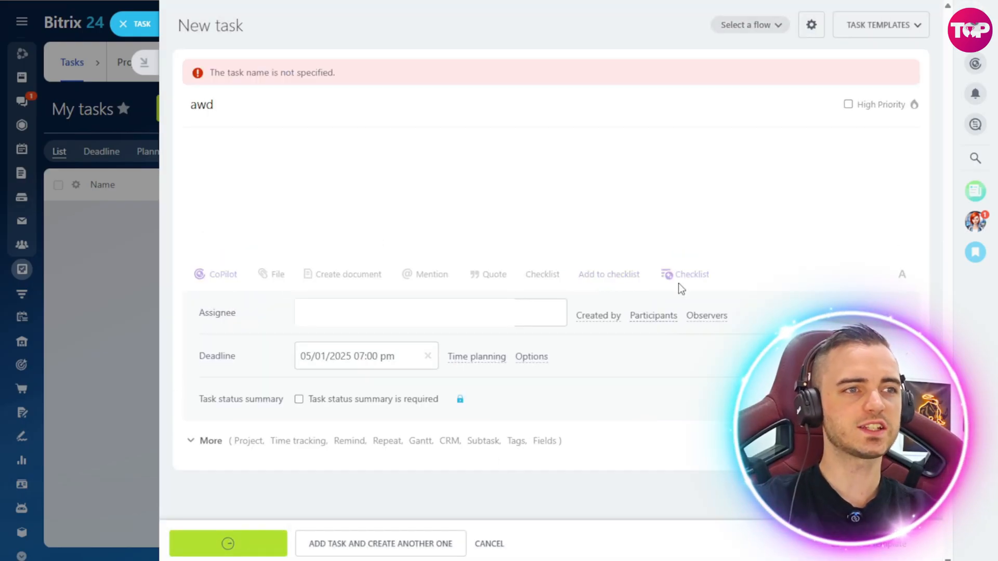
Step: Save the new task awd into the My tasks list
click(488, 543)
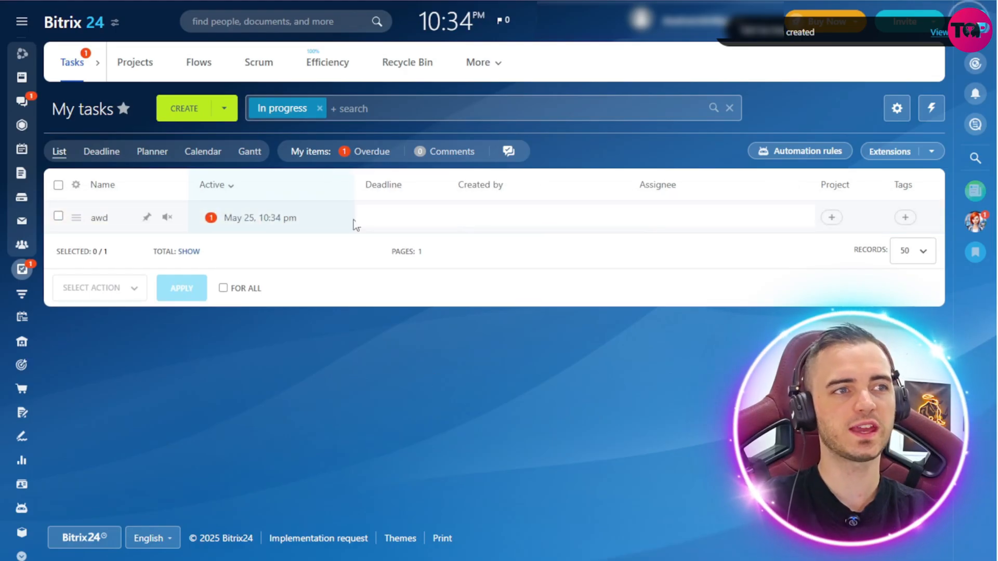
mouse_move(101, 218)
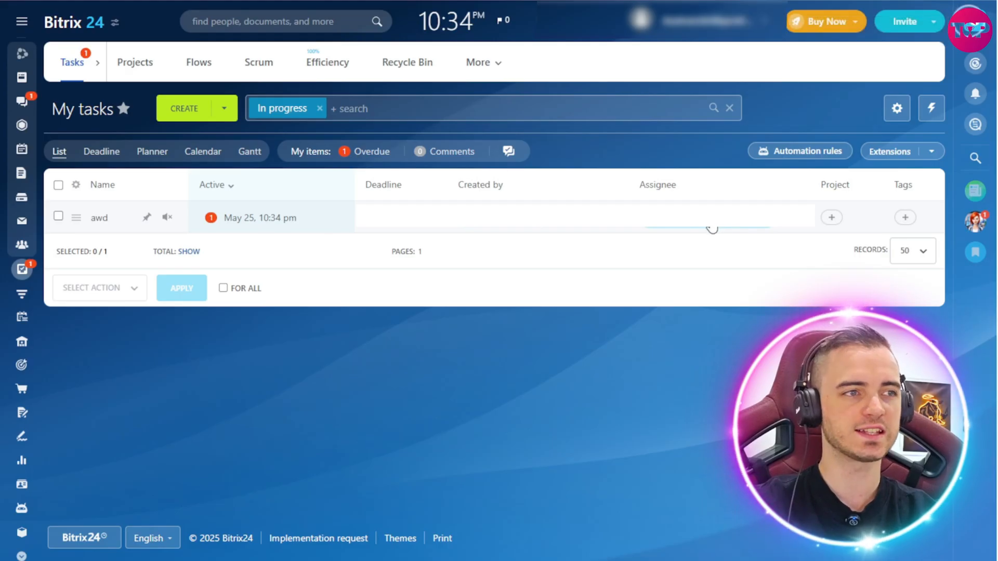
mouse_move(719, 301)
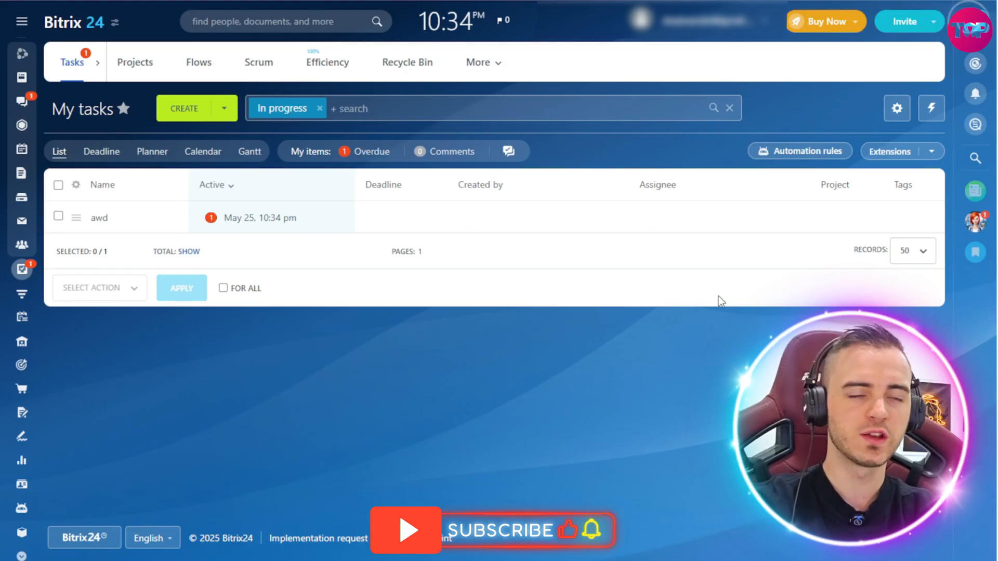
mouse_move(348, 304)
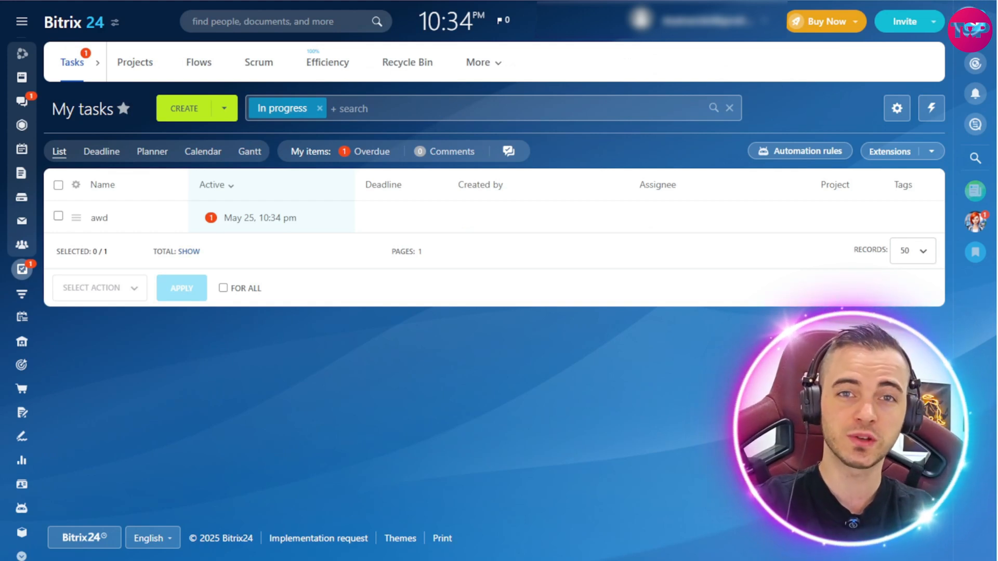
Step: Open Chat and Calls from the Messenger icon, briefly toggling the navigation menu
click(21, 100)
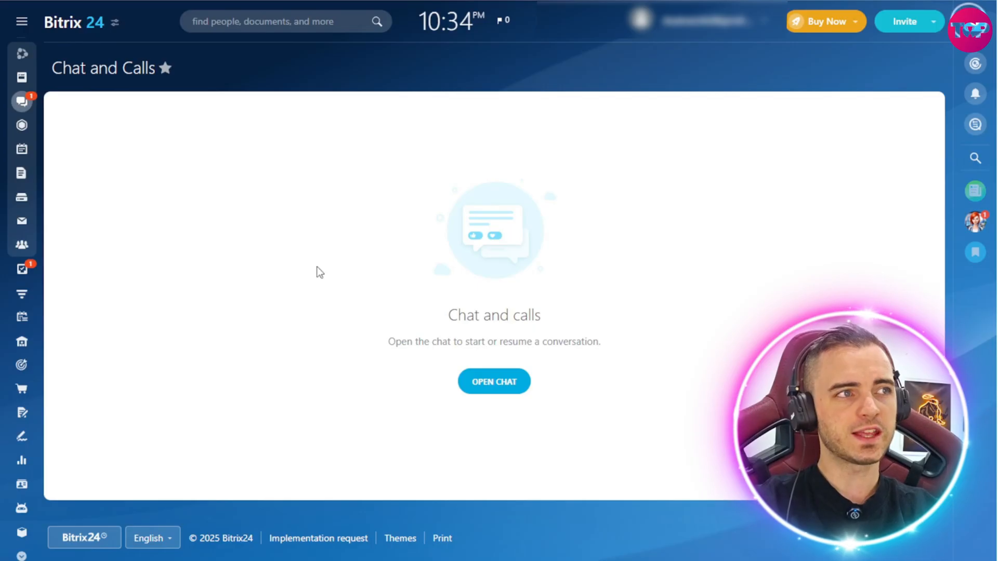
mouse_move(413, 234)
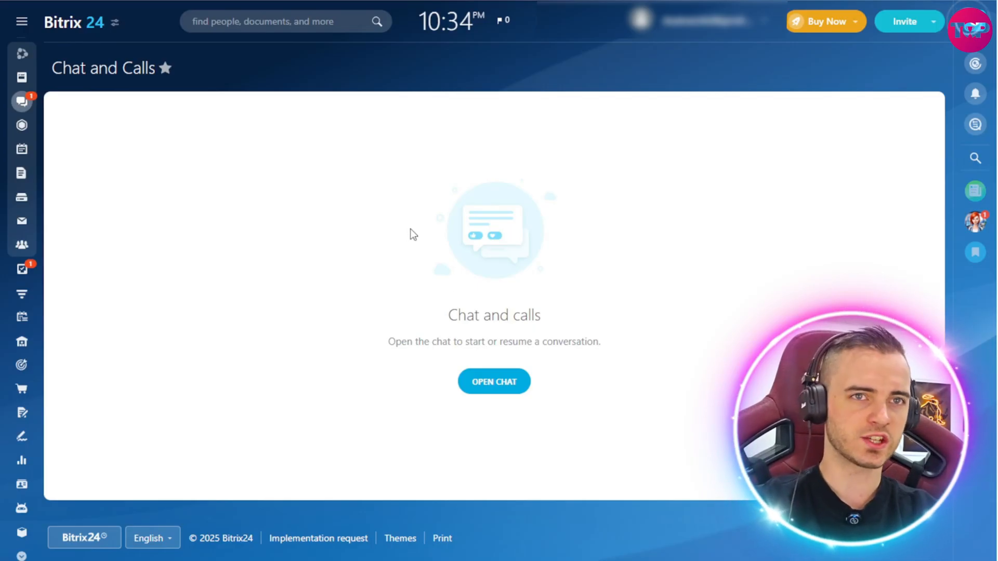
click(21, 21)
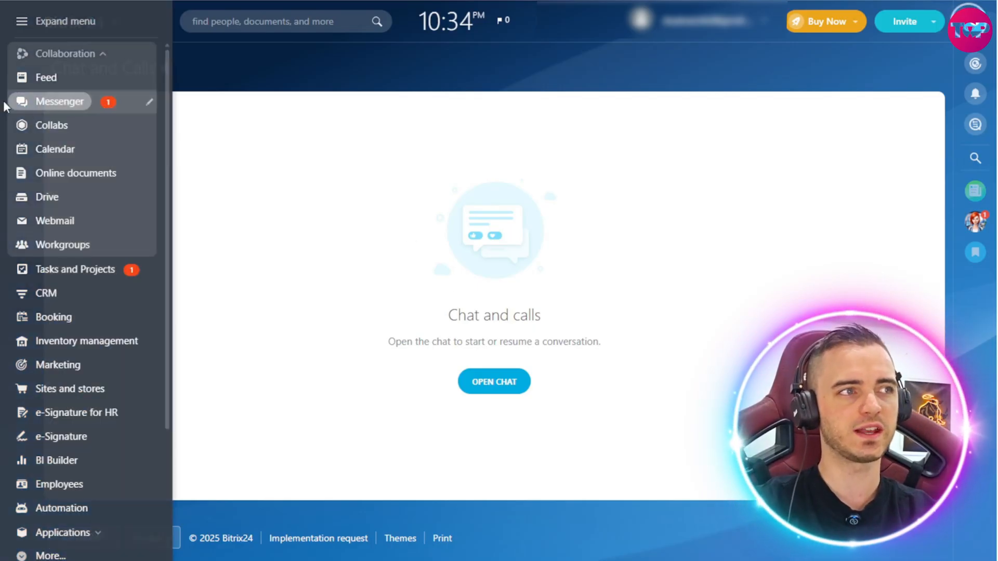
click(20, 21)
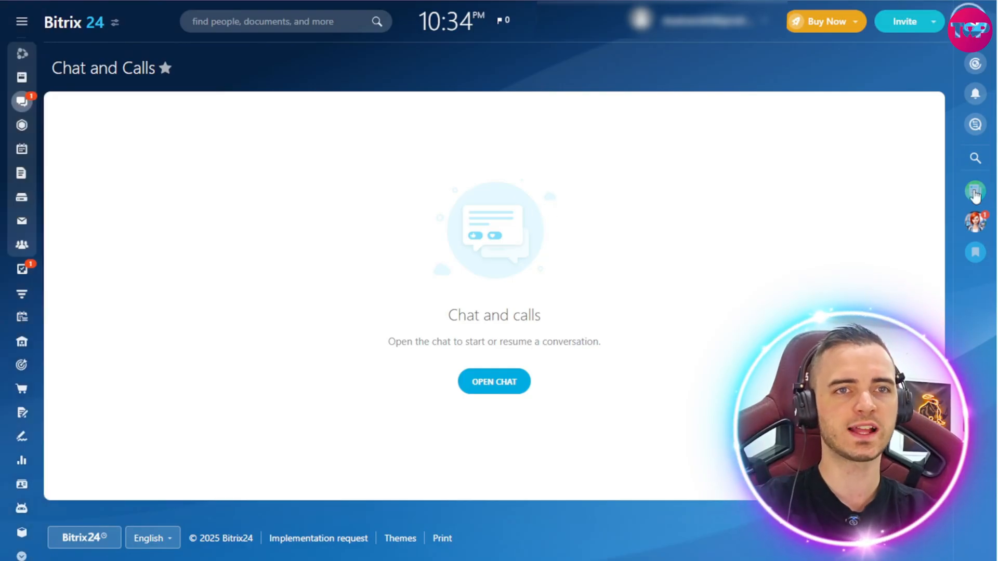
mouse_move(966, 331)
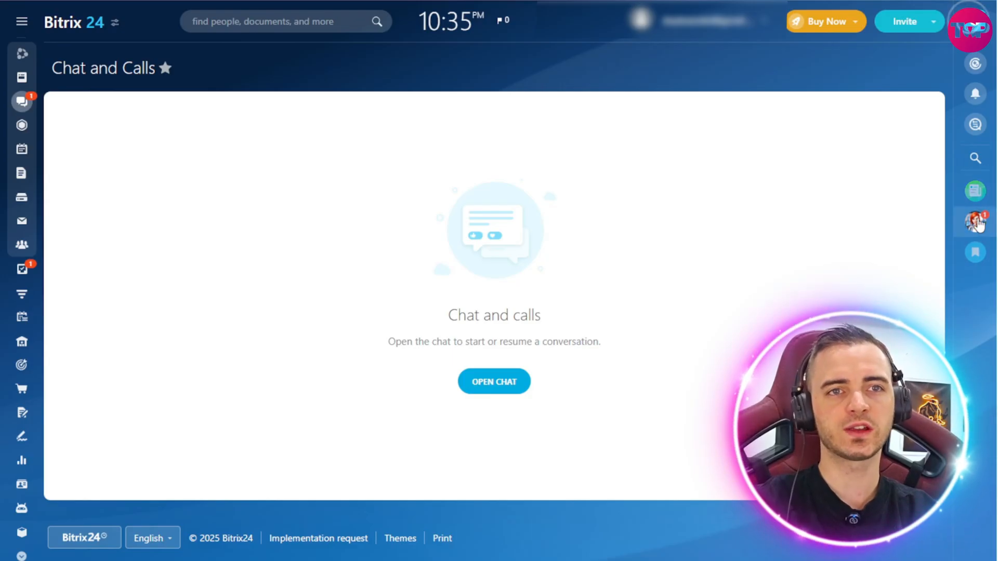
click(494, 381)
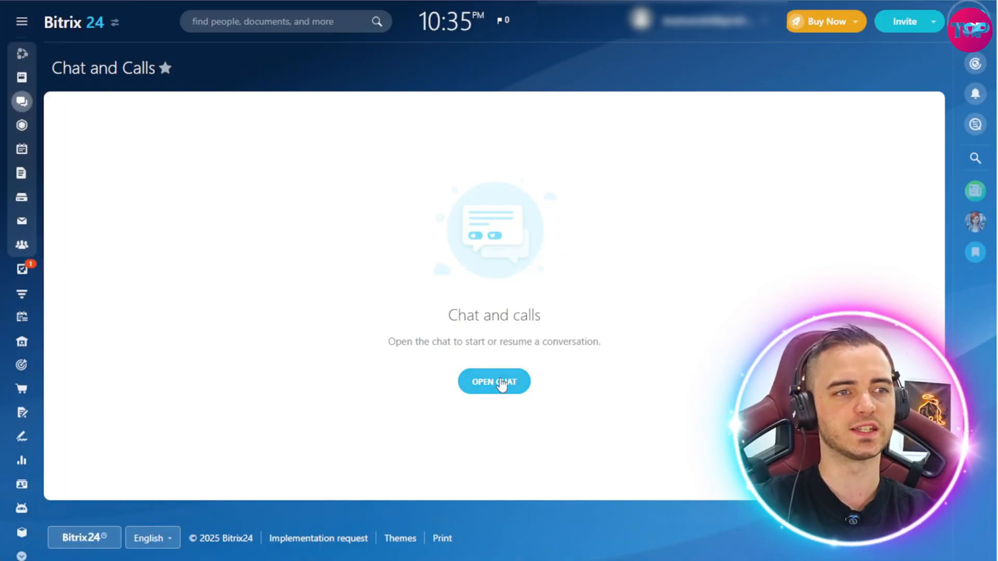
Step: Show the messenger chat list and its new-conversation options menu
click(494, 381)
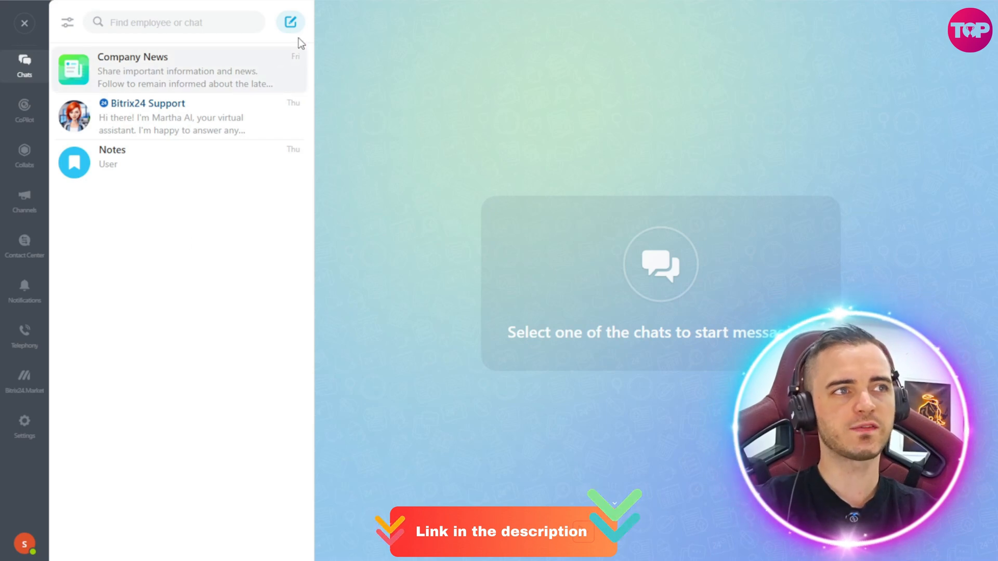
click(290, 22)
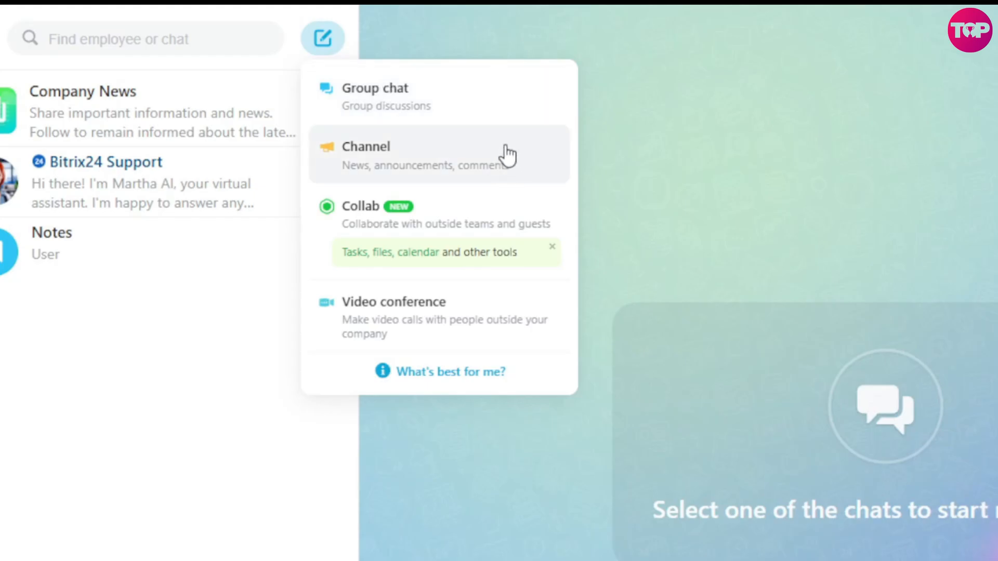
mouse_move(468, 210)
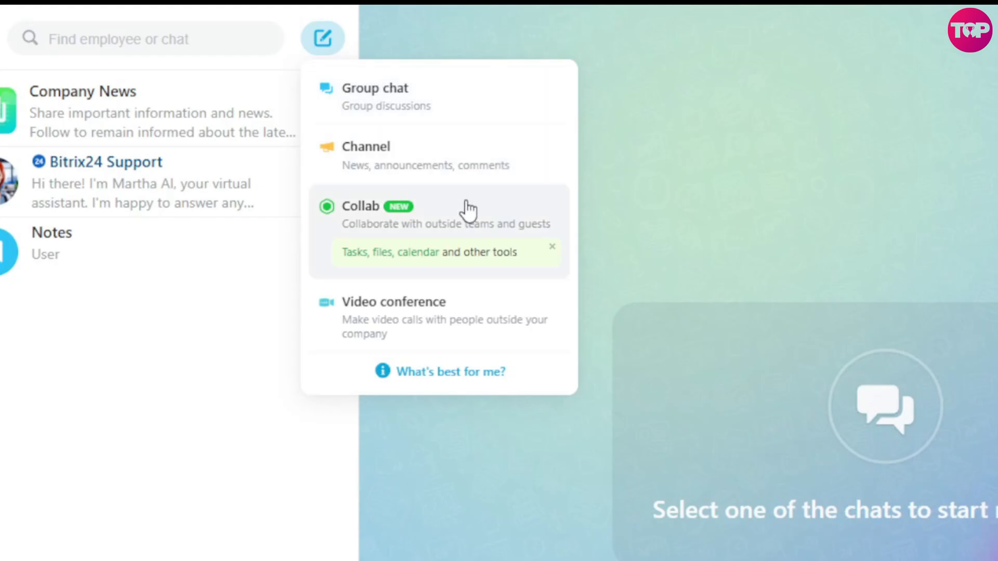
mouse_move(470, 241)
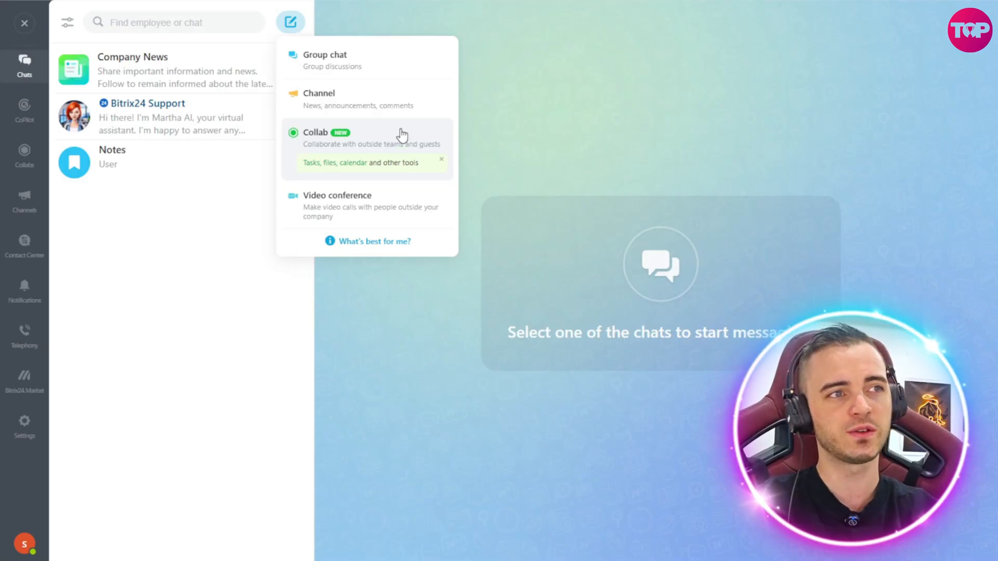
mouse_move(368, 154)
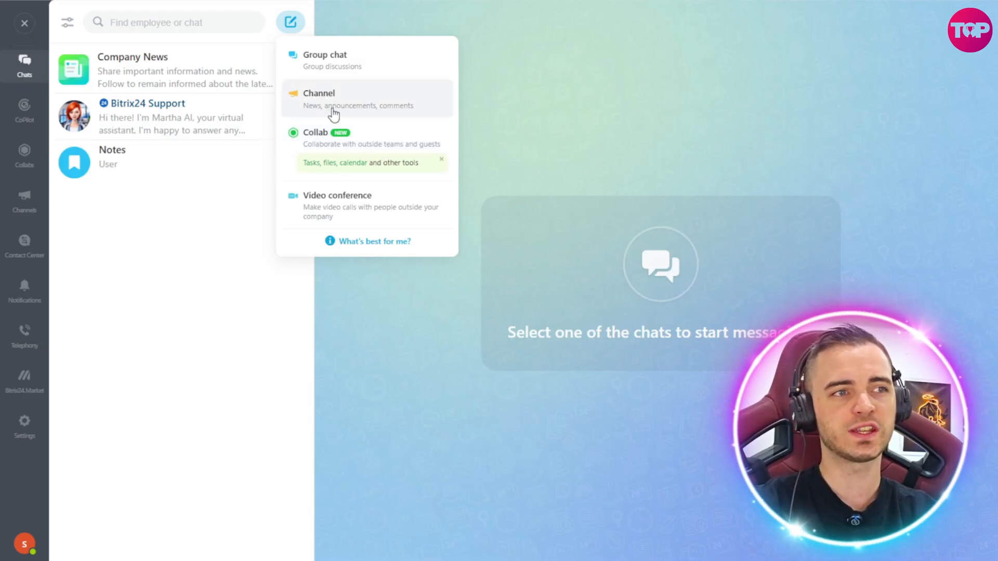
mouse_move(316, 210)
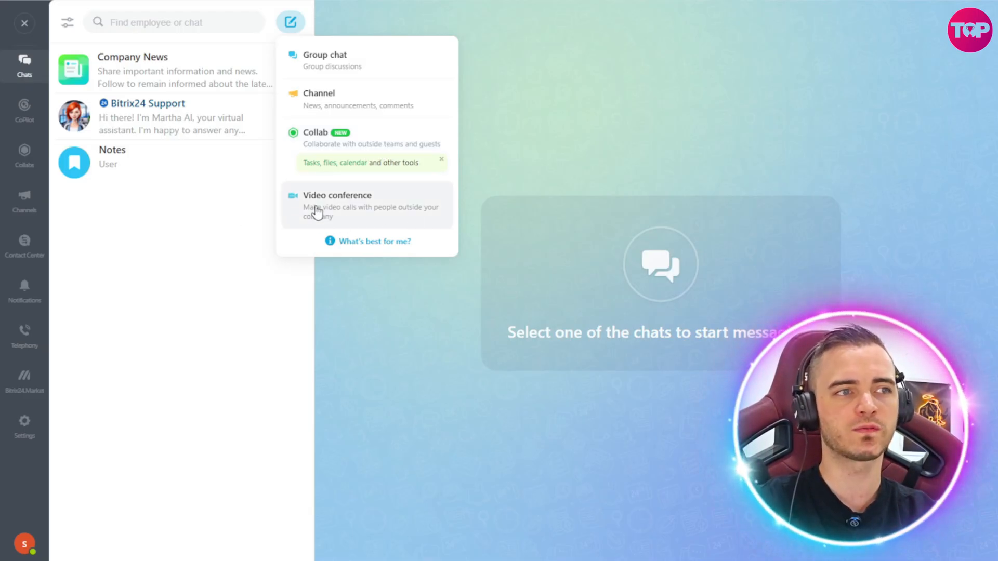
Step: Start a video conference, expand its privacy and chat settings, then close the messenger
click(337, 195)
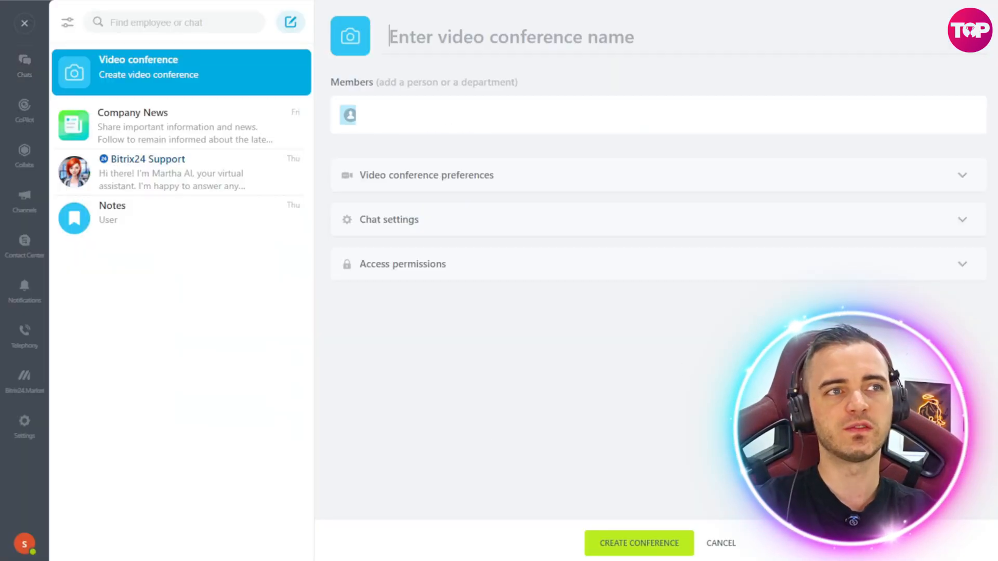
click(426, 175)
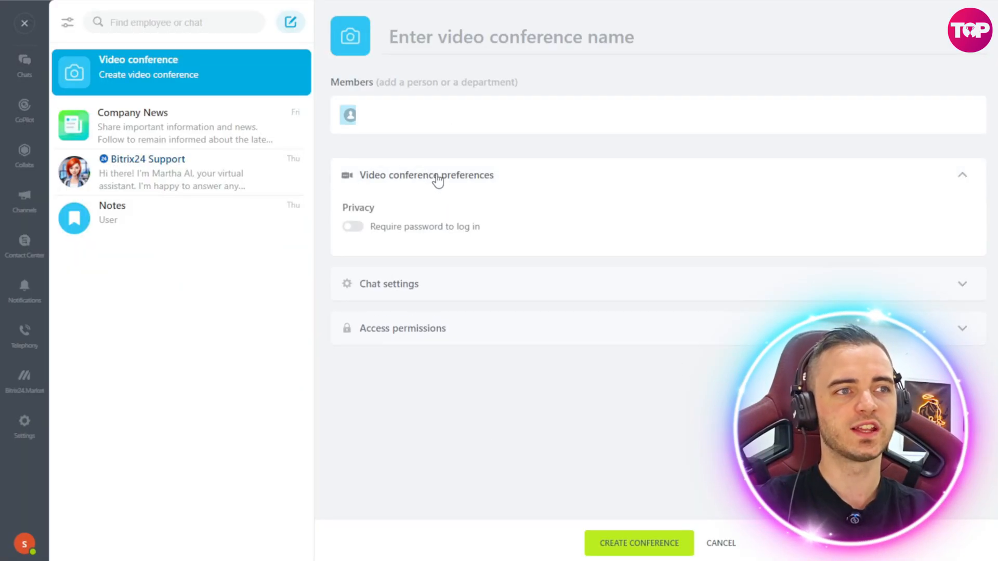
click(388, 283)
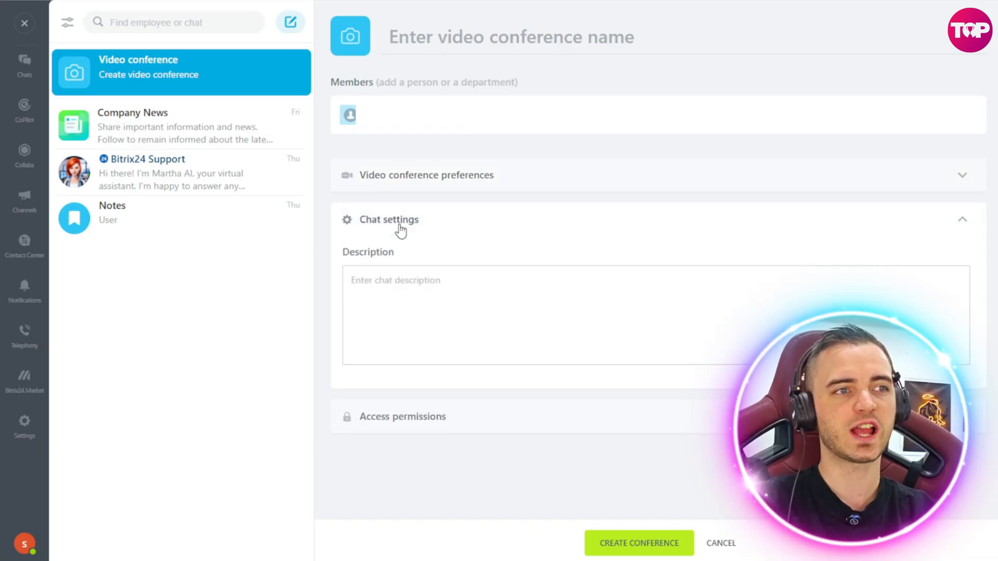
mouse_move(442, 223)
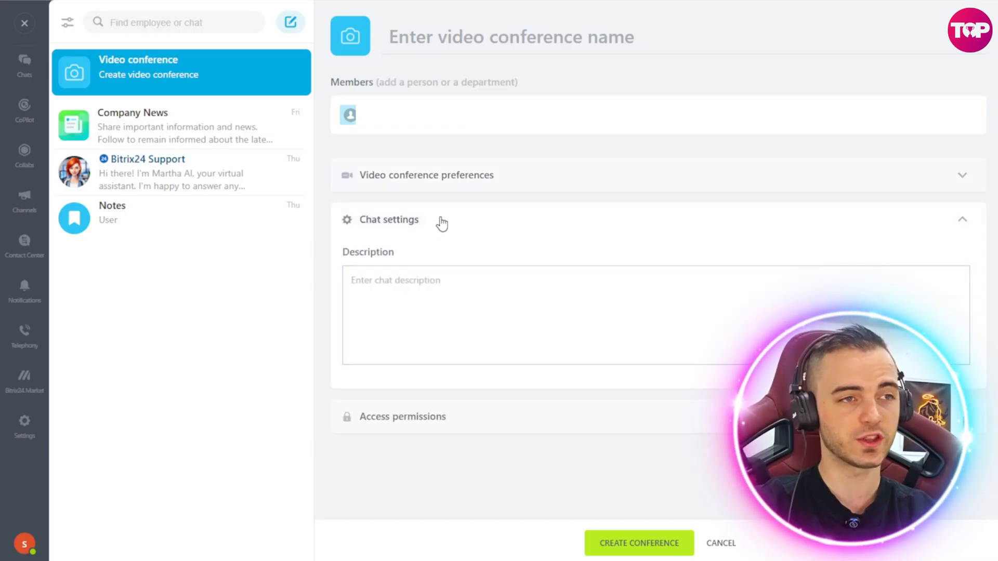
click(403, 416)
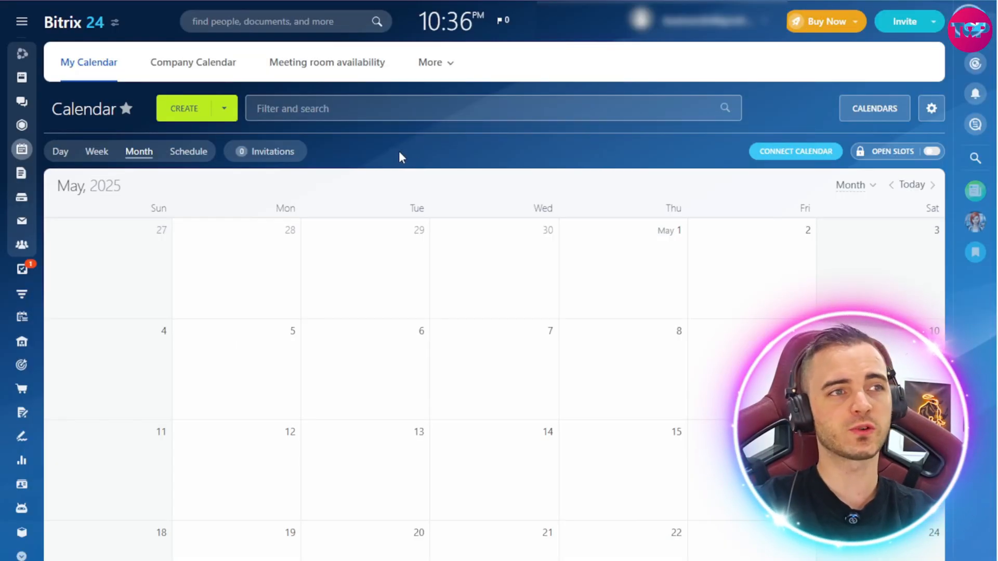
Step: Toggle the left menu, scroll the May 2025 calendar, and open the awd task entry
click(21, 21)
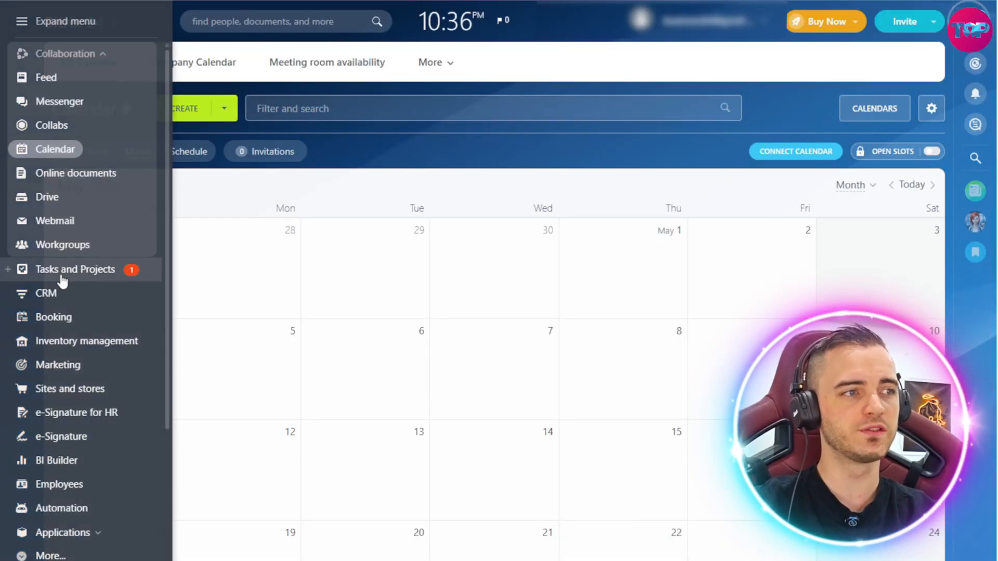
mouse_move(87, 389)
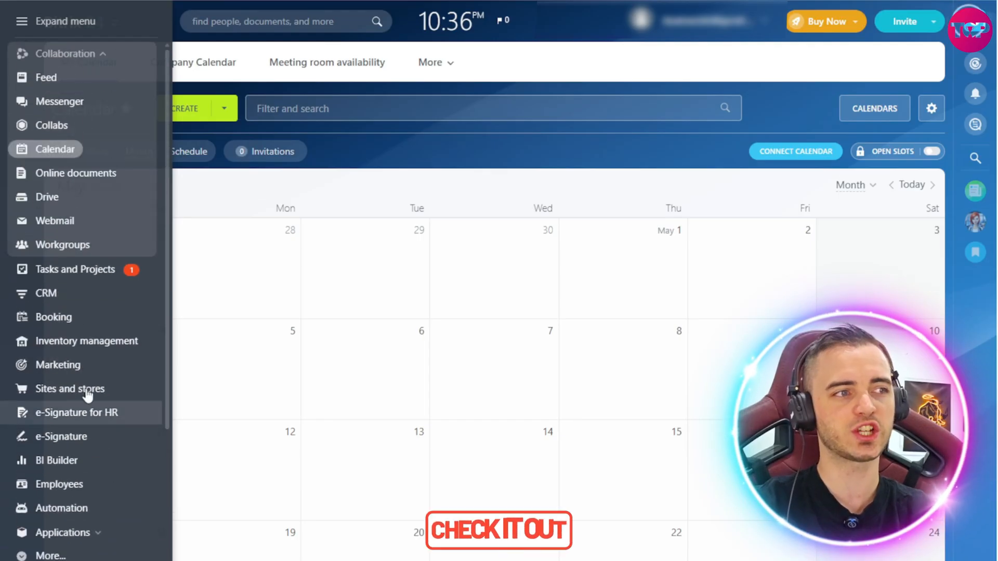
click(21, 20)
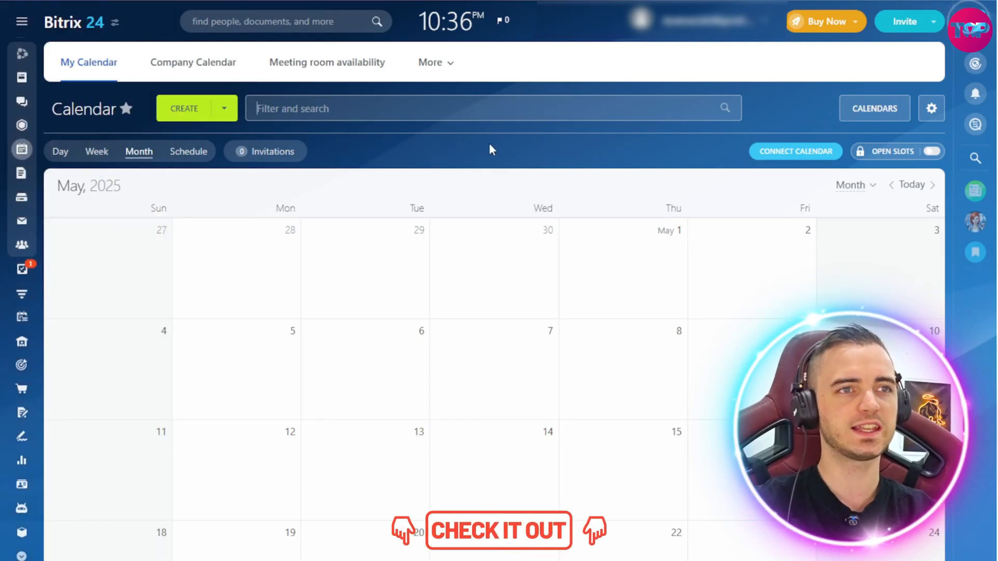
scroll(down, 3)
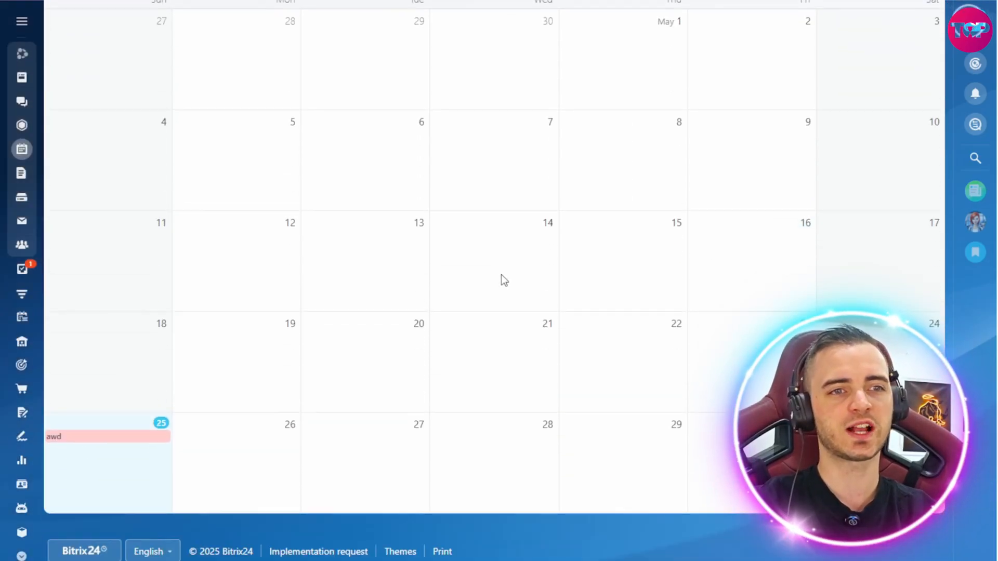
scroll(up, 3)
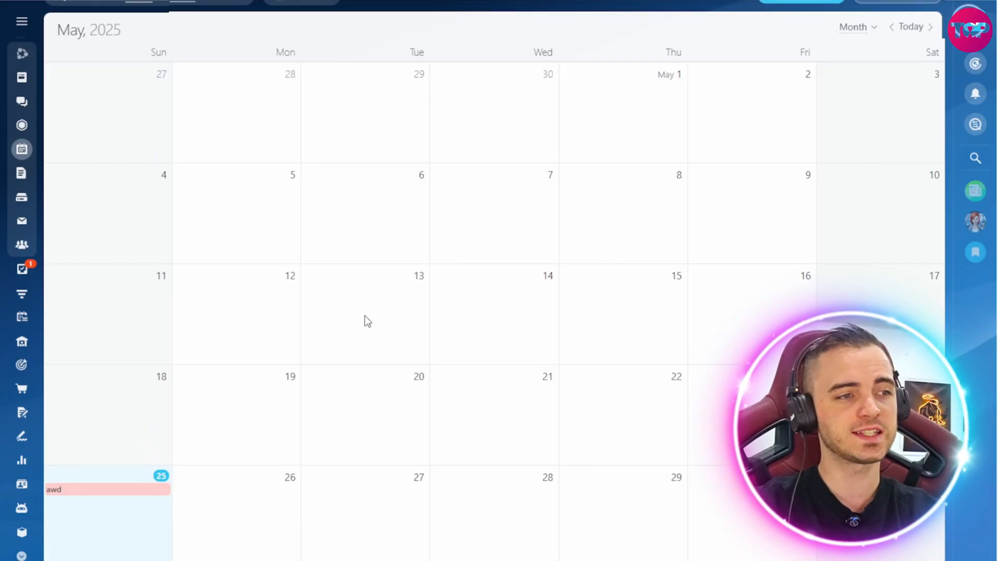
scroll(up, 3)
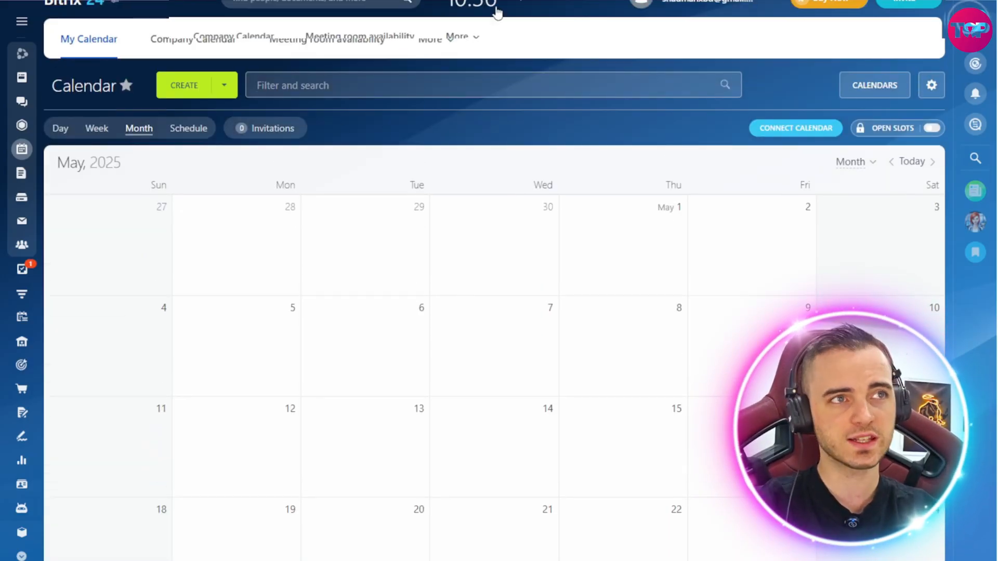
click(22, 269)
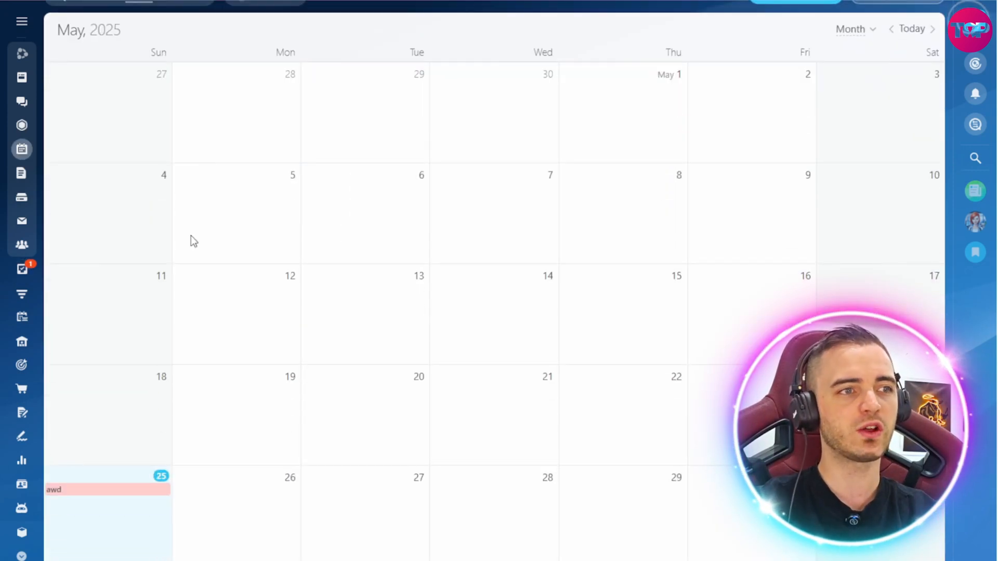
scroll(down, 3)
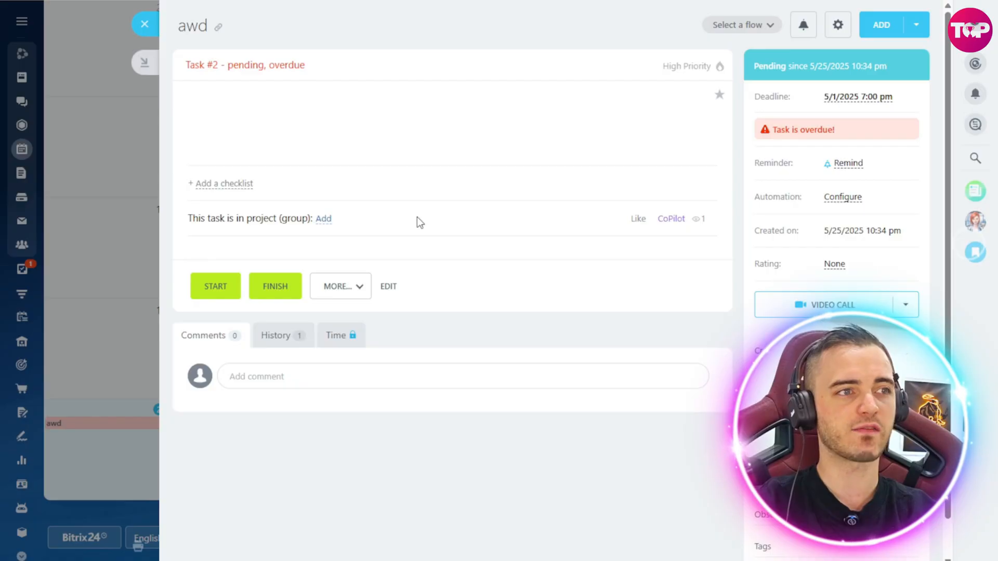
Step: Close the awd task card and scroll back up the May 2025 calendar
click(144, 23)
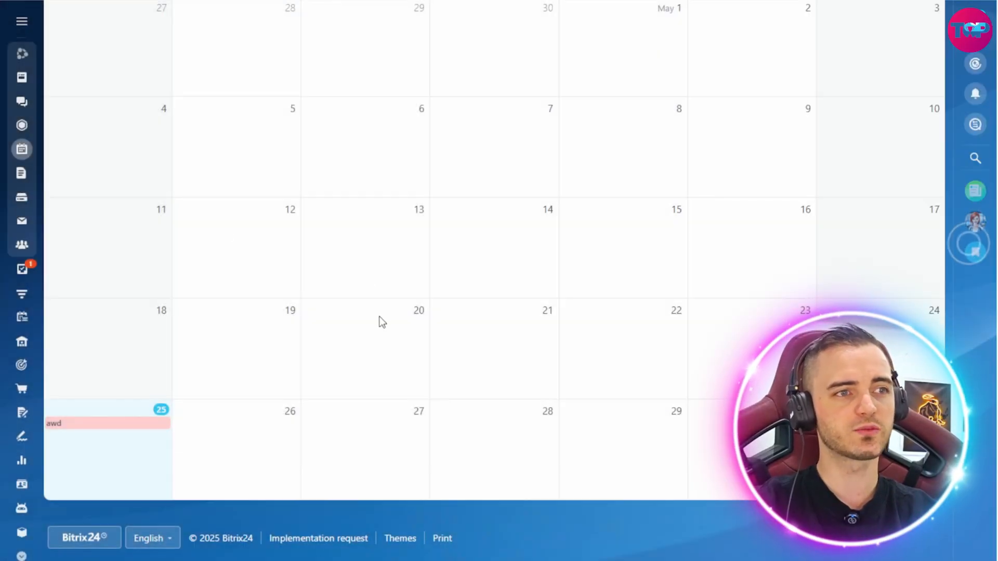
scroll(up, 3)
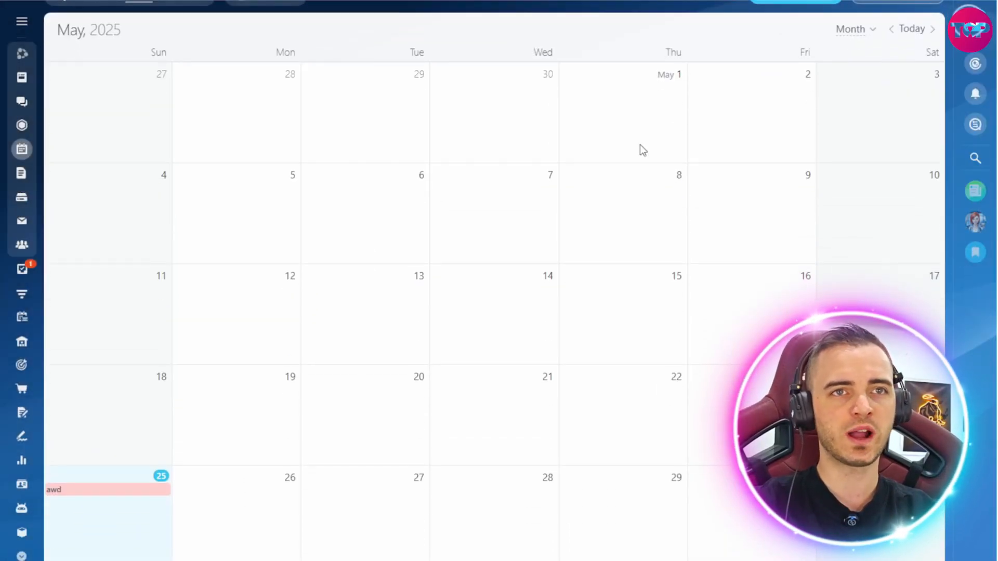
mouse_move(686, 104)
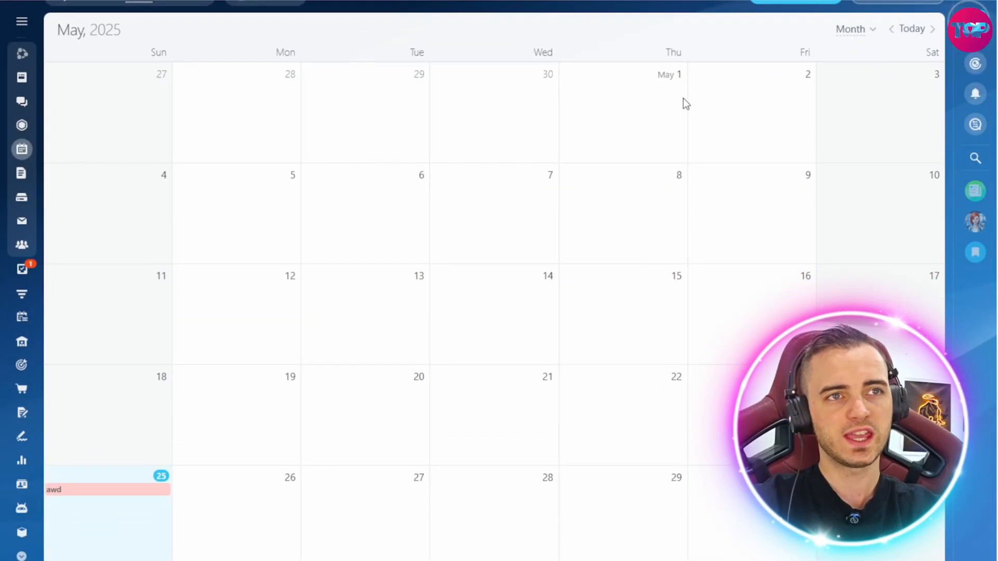
mouse_move(185, 219)
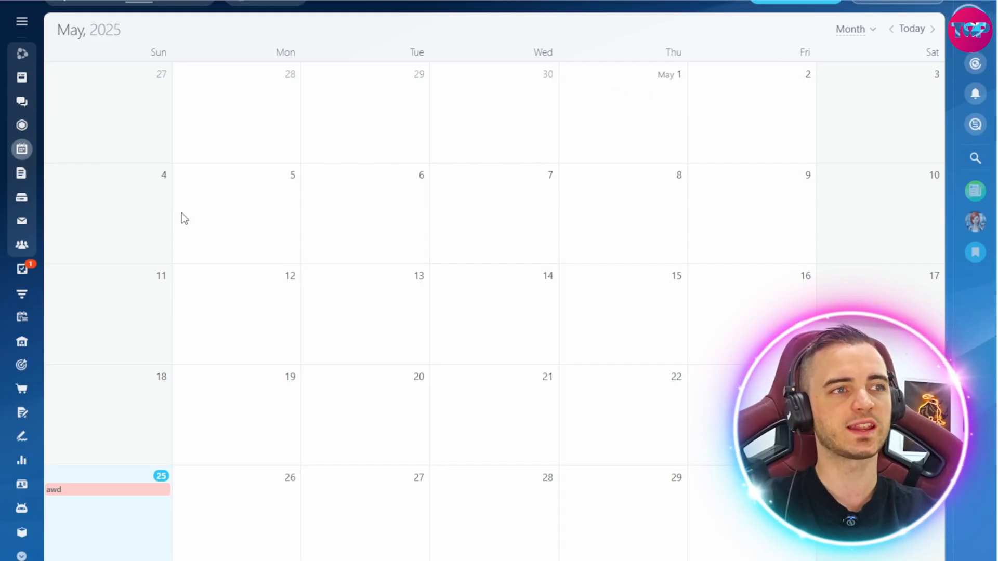
mouse_move(402, 227)
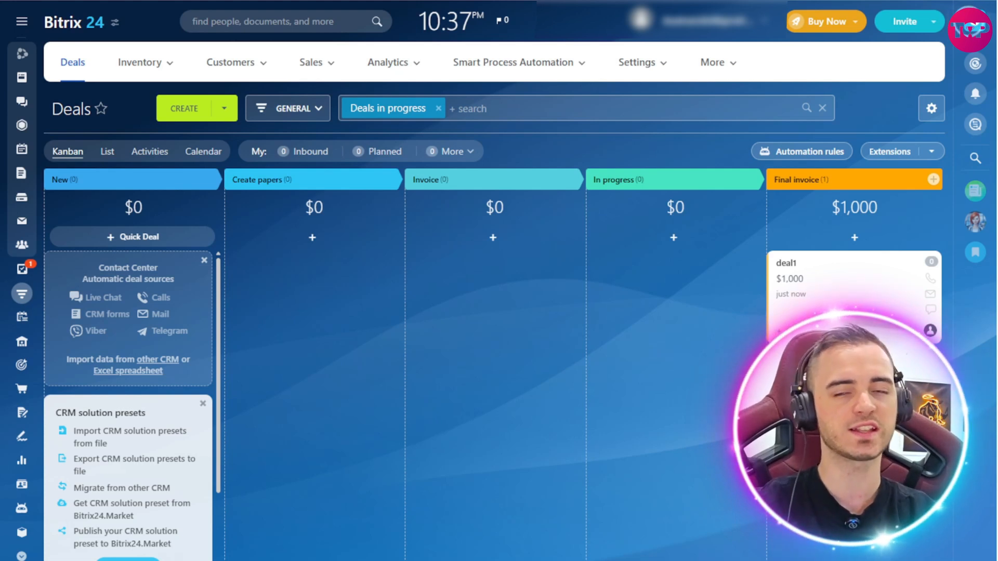
Step: Visit Tasks, Messenger and Calendar, scroll the month view, and expand the navigation menu
click(21, 269)
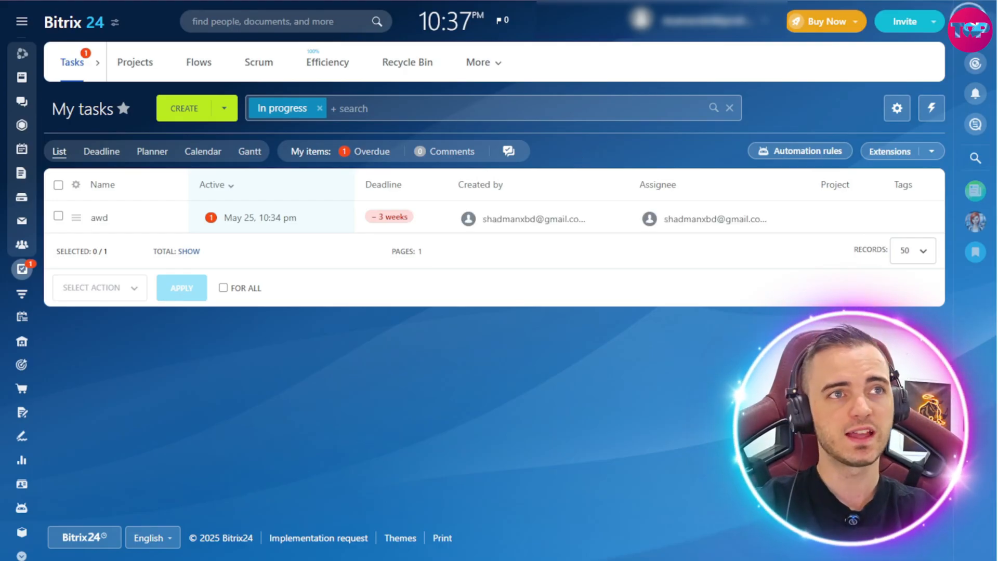
click(22, 101)
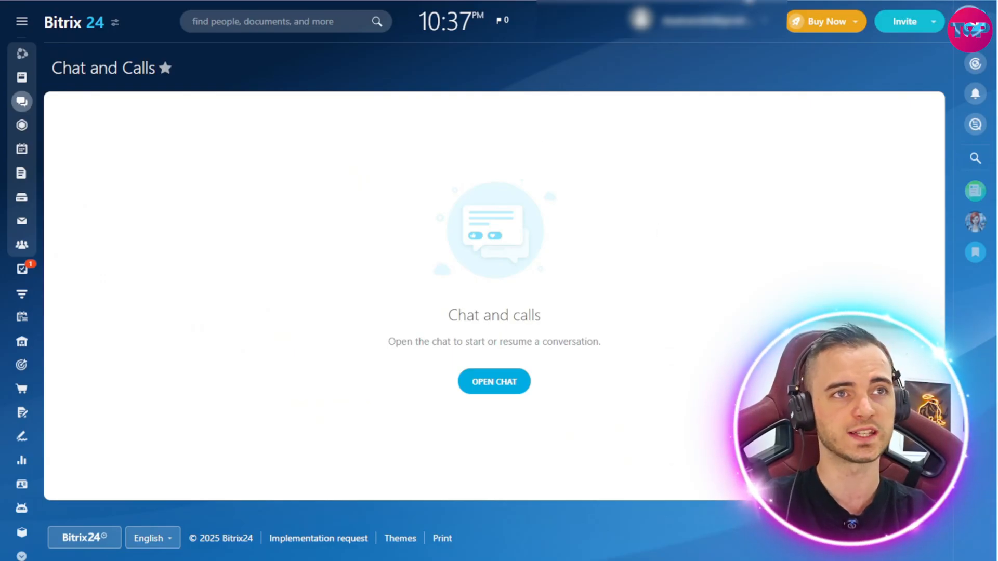
click(20, 149)
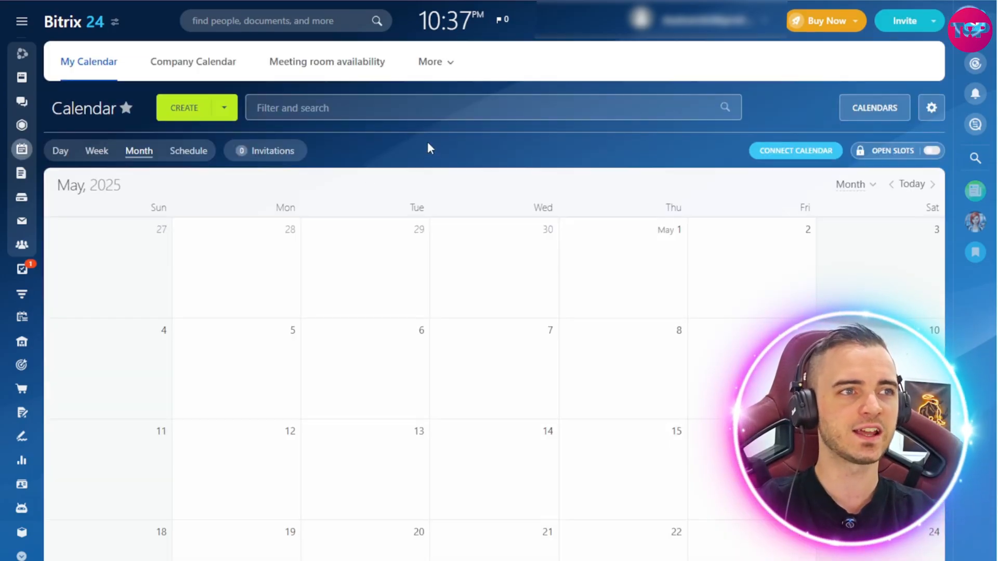
scroll(down, 3)
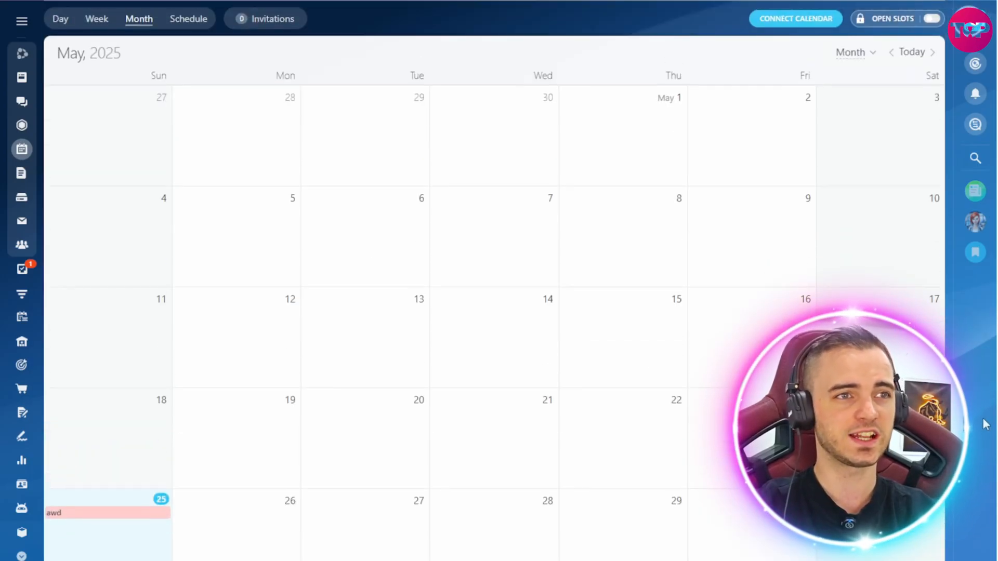
scroll(down, 3)
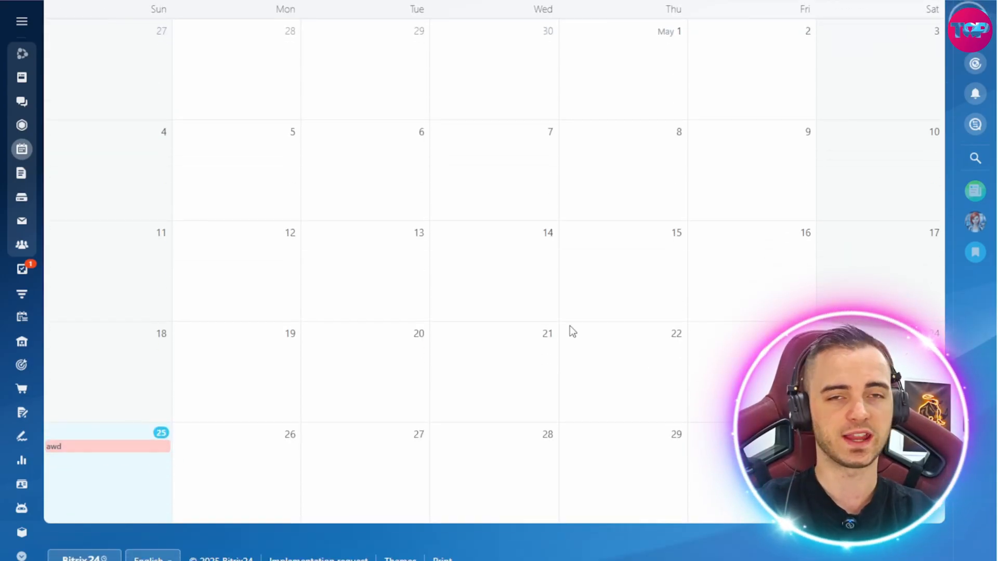
click(22, 20)
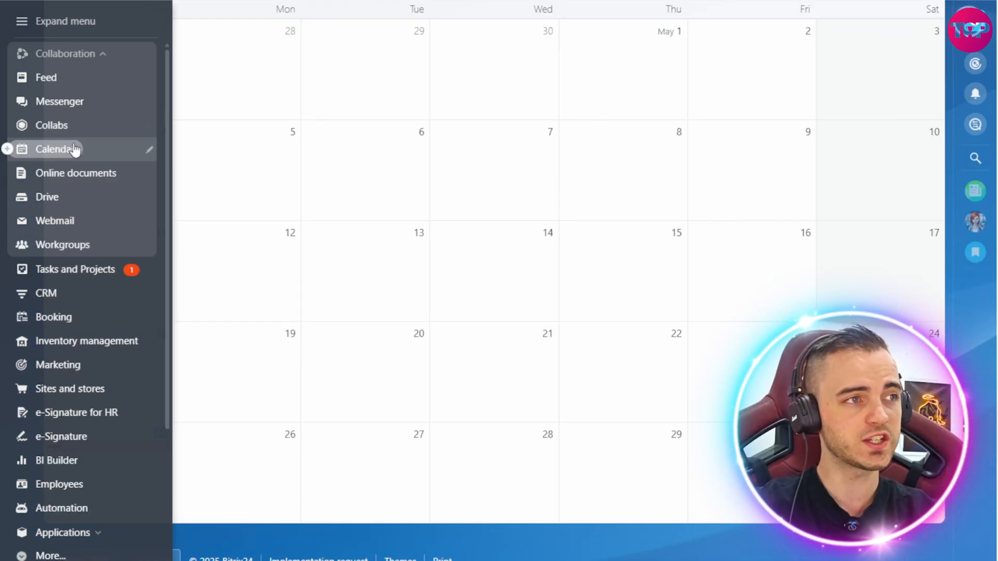
mouse_move(76, 173)
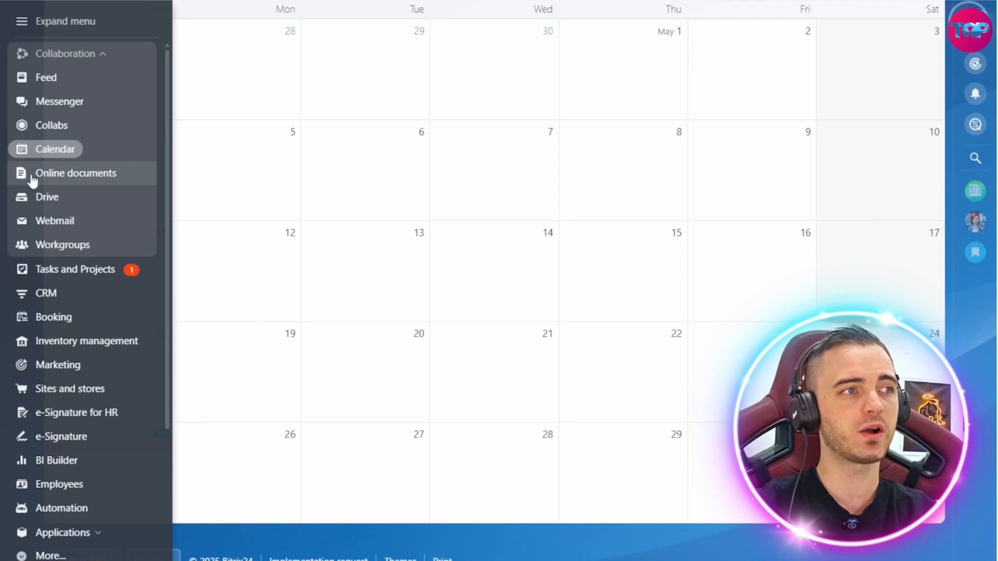
mouse_move(88, 205)
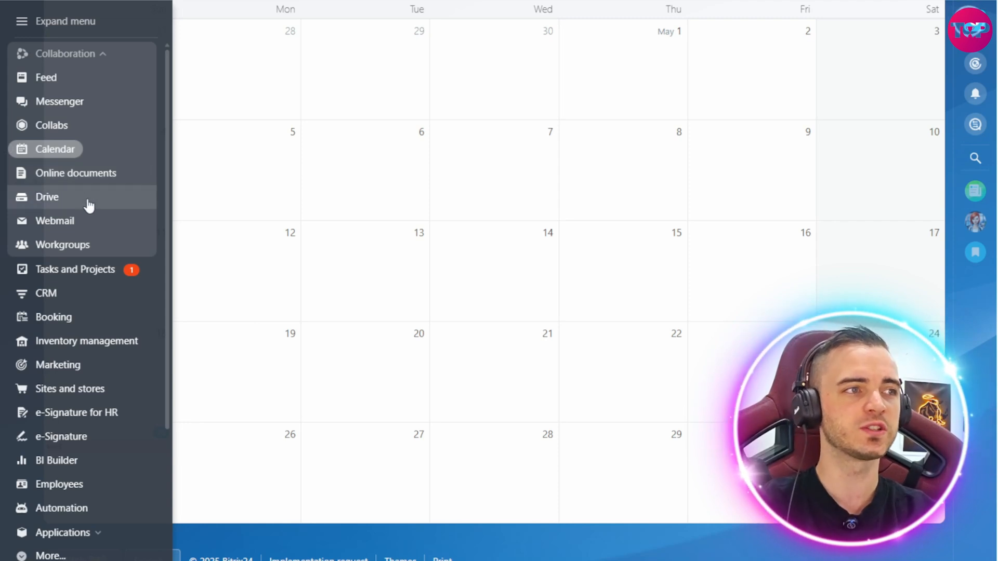
Step: Scroll the expanded sidebar menu down to its lower sections and More
scroll(down, 3)
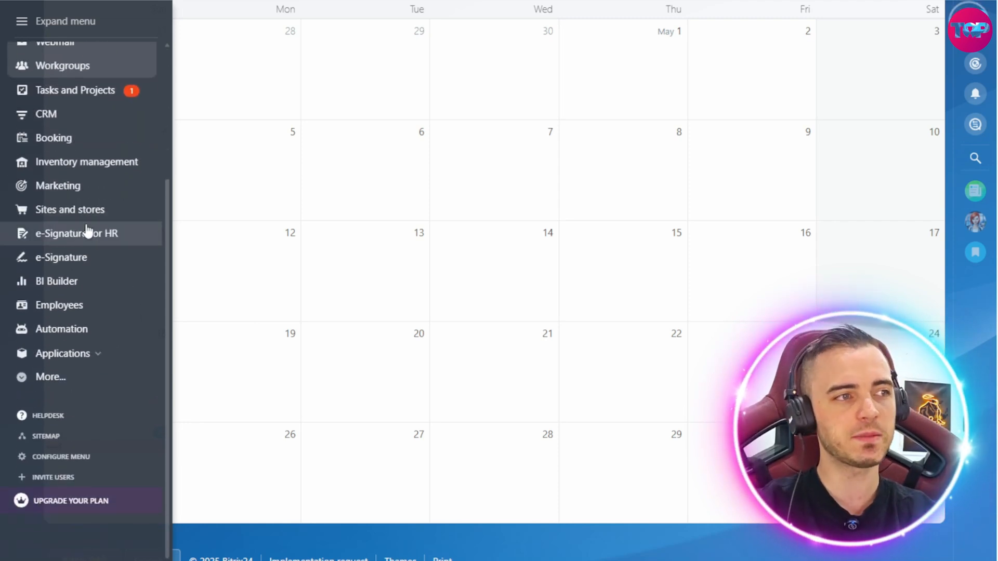
mouse_move(82, 209)
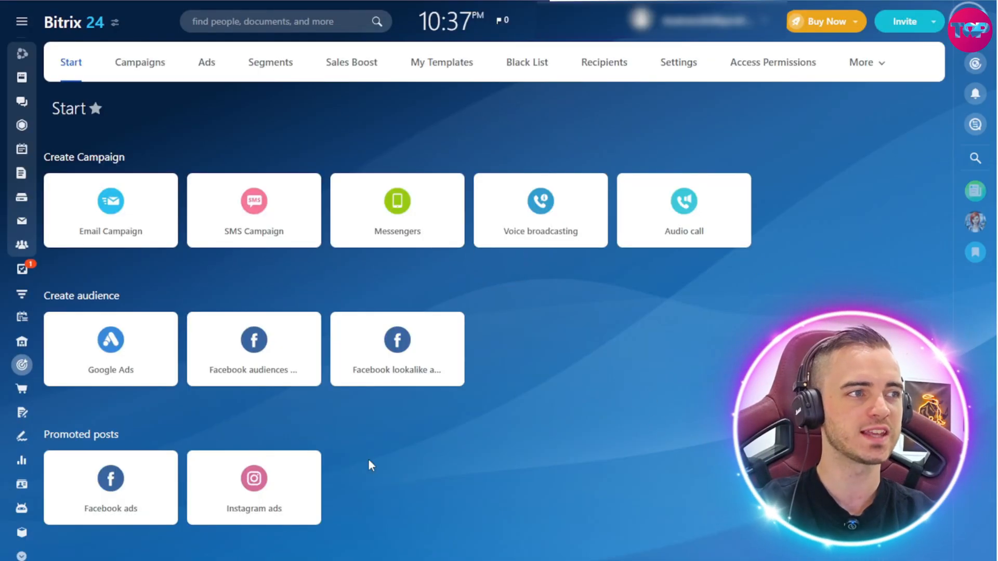
Step: Open the Feed, pin the full navigation menu open, and scroll down
click(21, 77)
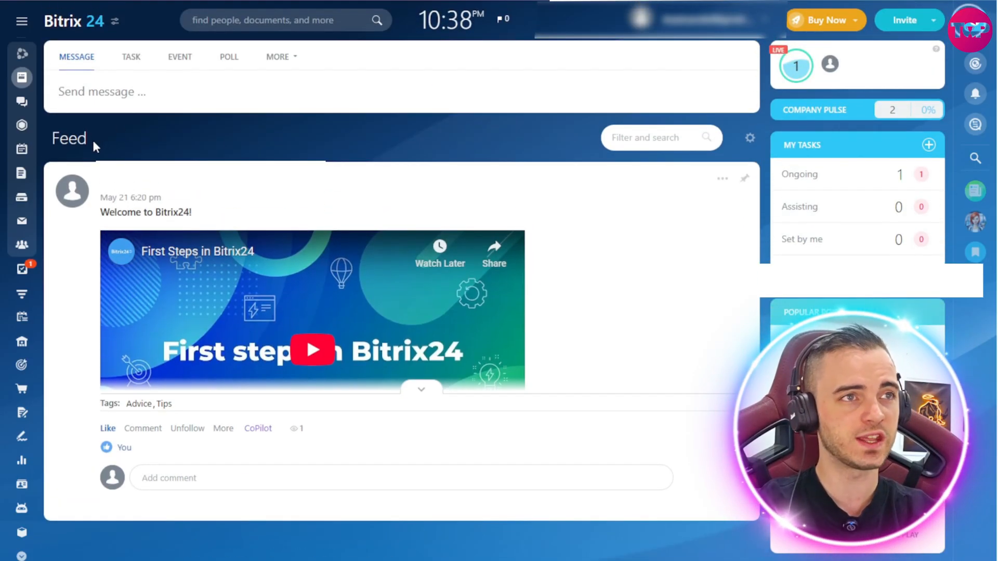
click(21, 21)
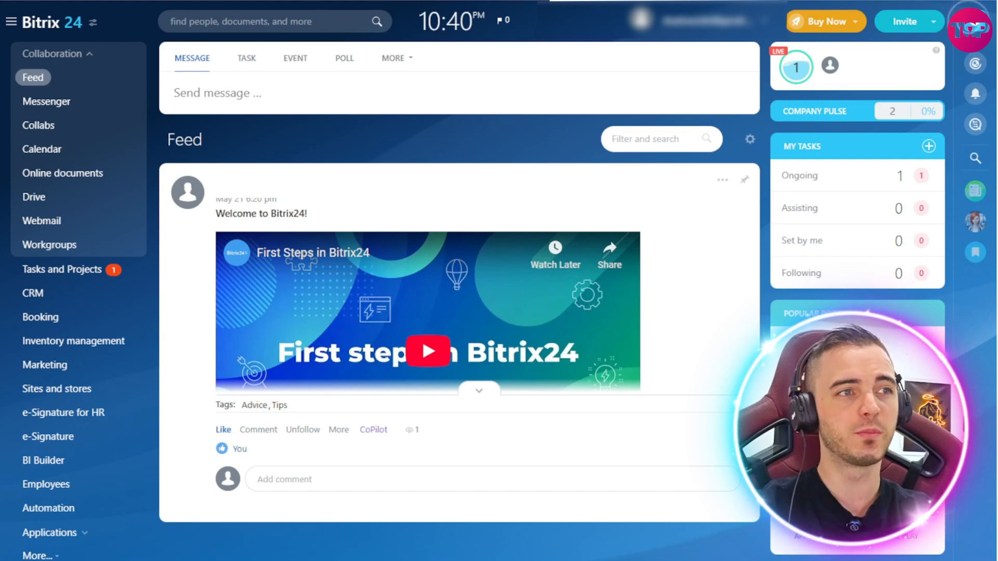
scroll(down, 3)
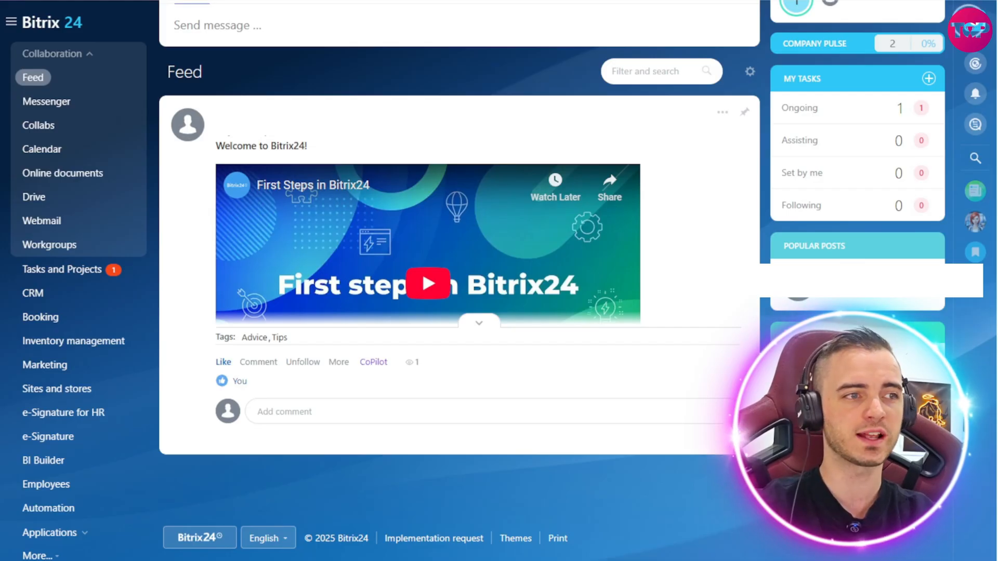
Step: Open the CoPilot menu on the Welcome to Bitrix24 post
click(374, 362)
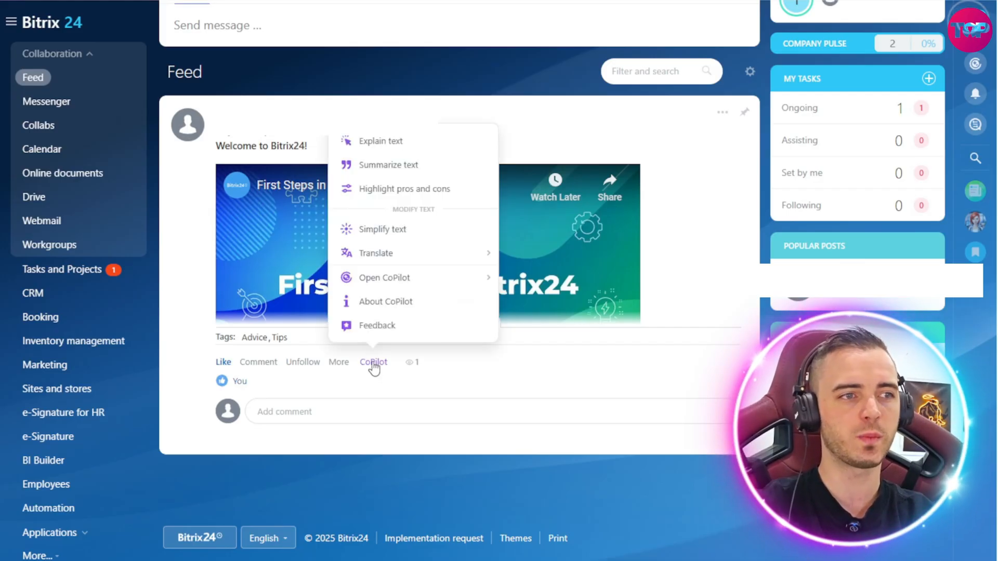
mouse_move(378, 352)
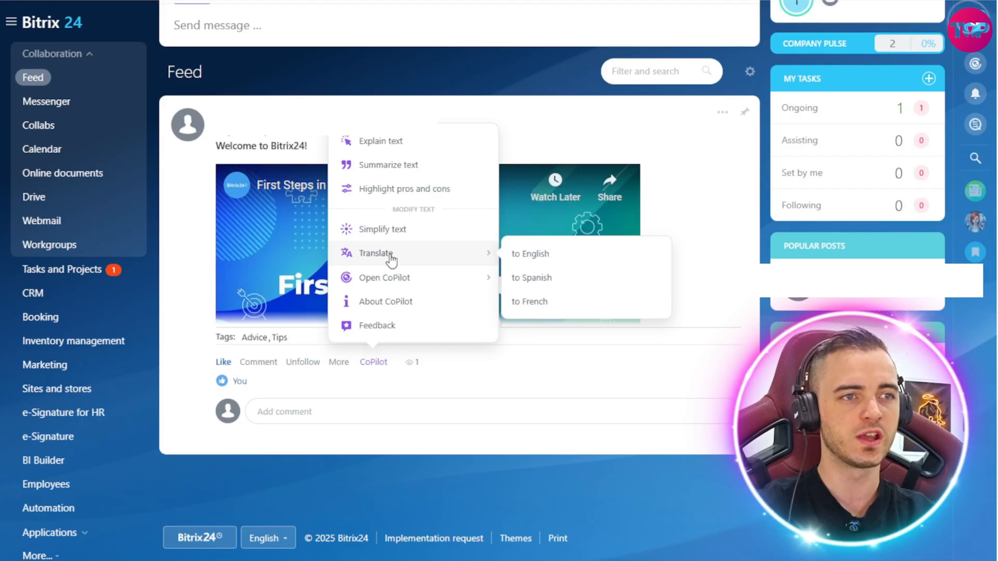
mouse_move(382, 230)
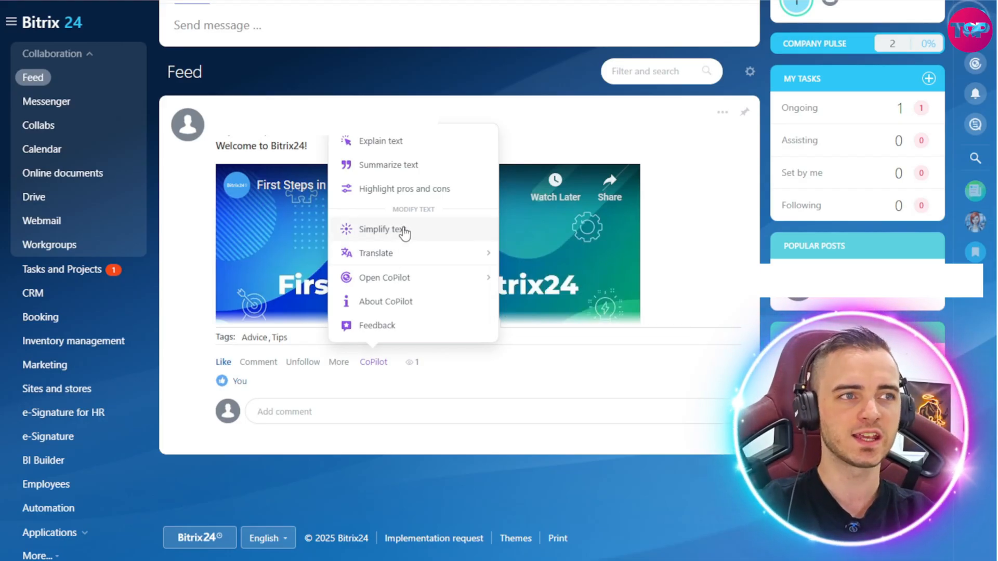
mouse_move(398, 189)
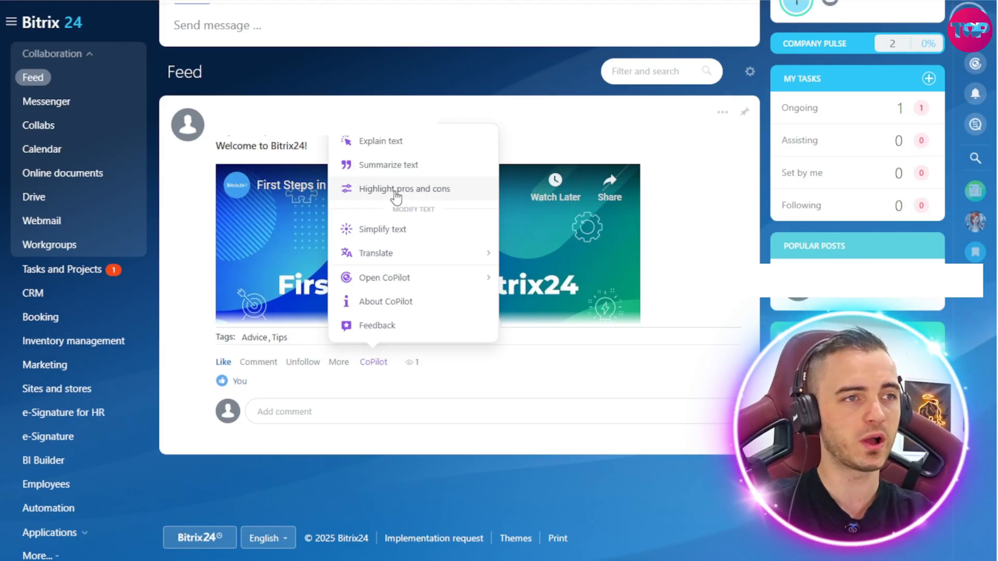
mouse_move(459, 192)
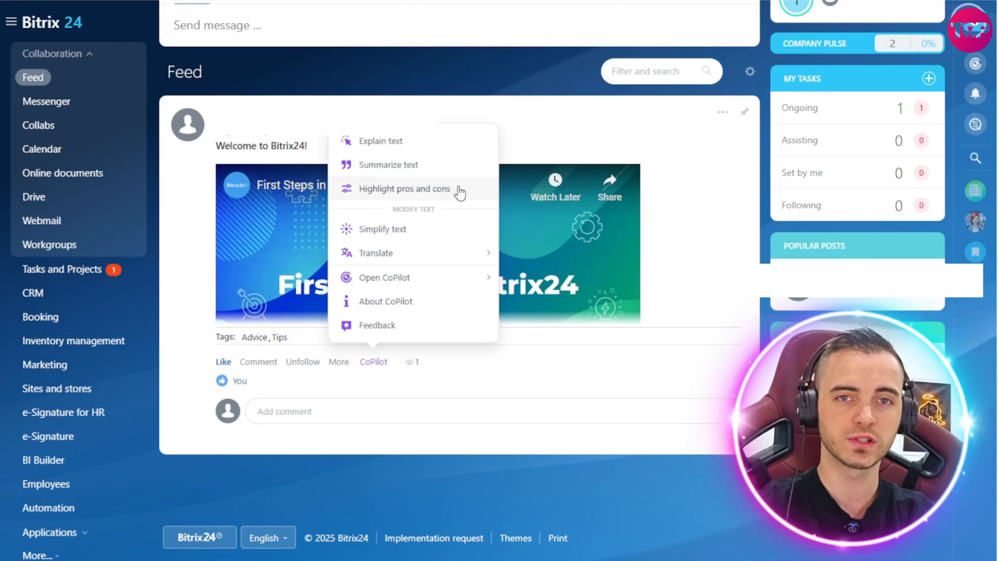
mouse_move(397, 178)
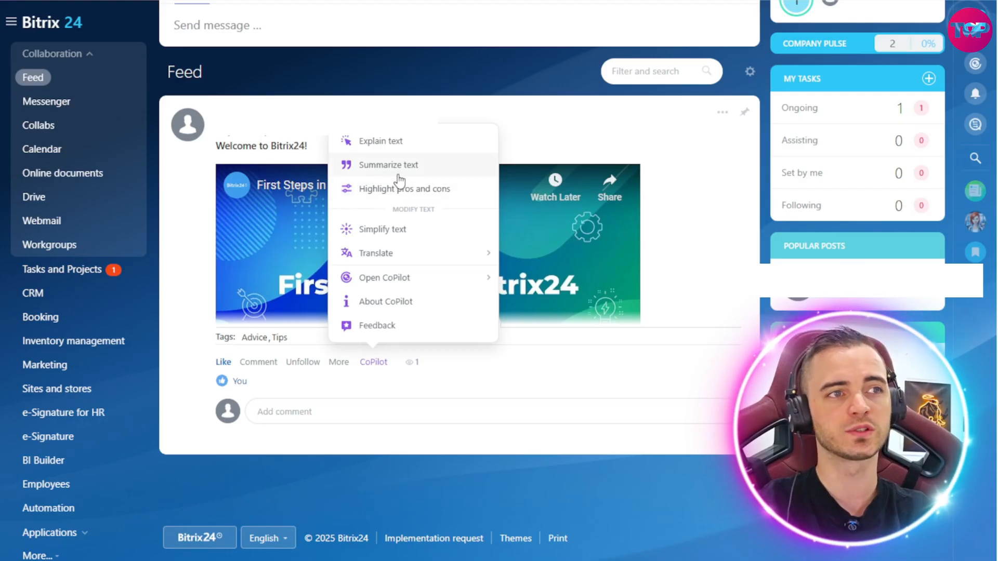
mouse_move(400, 145)
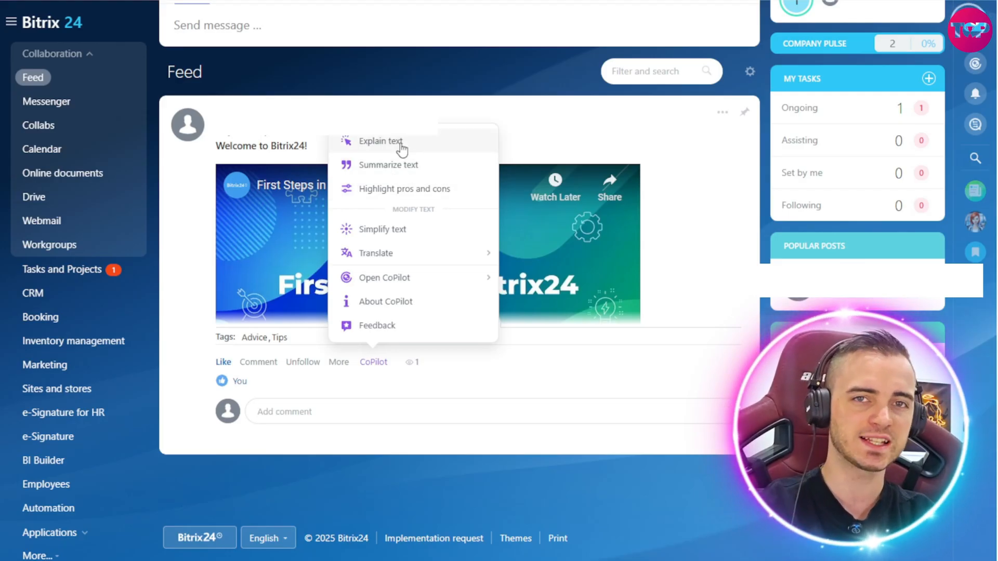
mouse_move(381, 325)
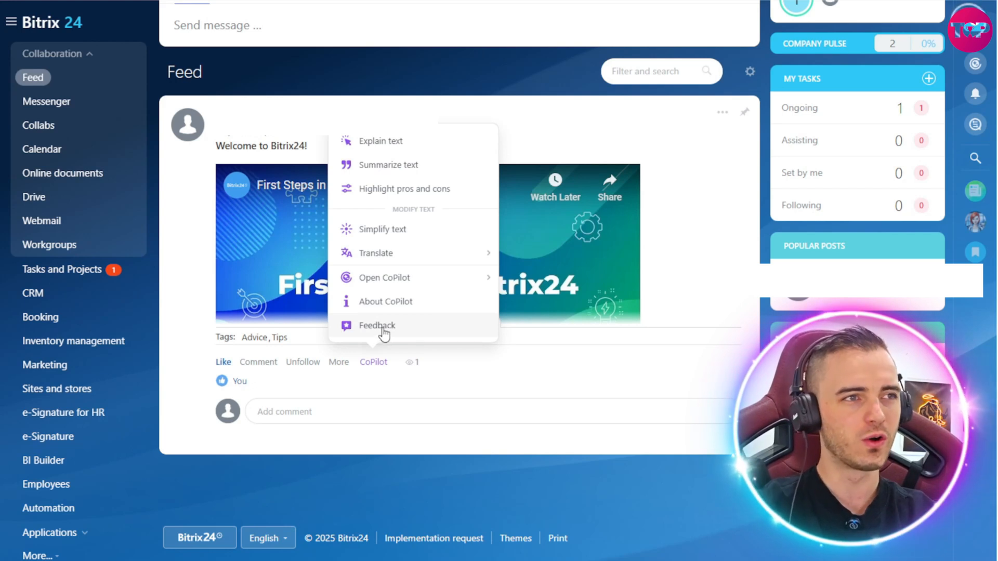
mouse_move(382, 335)
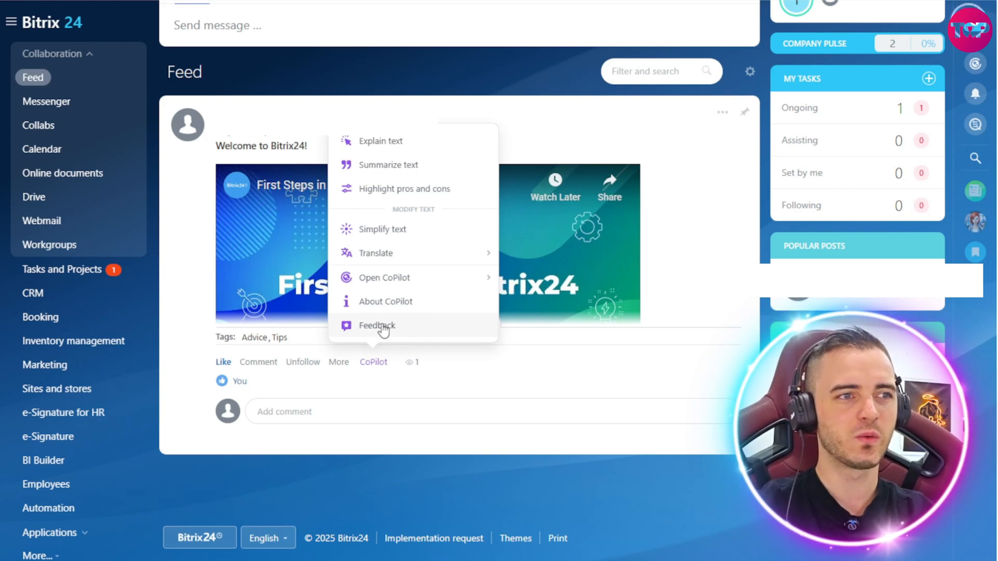
mouse_move(380, 334)
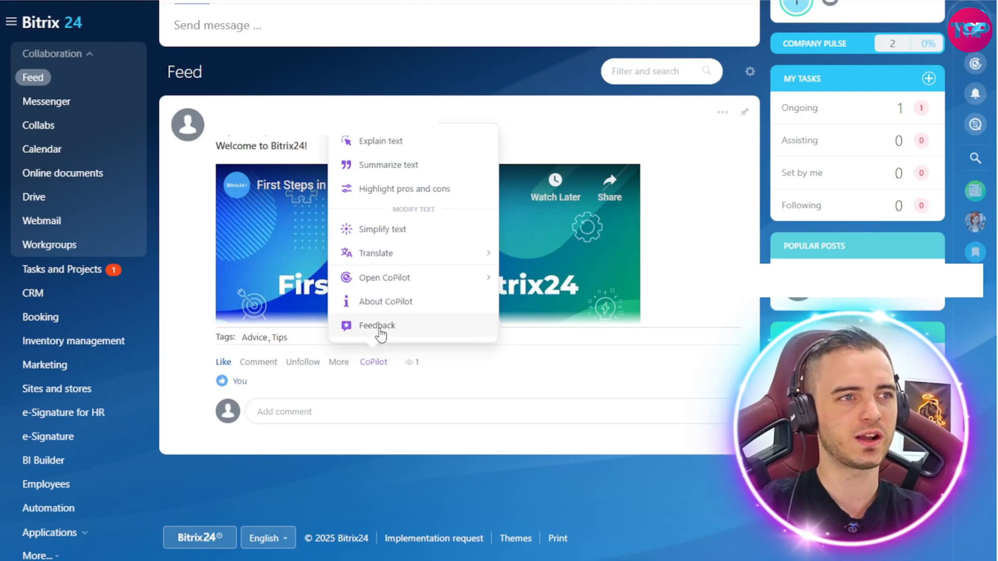
mouse_move(210, 234)
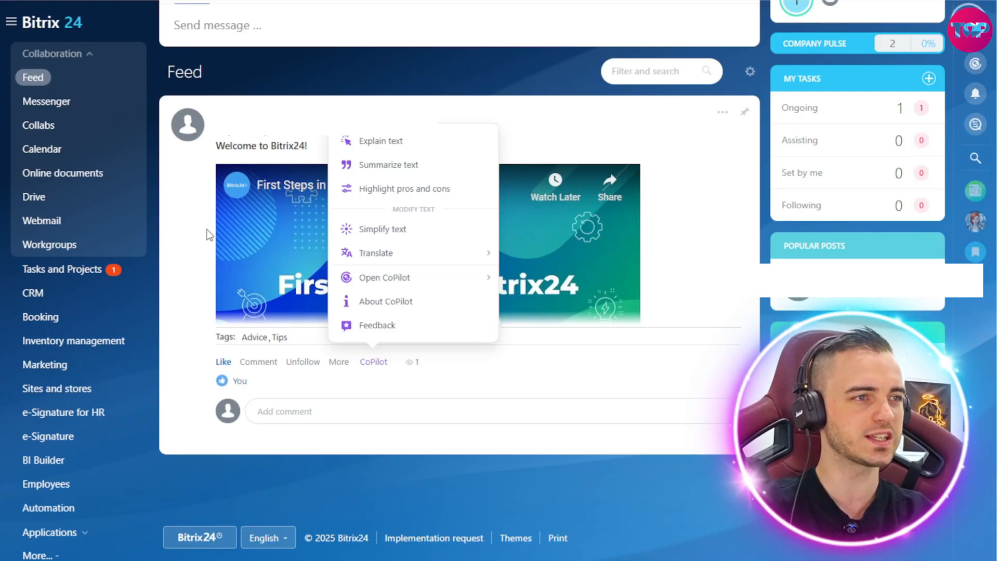
mouse_move(419, 252)
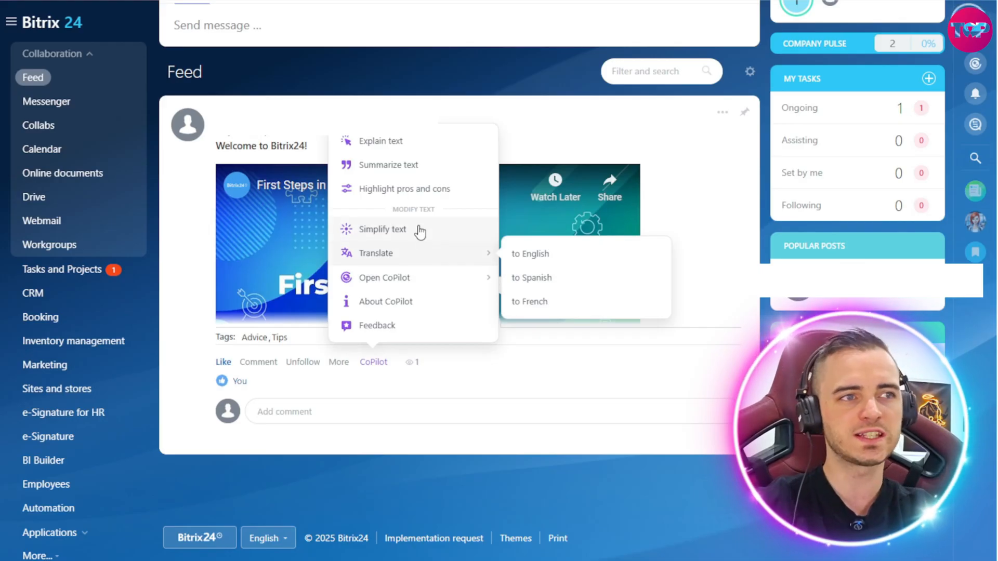
mouse_move(421, 305)
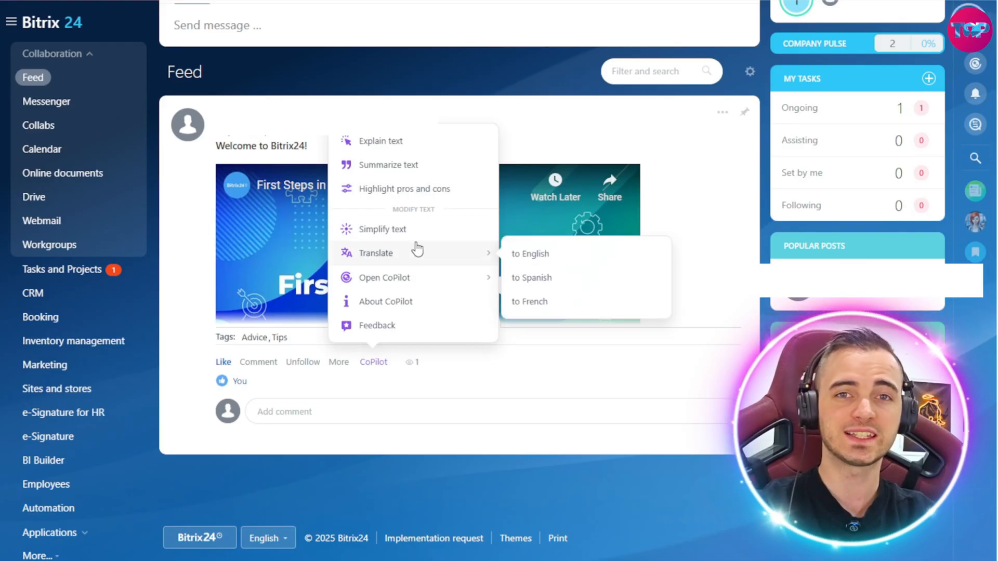
click(728, 201)
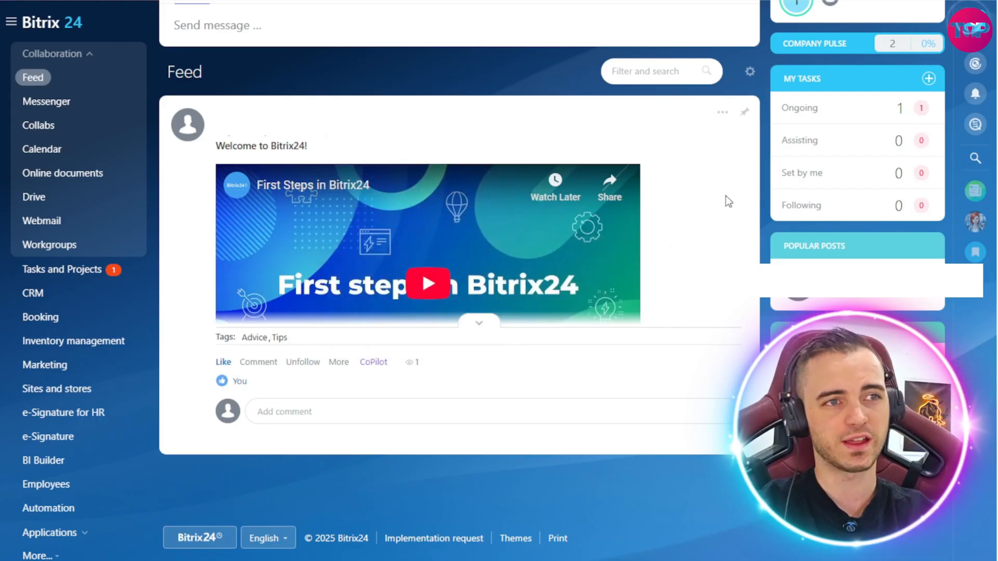
mouse_move(321, 151)
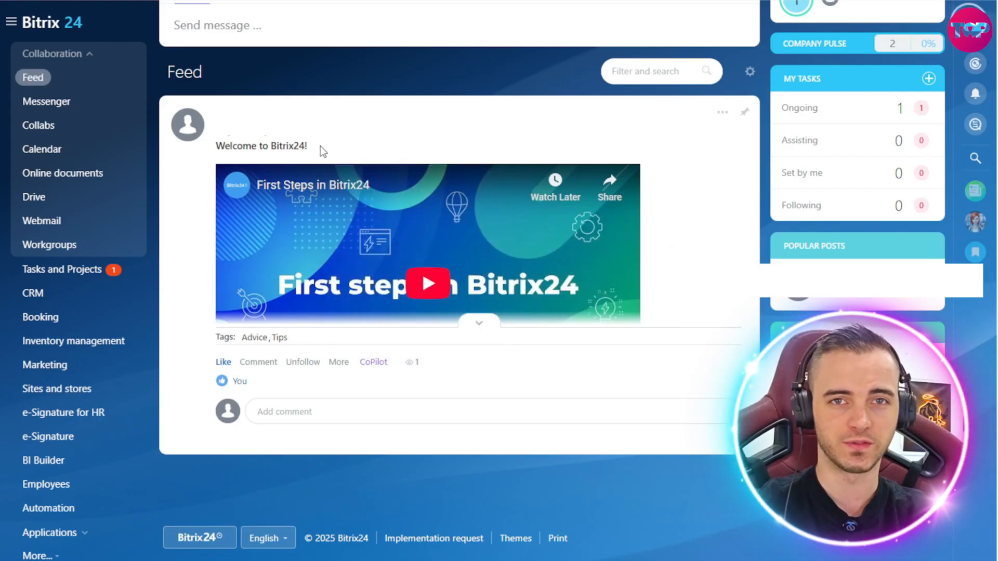
click(374, 362)
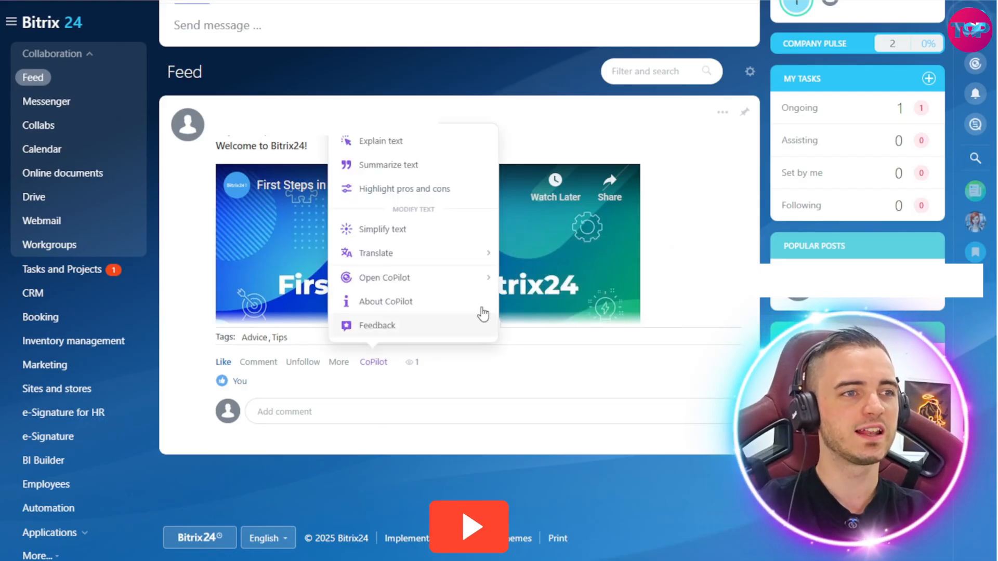
click(380, 141)
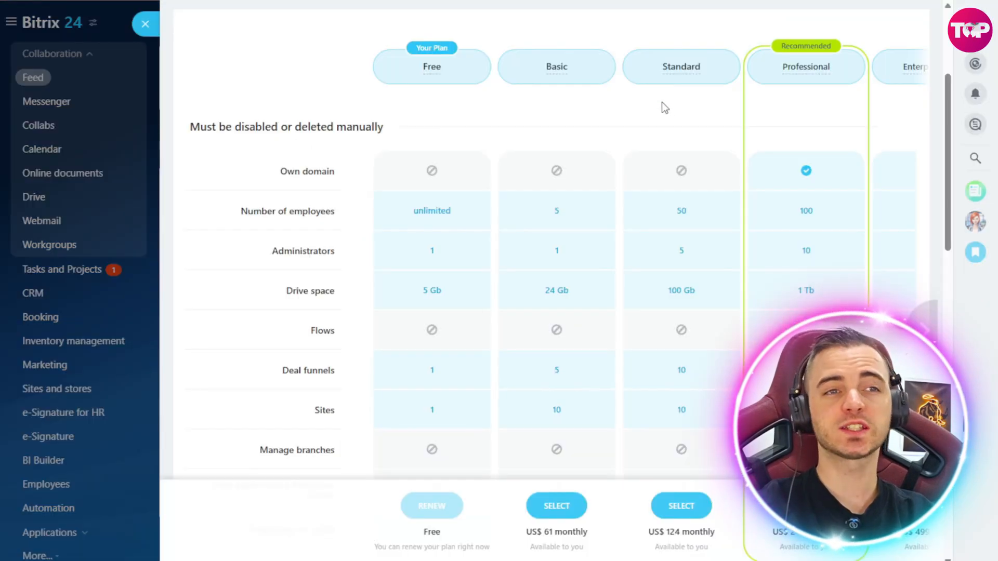
mouse_move(644, 124)
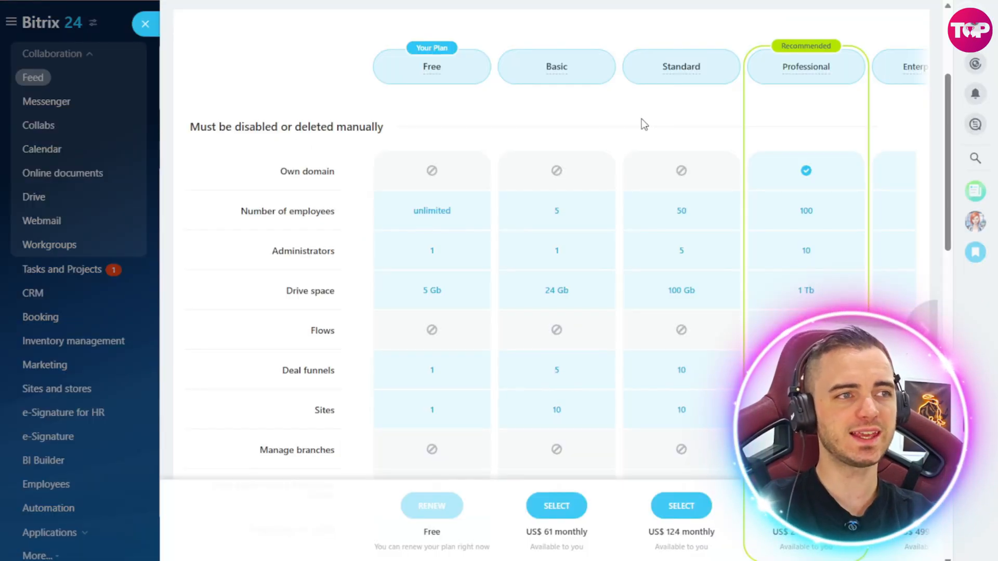
mouse_move(26, 457)
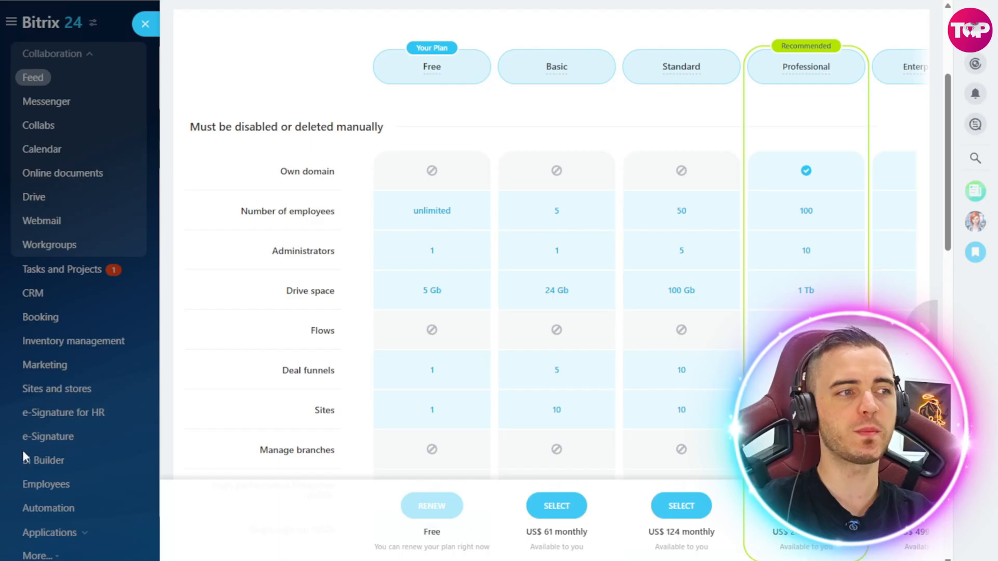
mouse_move(48, 109)
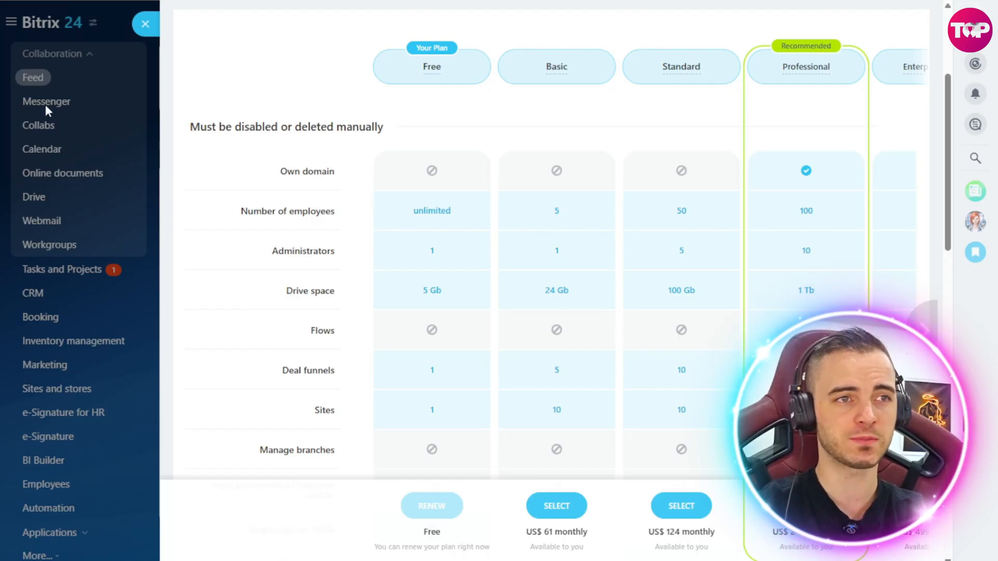
mouse_move(355, 106)
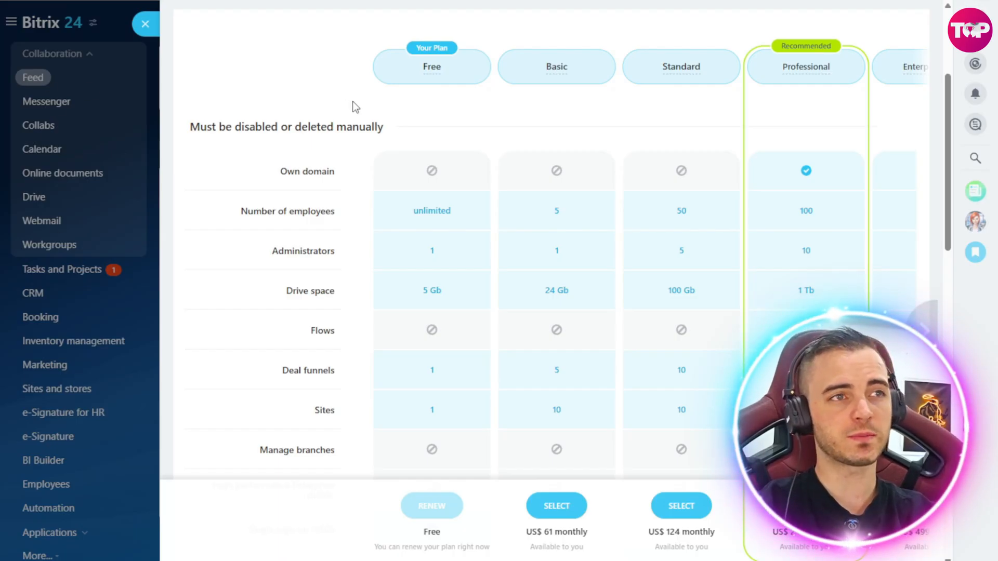
mouse_move(431, 57)
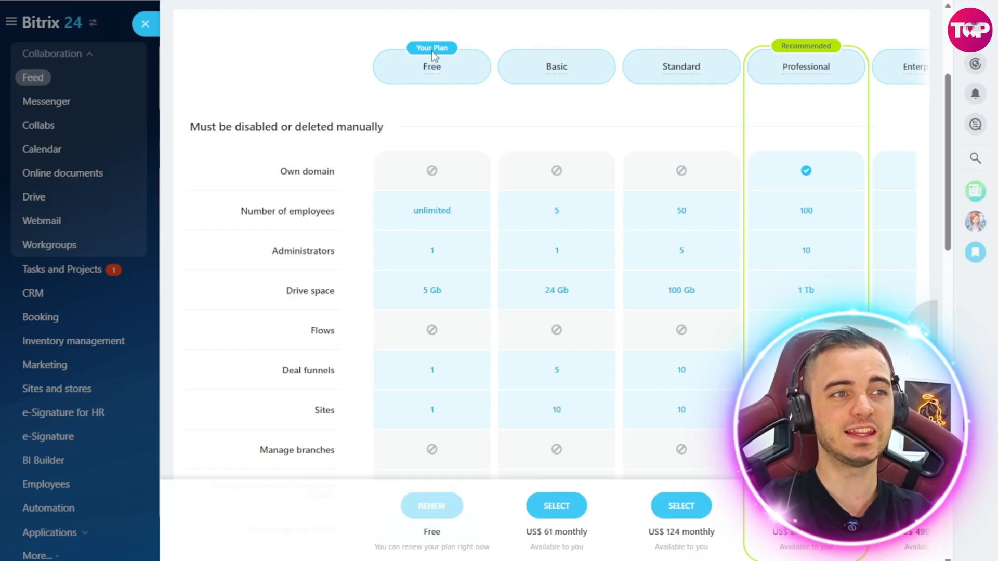
mouse_move(437, 242)
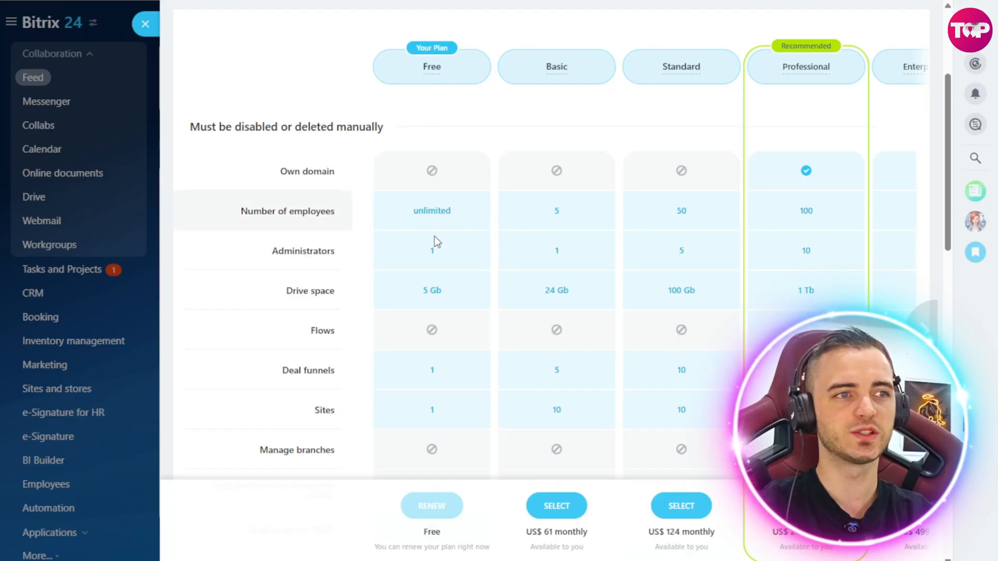
scroll(down, 3)
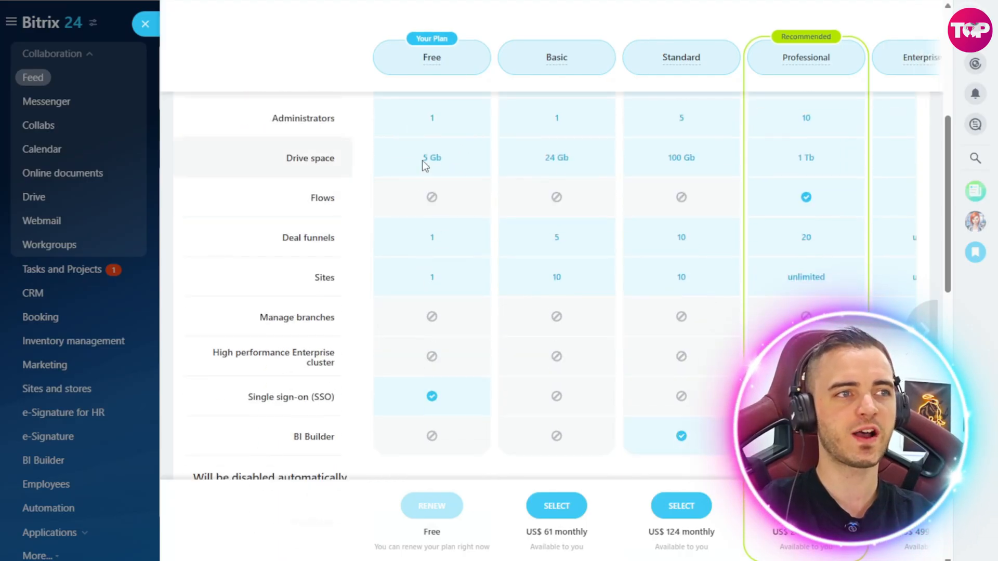
mouse_move(512, 199)
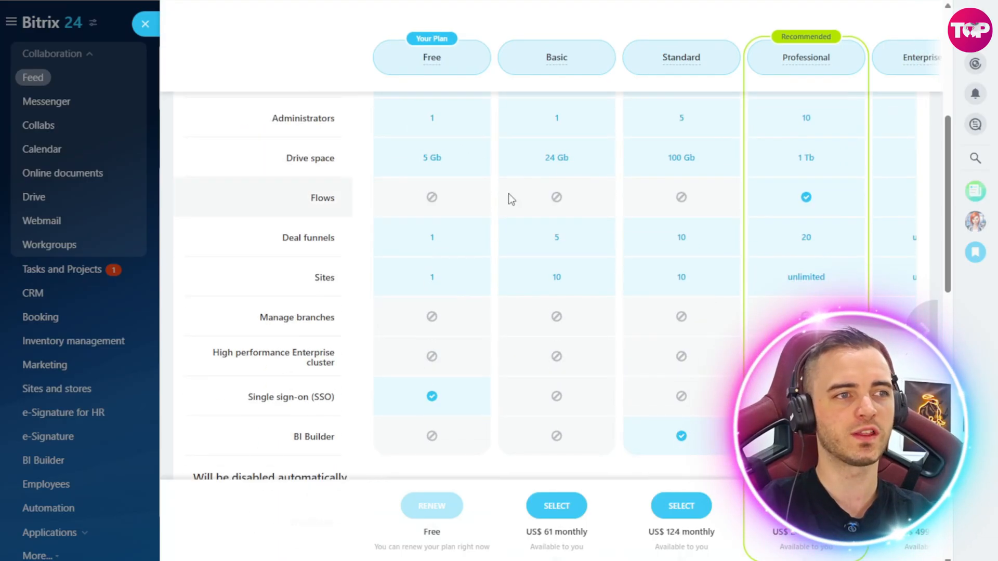
scroll(down, 3)
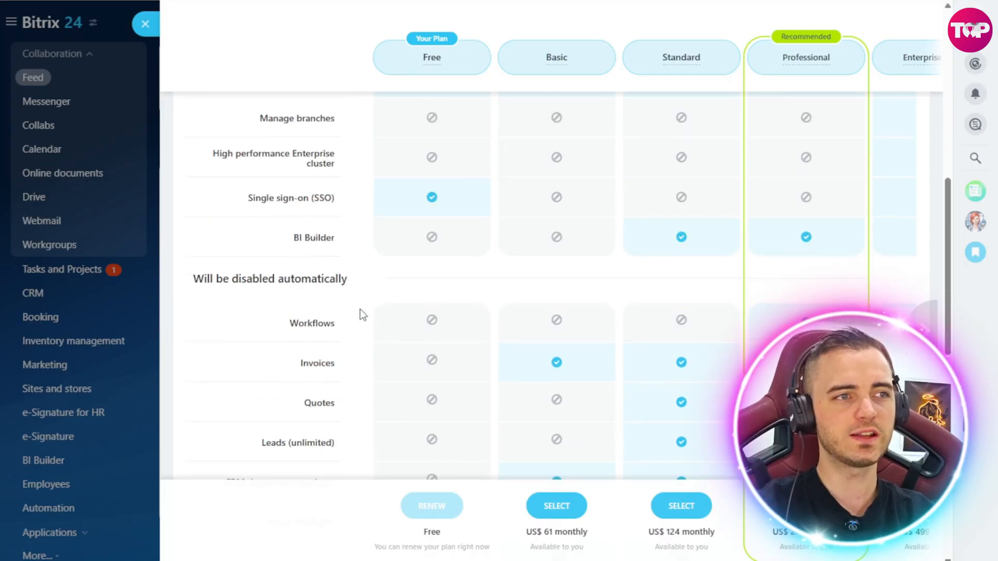
scroll(up, 3)
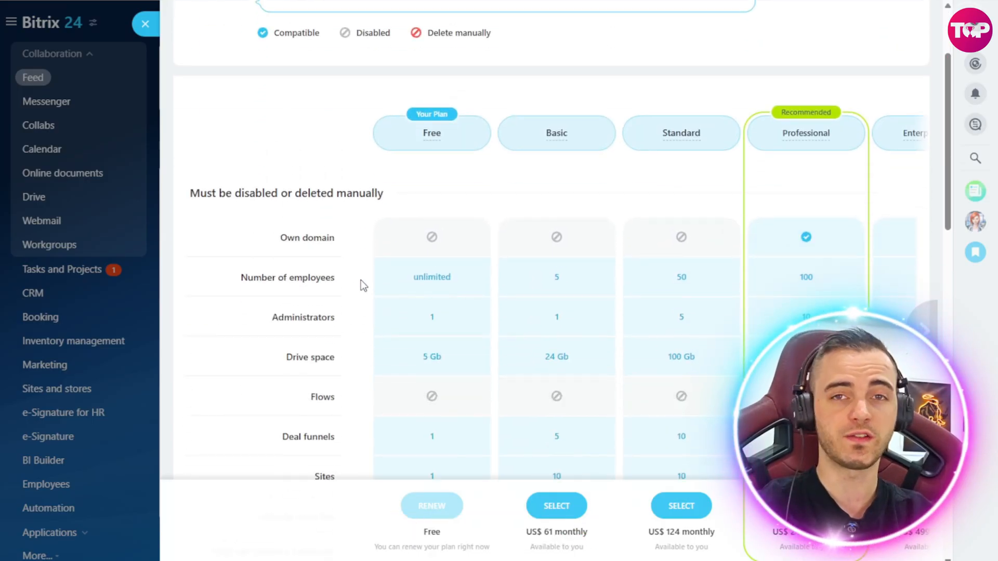
scroll(down, 3)
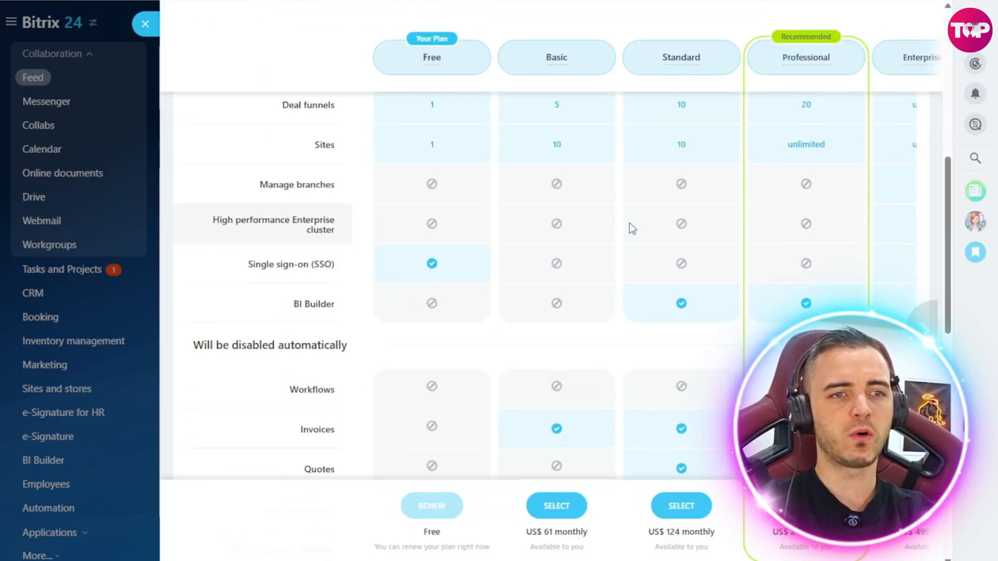
scroll(down, 3)
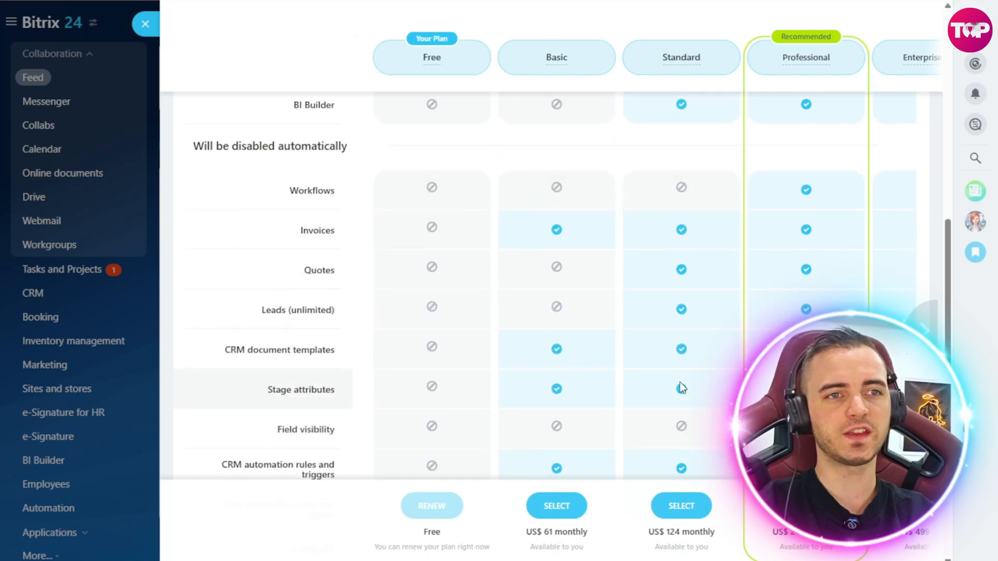
scroll(up, 3)
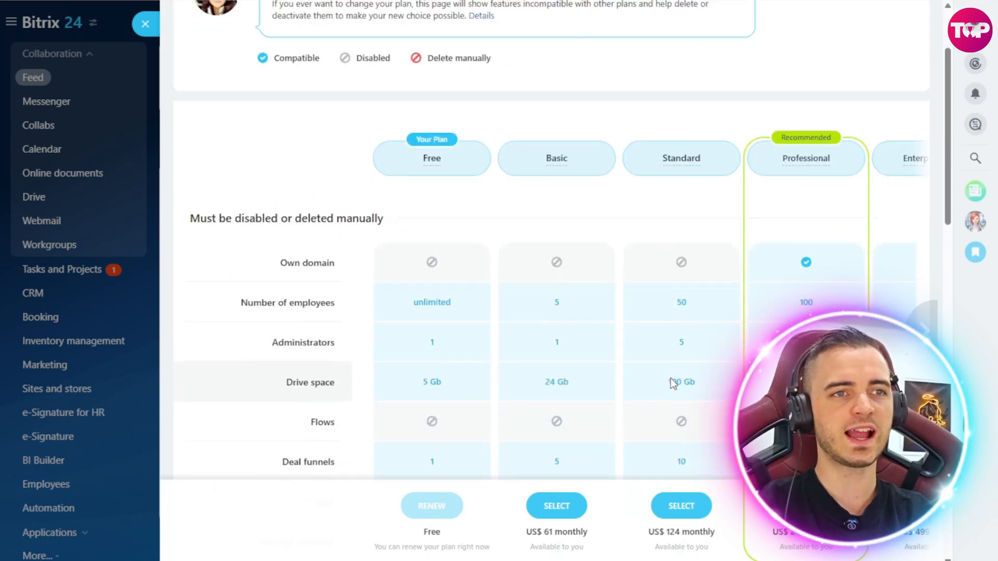
scroll(down, 3)
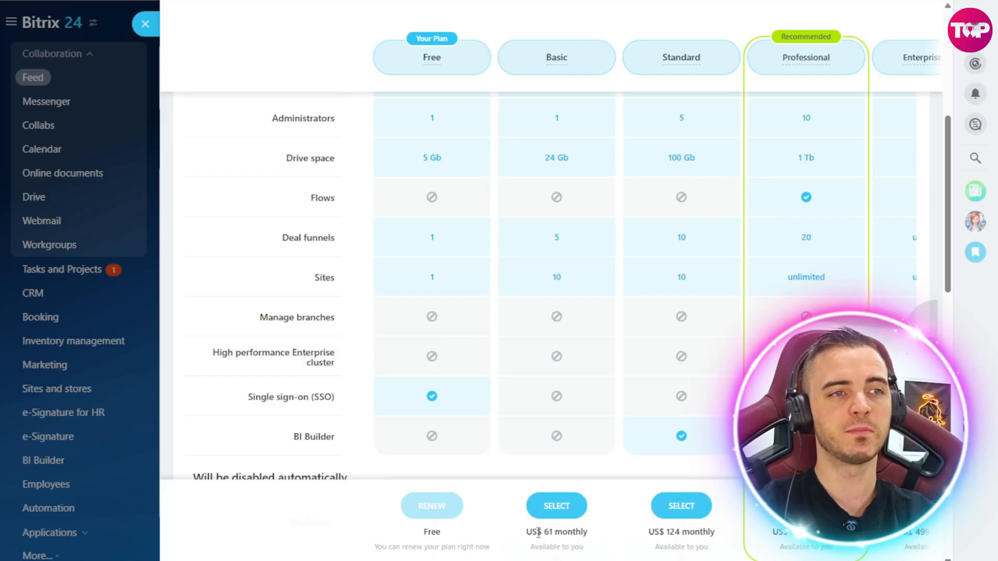
scroll(up, 3)
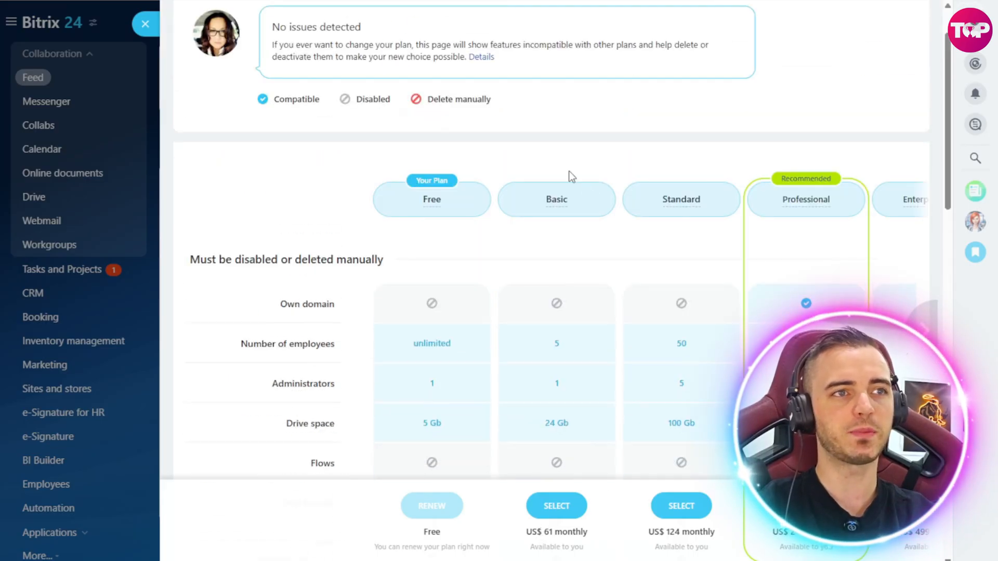
scroll(down, 3)
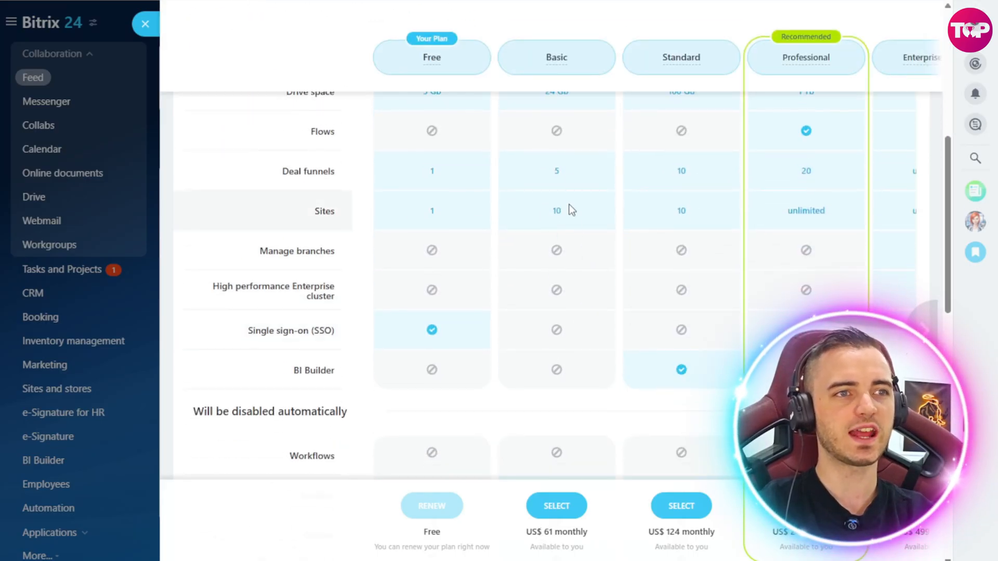
mouse_move(541, 166)
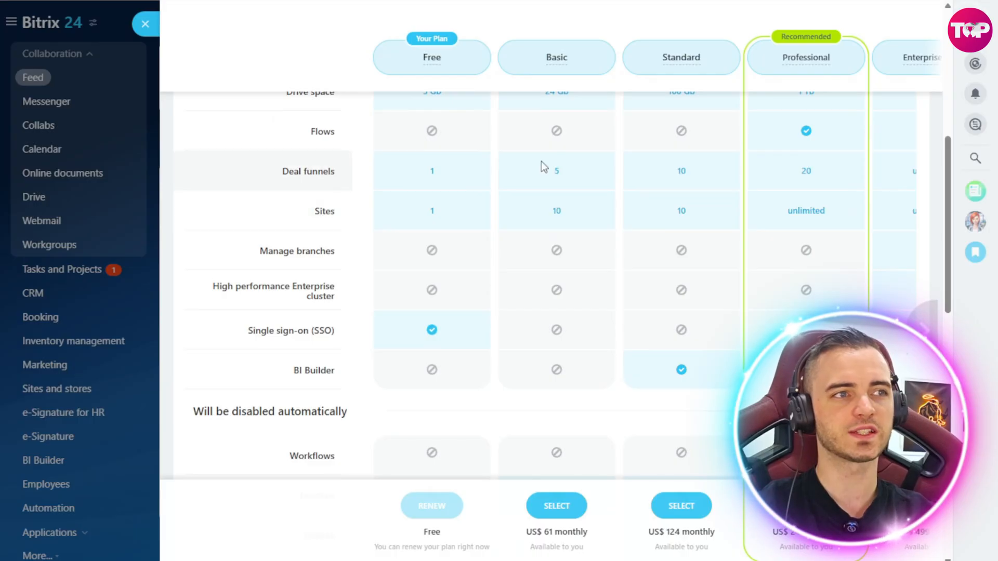
mouse_move(589, 172)
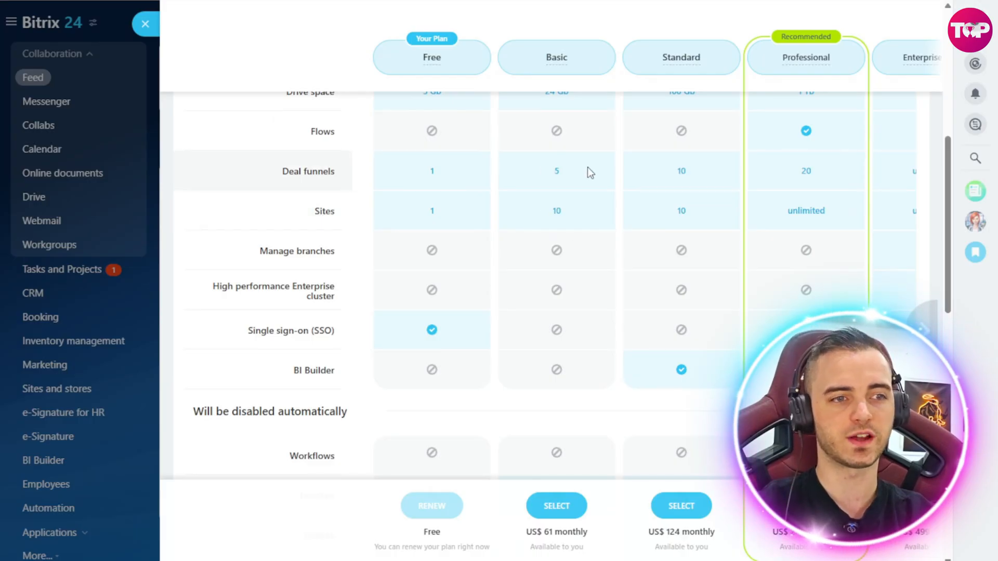
mouse_move(686, 184)
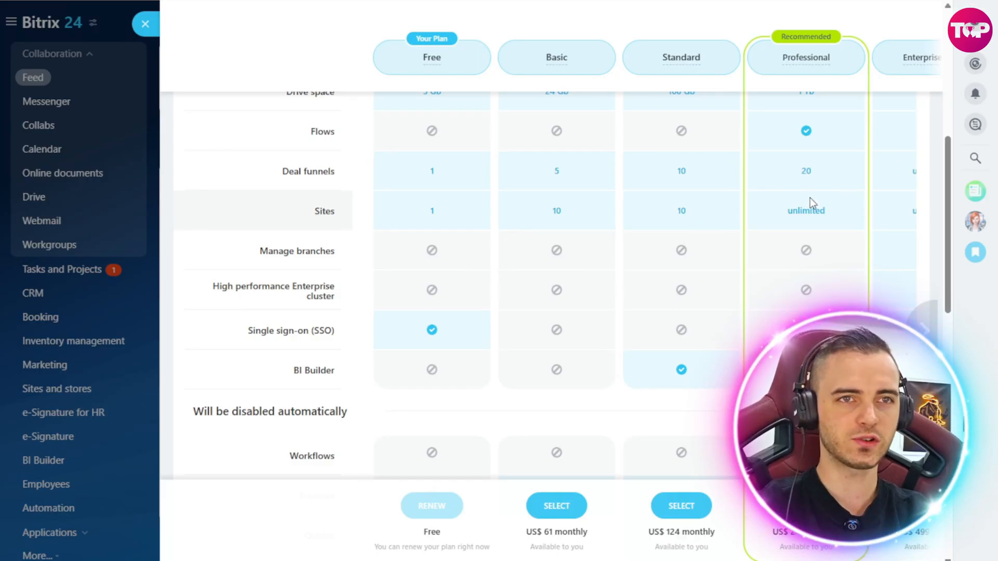
mouse_move(828, 218)
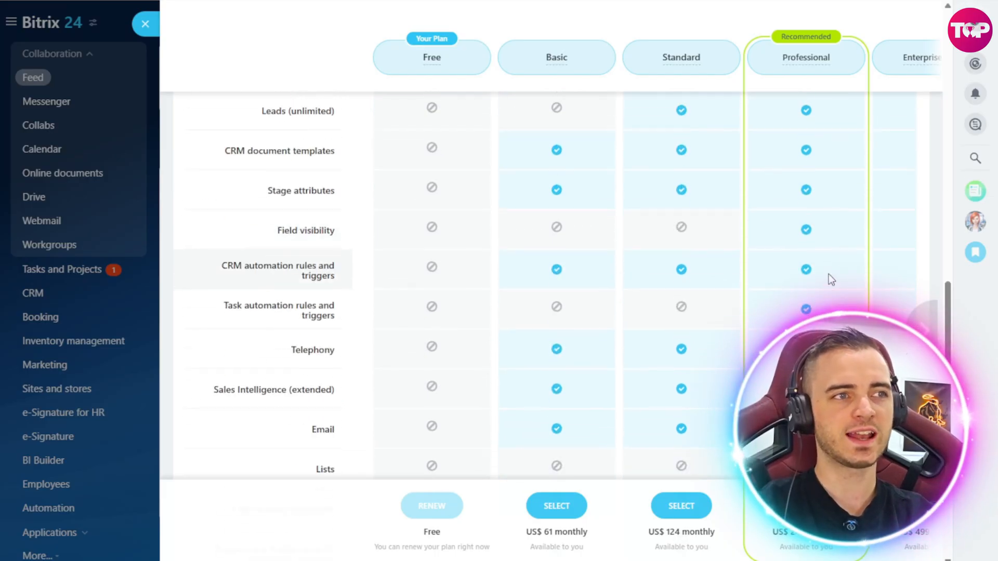
scroll(down, 3)
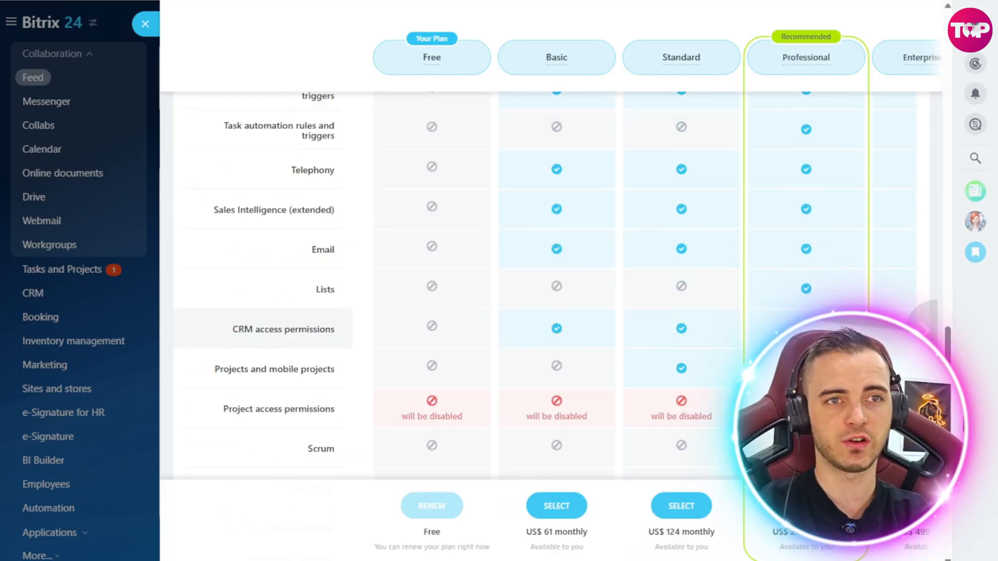
scroll(down, 3)
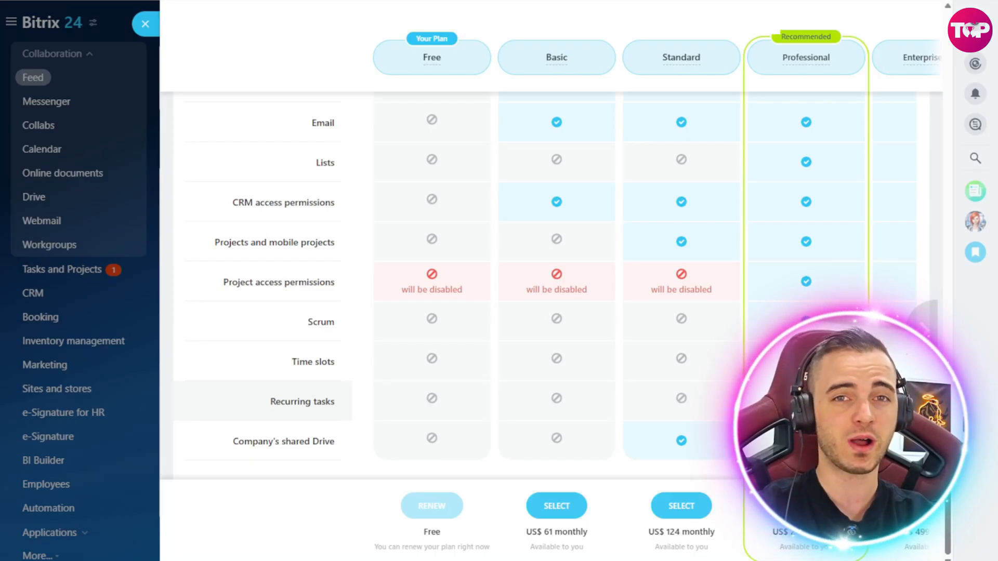
scroll(down, 3)
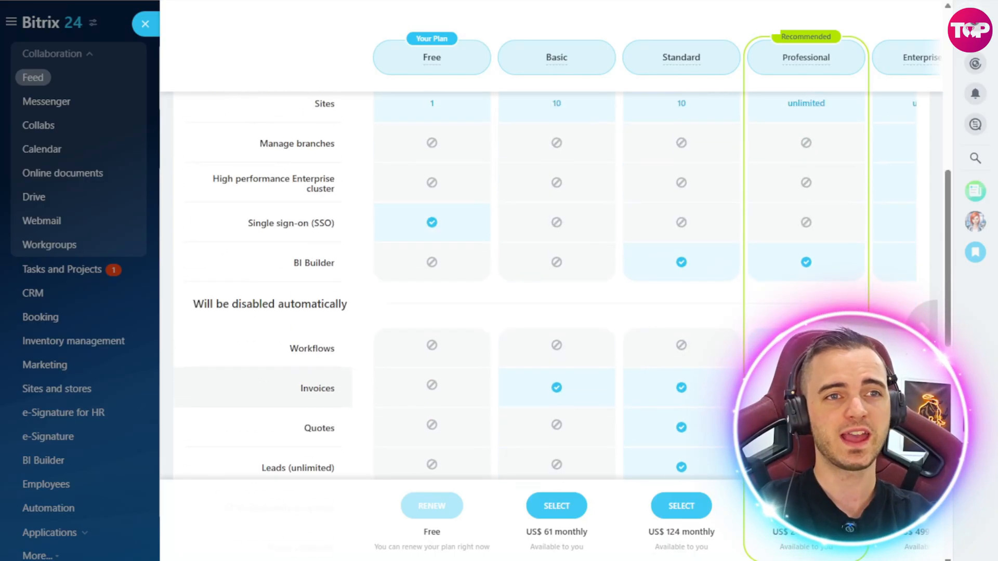
scroll(up, 3)
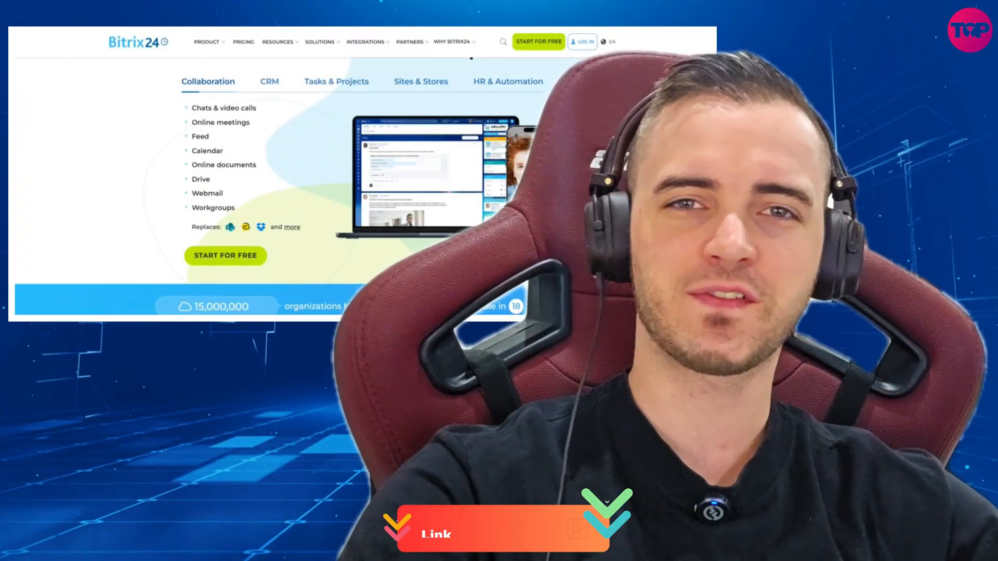
Step: Scroll the Bitrix24 website down to the customer awards section
scroll(down, 3)
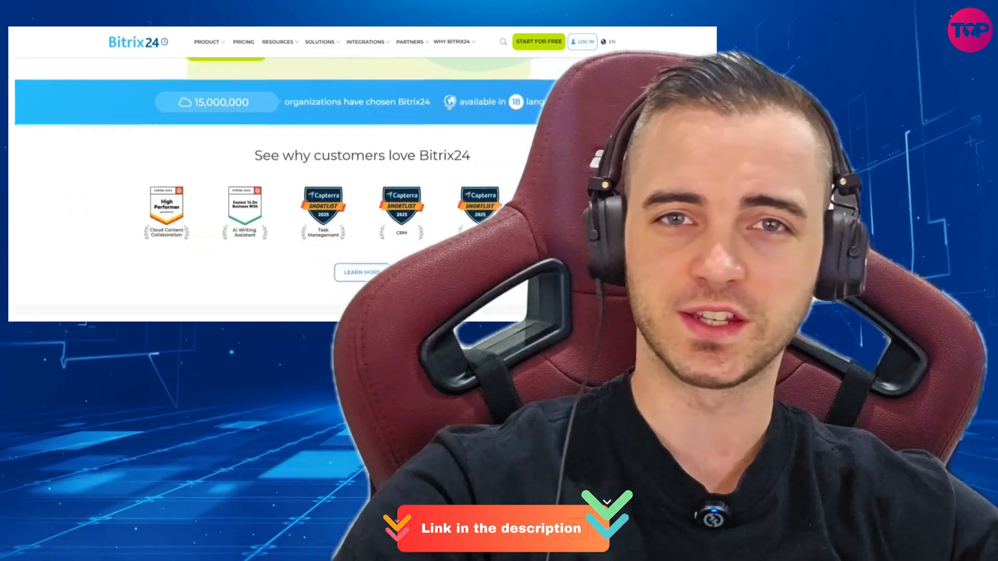